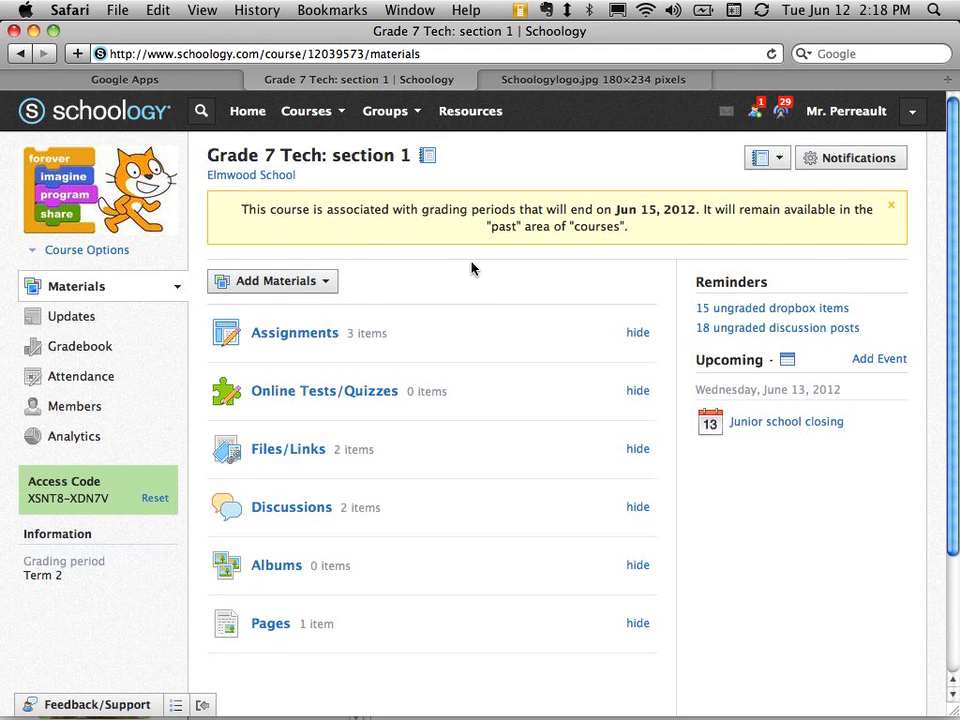
pyautogui.moveTo(52, 304)
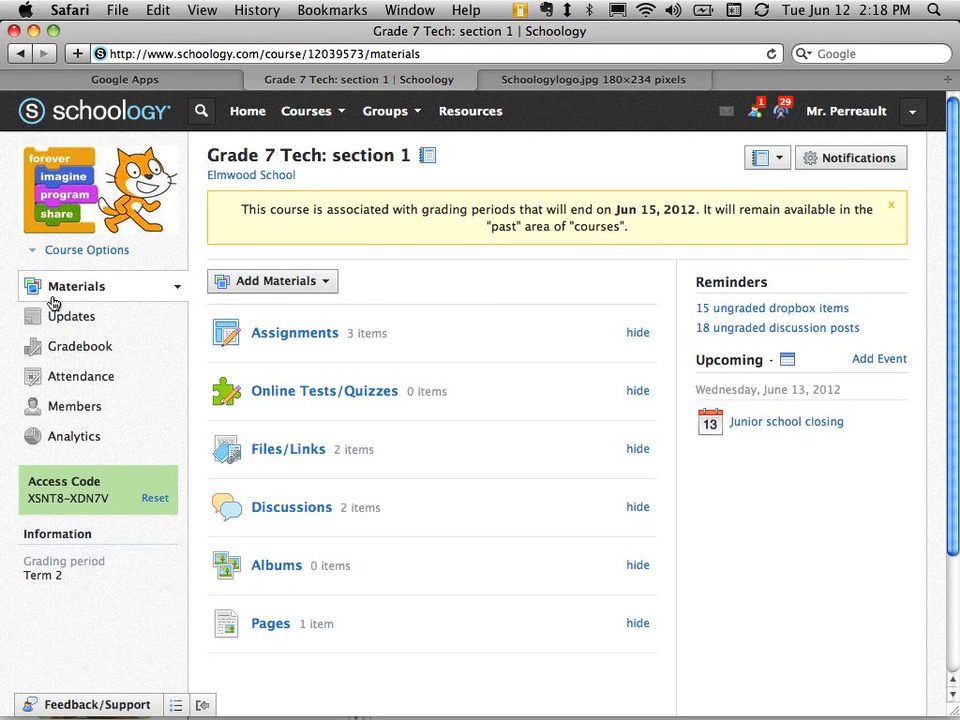
pyautogui.moveTo(224, 456)
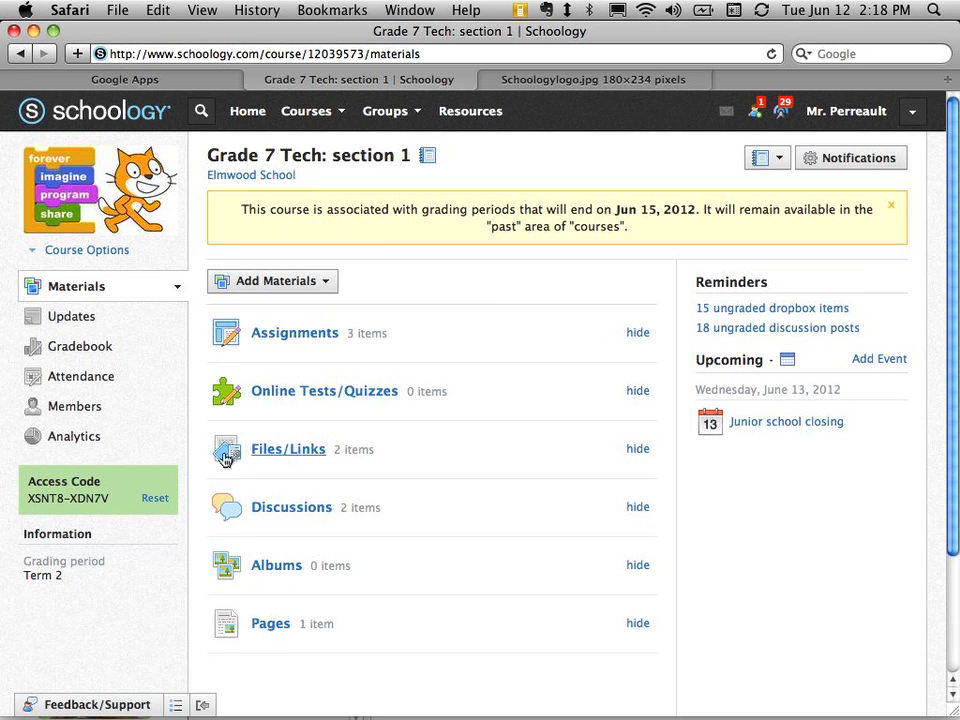
pyautogui.moveTo(296, 332)
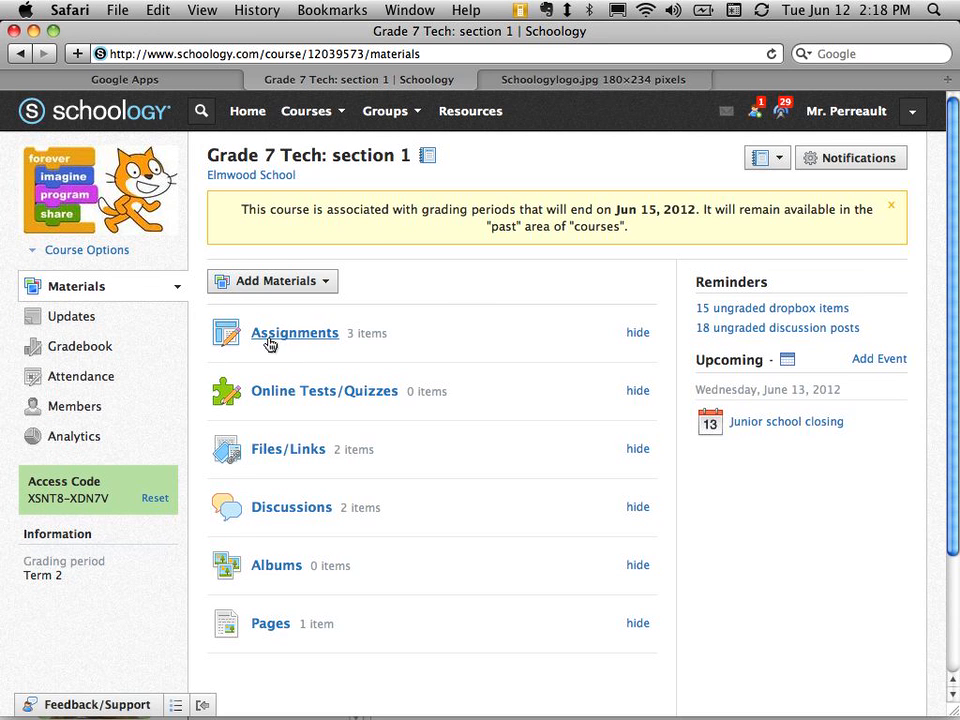
# - Show the Grade 7 Tech course's assignments with the past Term 2 list expanded
pyautogui.click(294, 332)
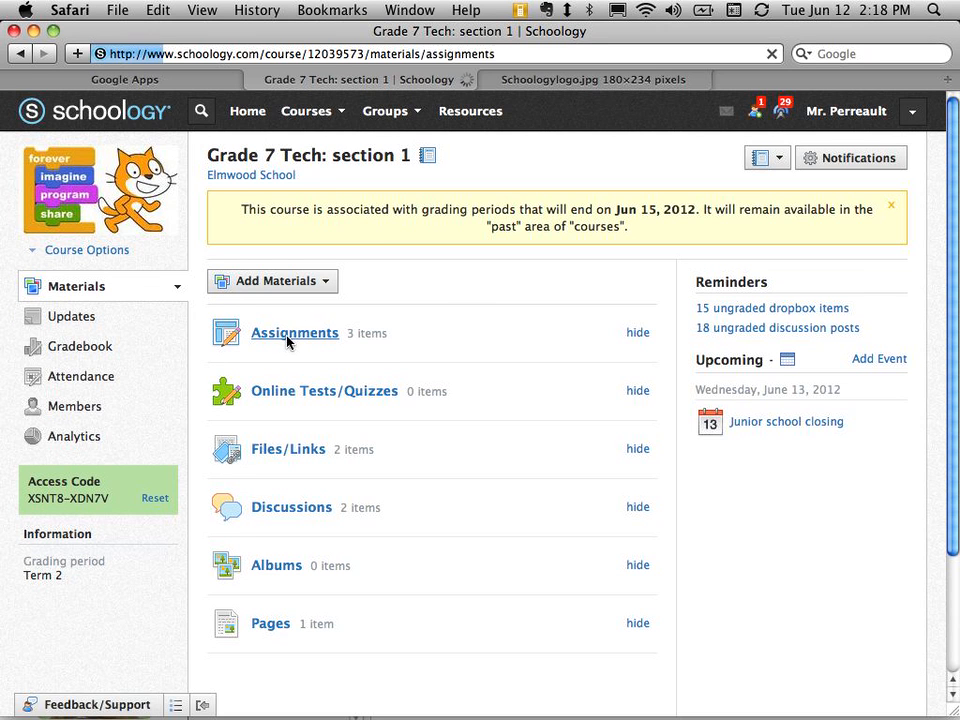
pyautogui.click(294, 332)
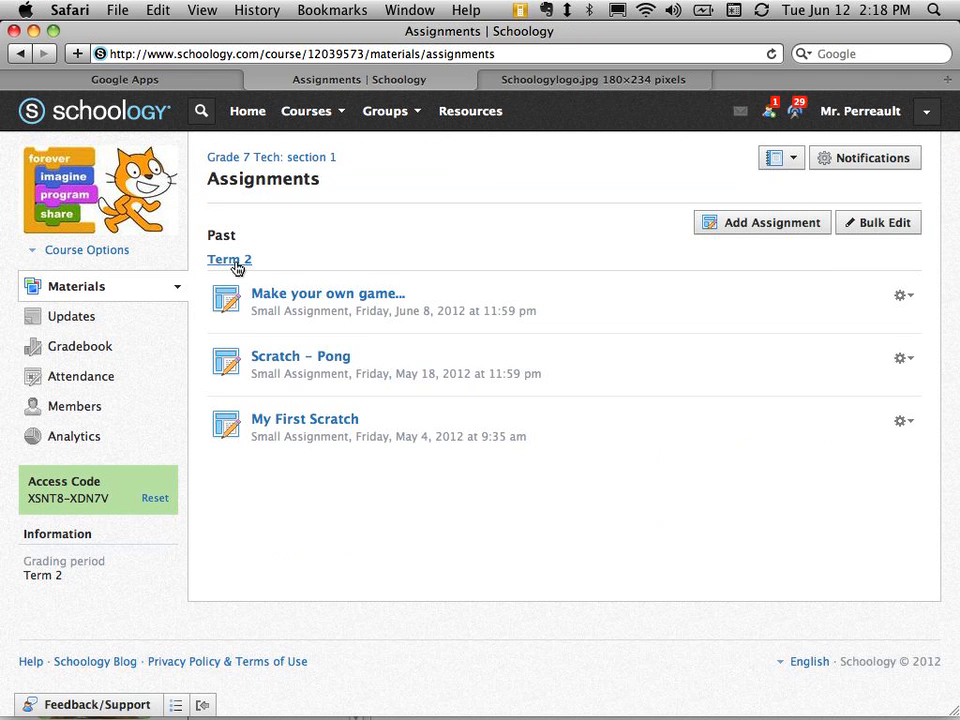
pyautogui.moveTo(304, 420)
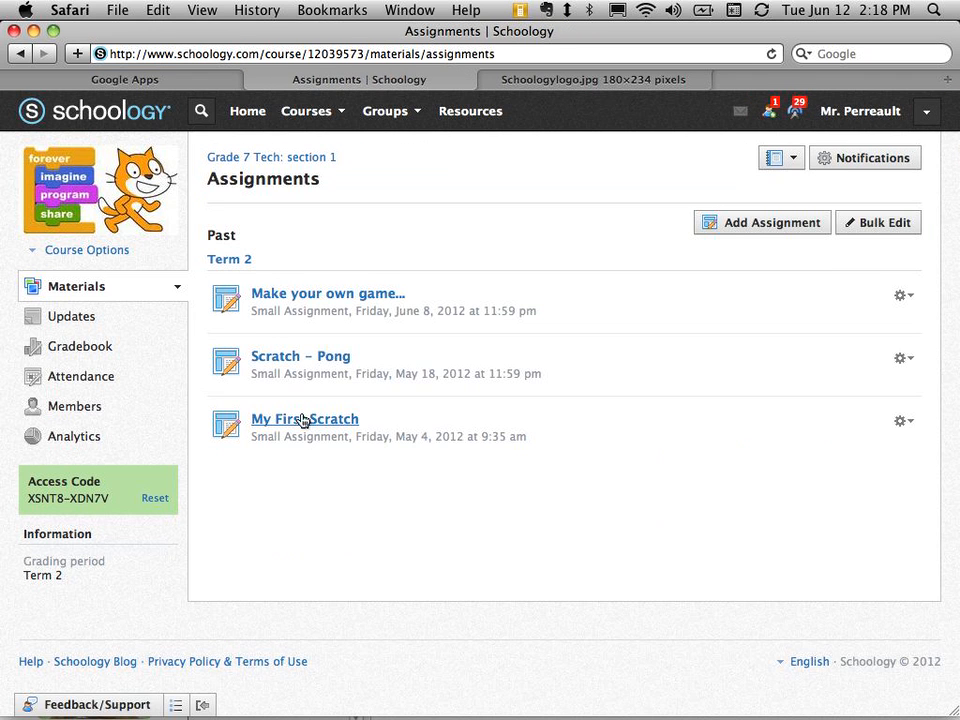
# - View the My First Scratch assignment's instructions, Scratch cards and the first student comment
pyautogui.click(304, 420)
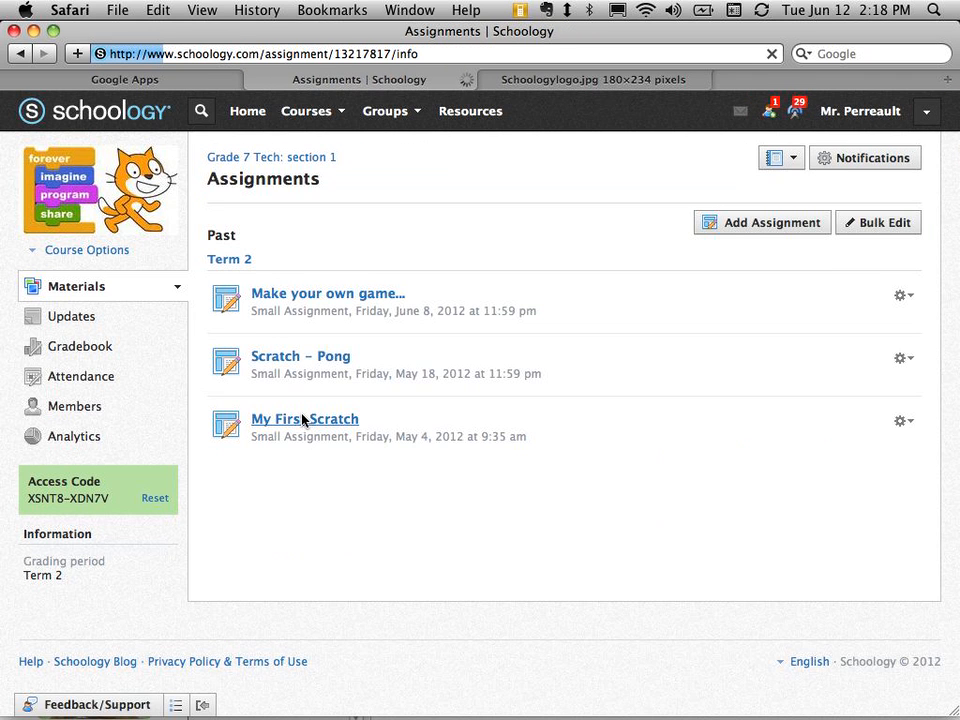
pyautogui.click(304, 420)
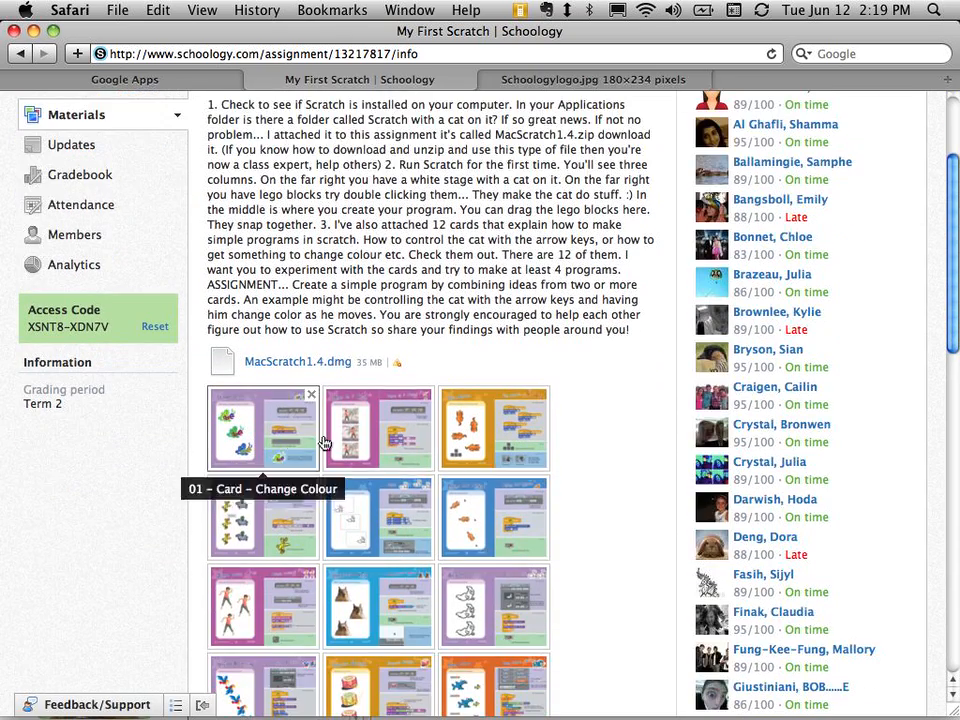
pyautogui.scroll(-3)
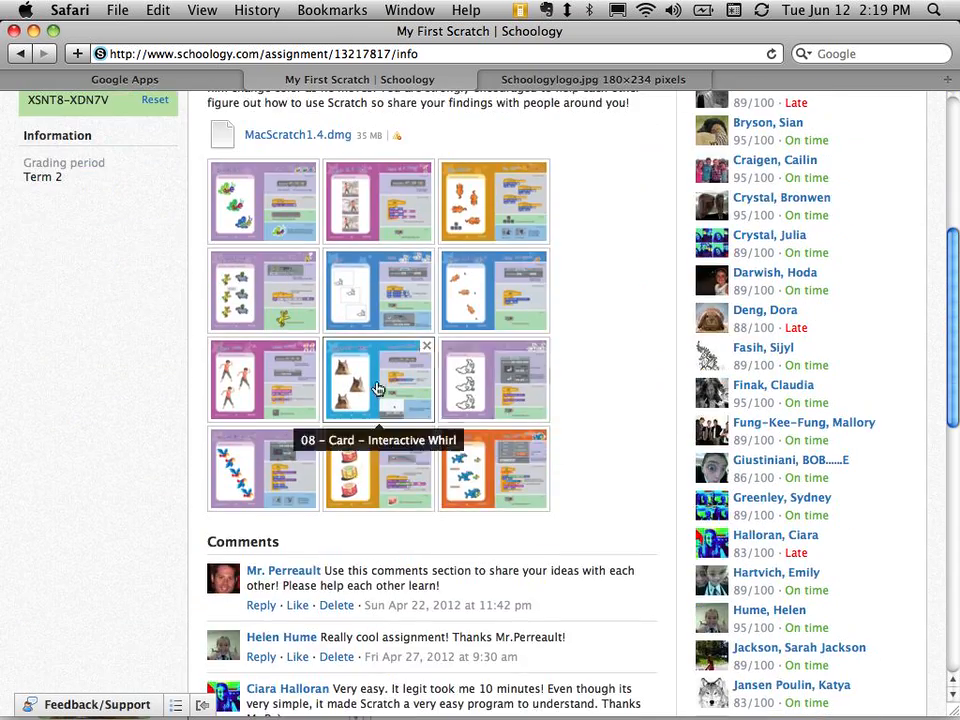
pyautogui.moveTo(508, 410)
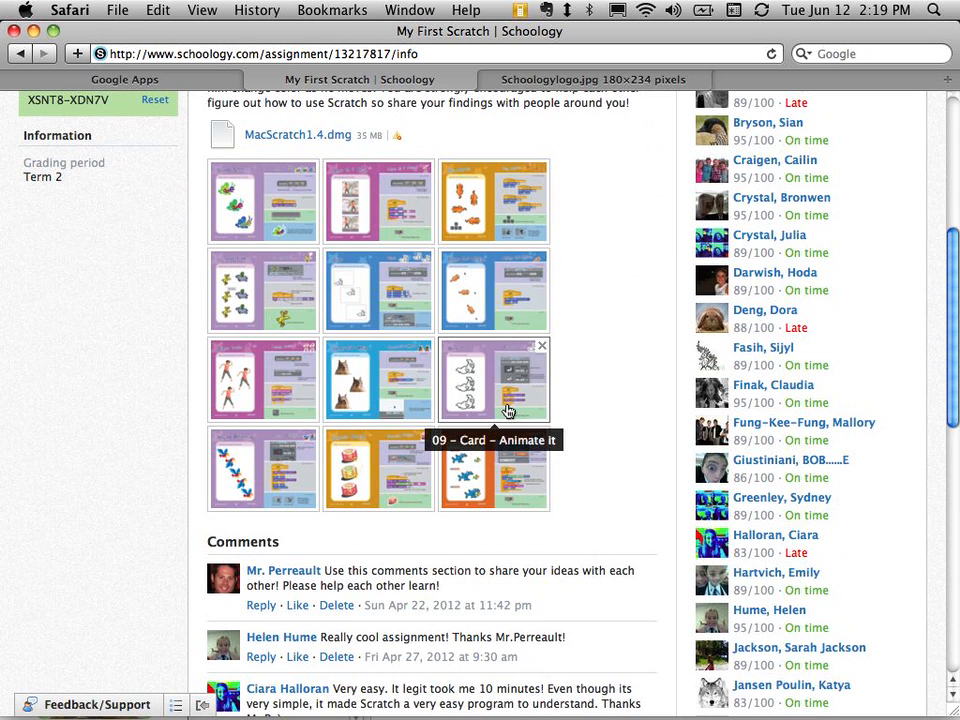
pyautogui.scroll(-3)
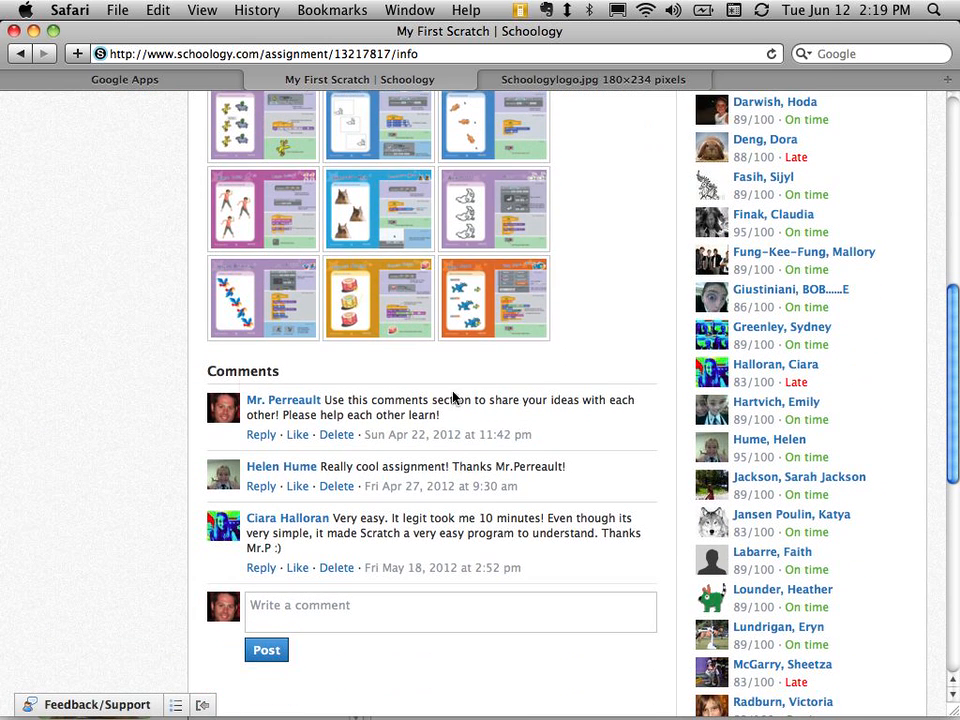
pyautogui.doubleClick(336, 400)
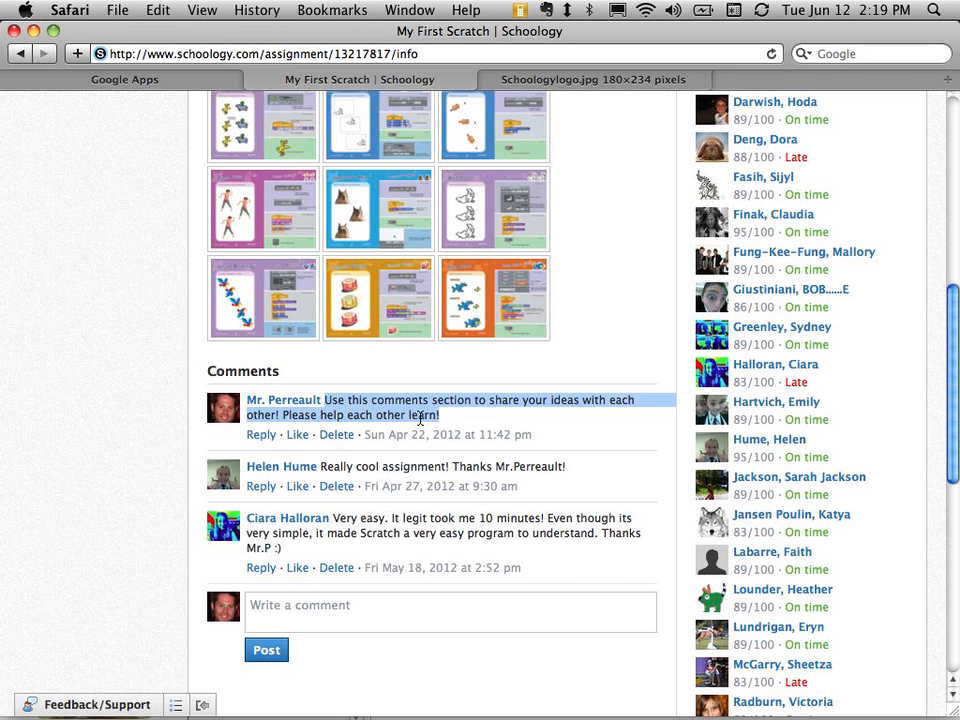
pyautogui.moveTo(496, 488)
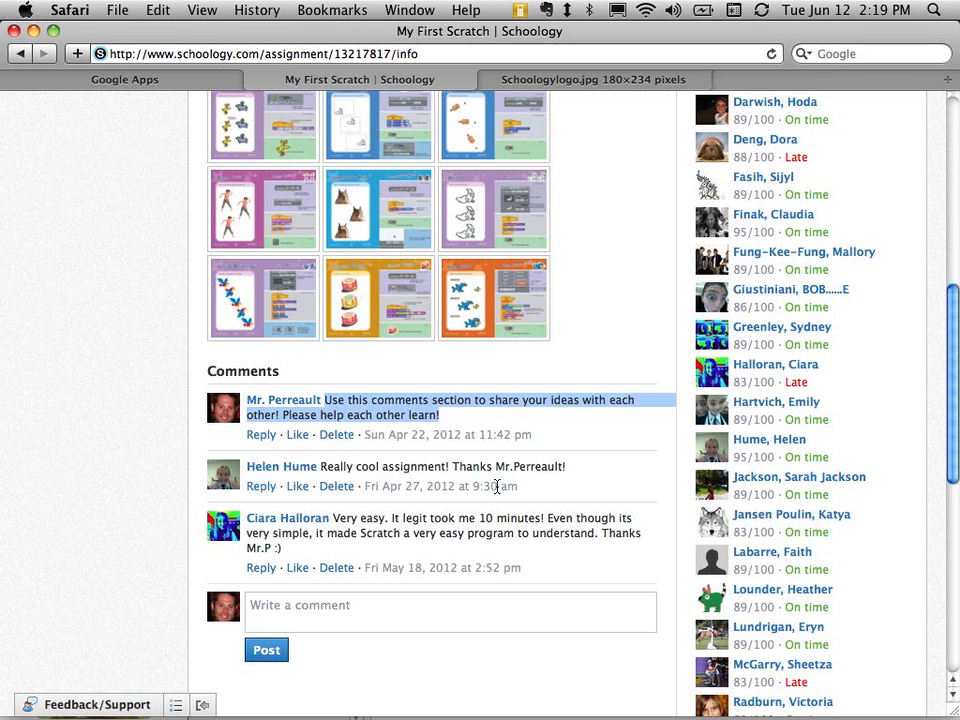
pyautogui.moveTo(436, 528)
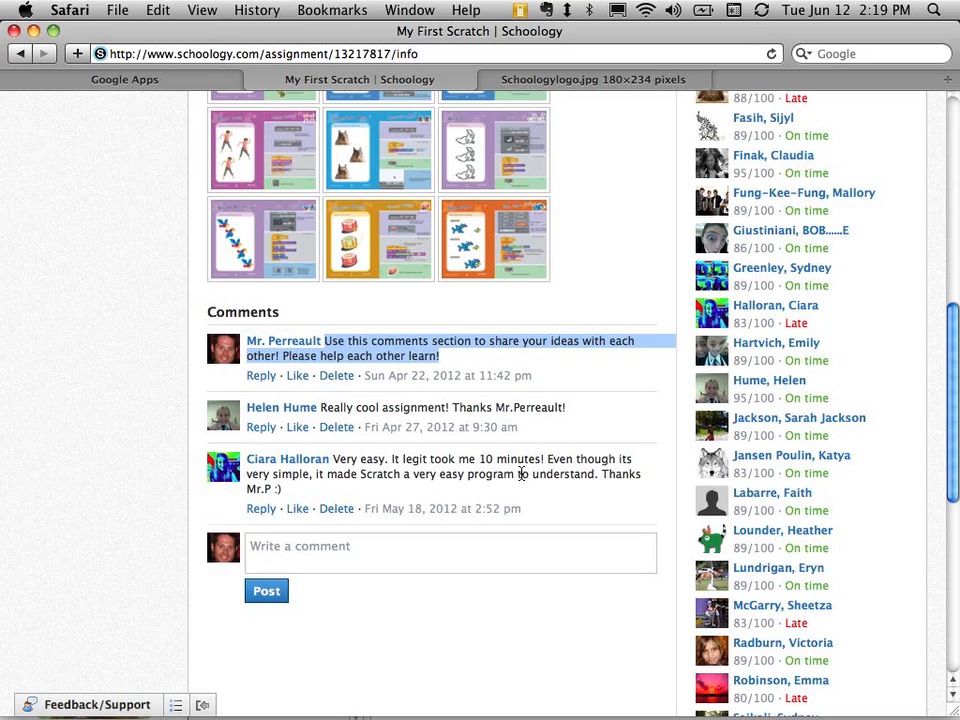
pyautogui.scroll(3)
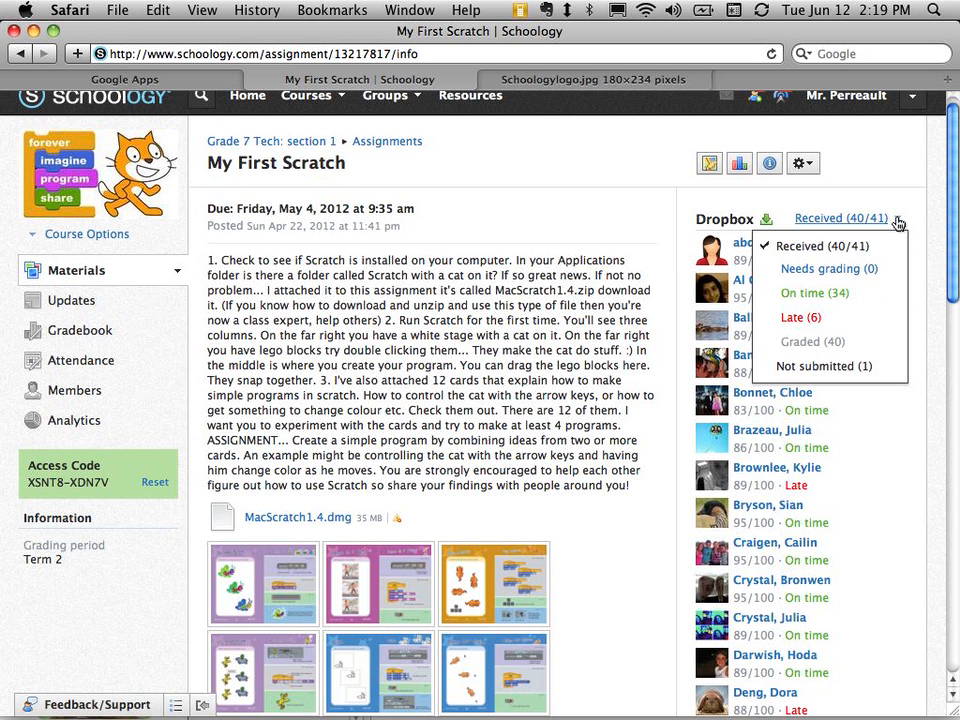
# - Filter the My First Scratch dropbox to on-time, then to the 6 late submissions
pyautogui.click(814, 292)
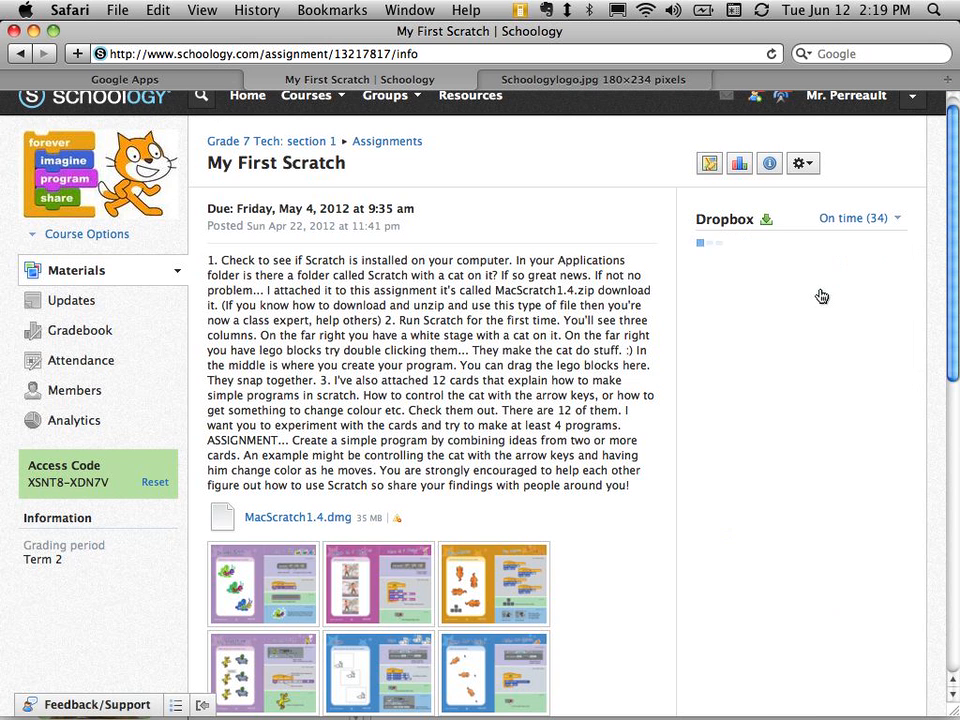
pyautogui.click(856, 218)
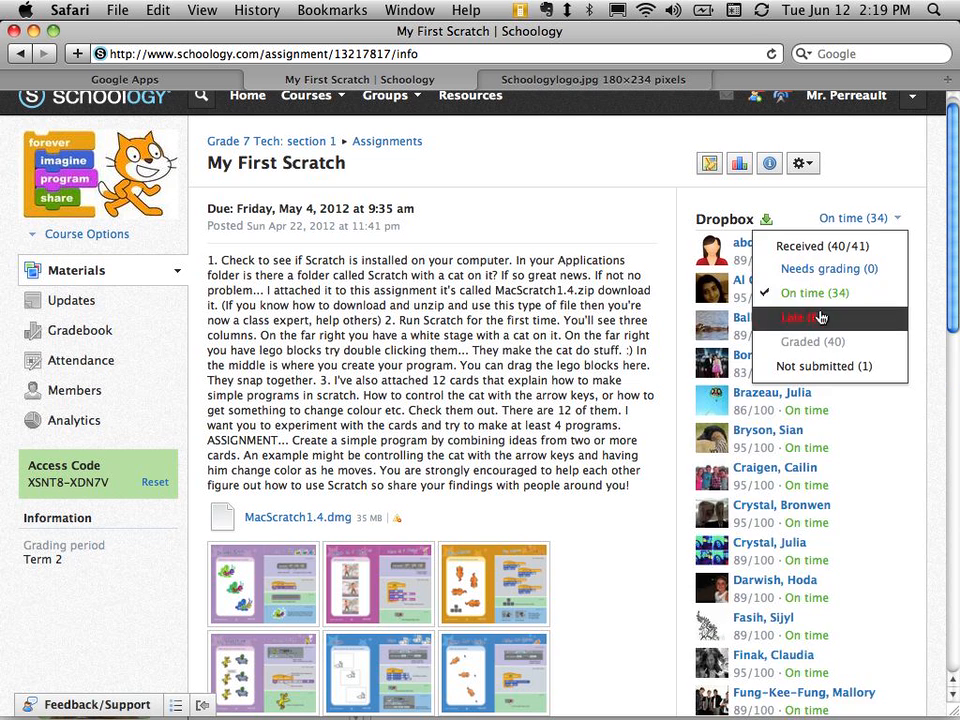
pyautogui.click(800, 316)
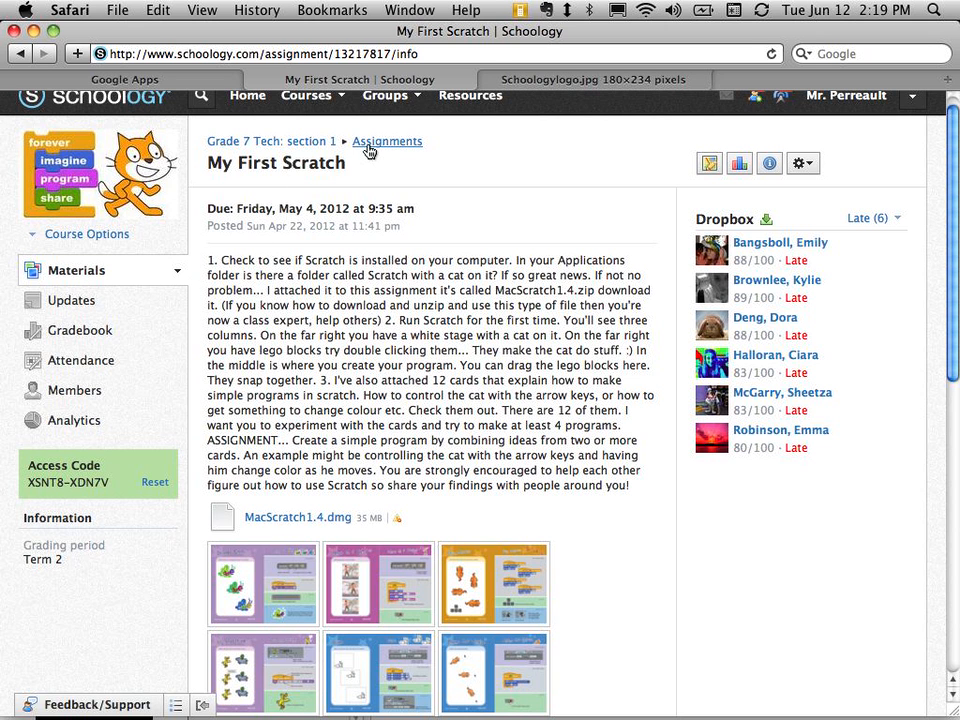
# - Return to the Term 2 assignments and view Scratch - Pong, selecting its instruction paragraph
pyautogui.click(388, 140)
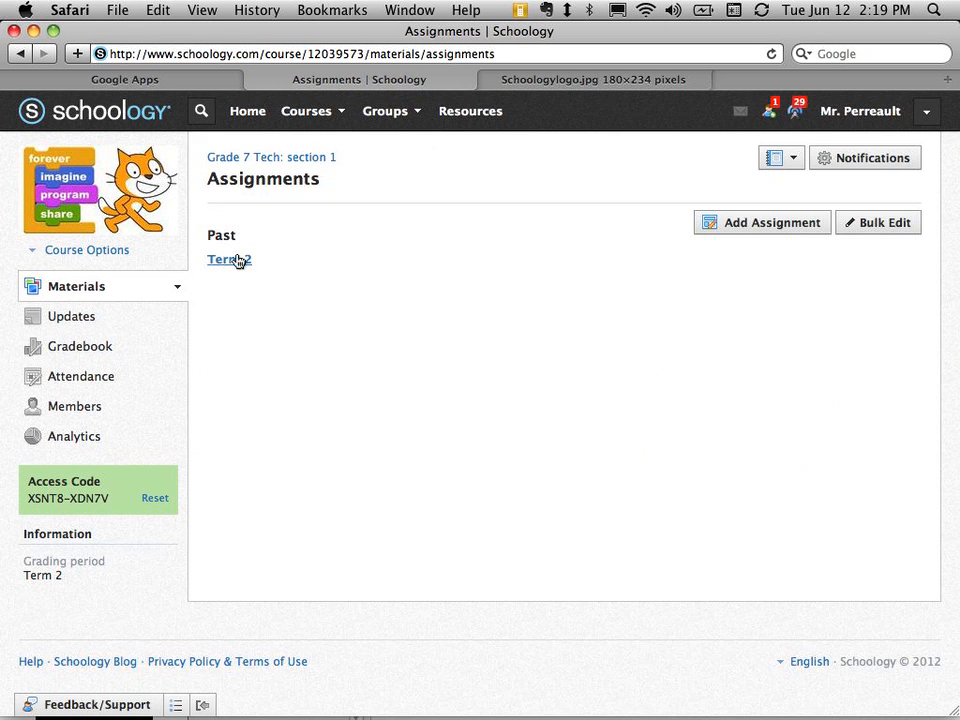
pyautogui.click(228, 260)
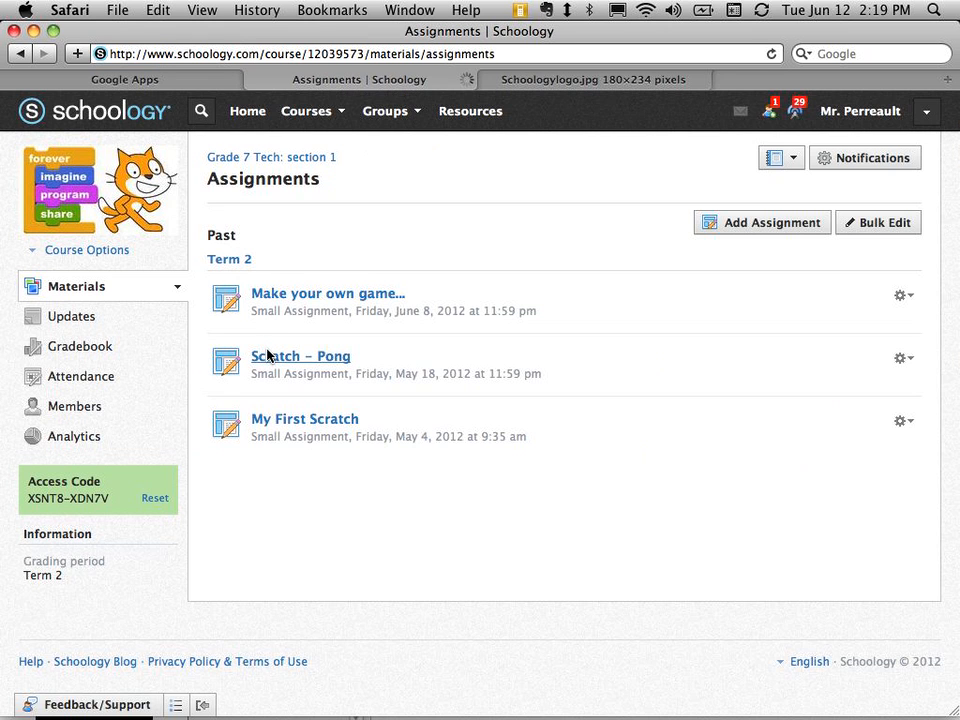
pyautogui.click(300, 356)
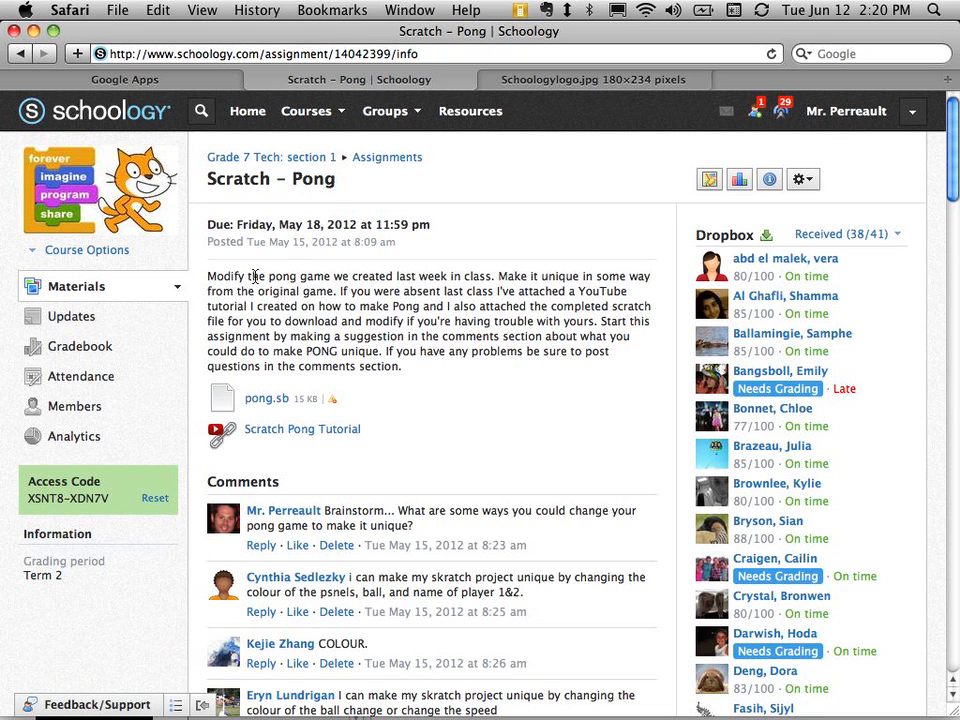
pyautogui.moveTo(250, 276); pyautogui.dragTo(430, 358)
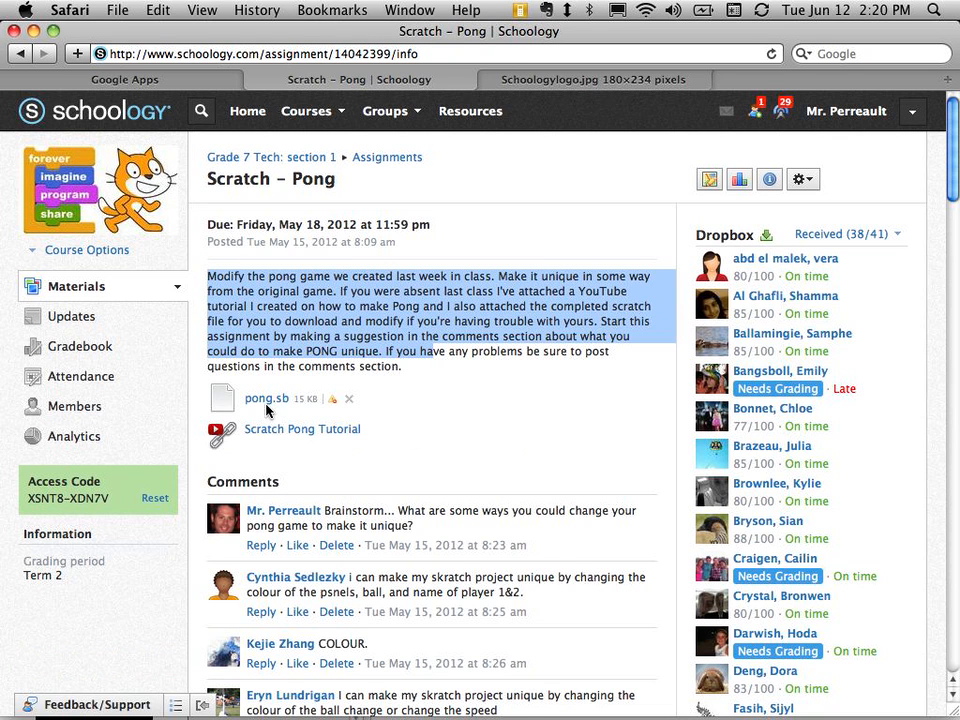
pyautogui.moveTo(370, 414)
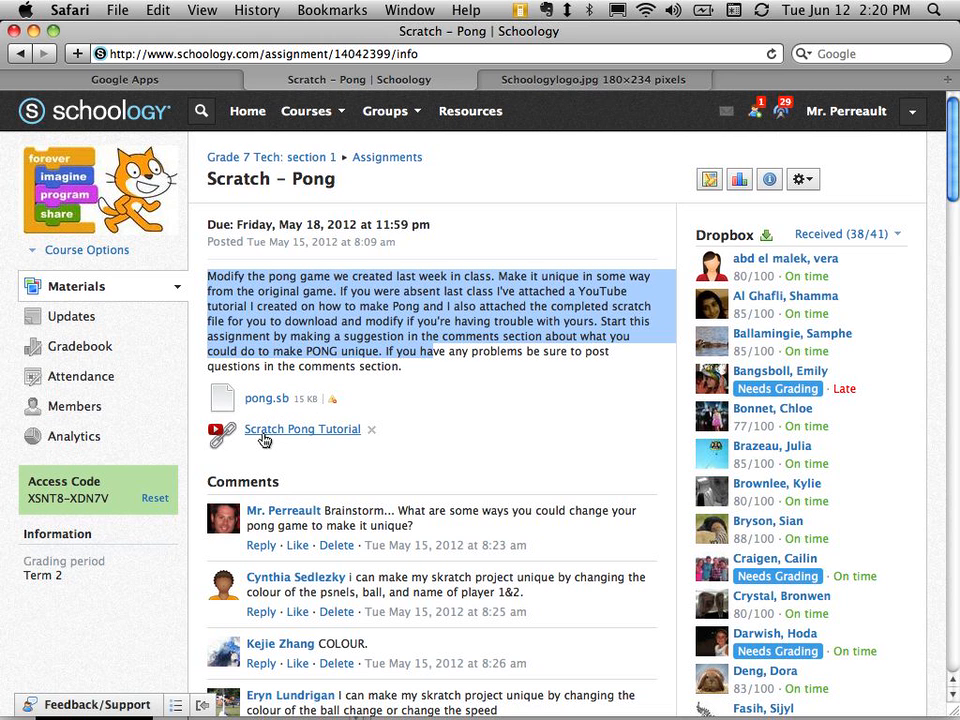
pyautogui.moveTo(320, 438)
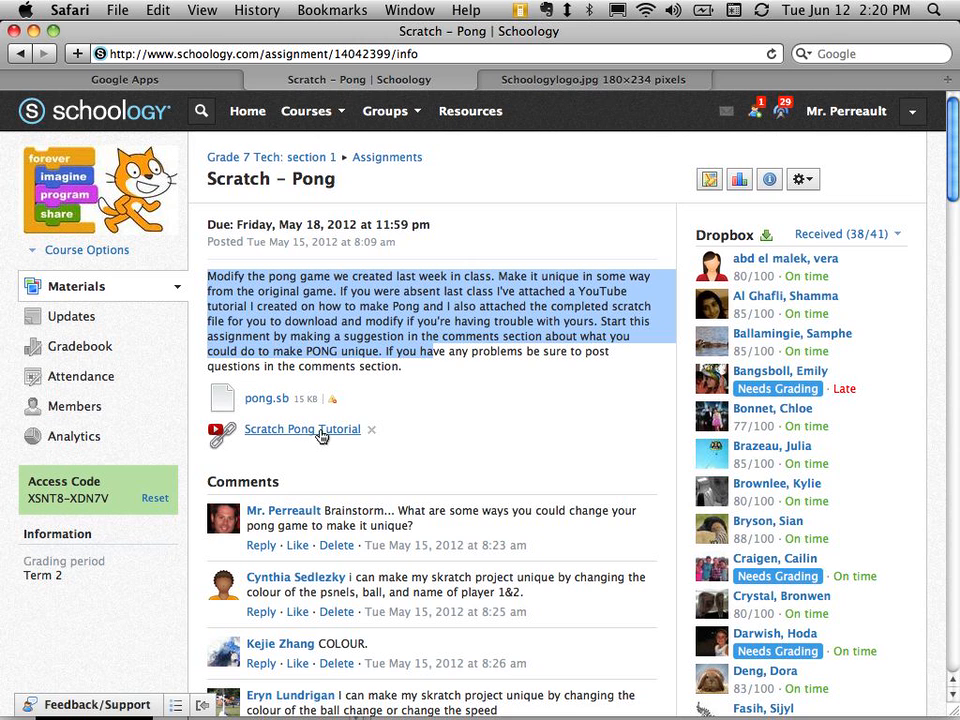
# - View the linked Scratch - Ping Pong Game YouTube tutorial and come back to the assignment
pyautogui.click(302, 428)
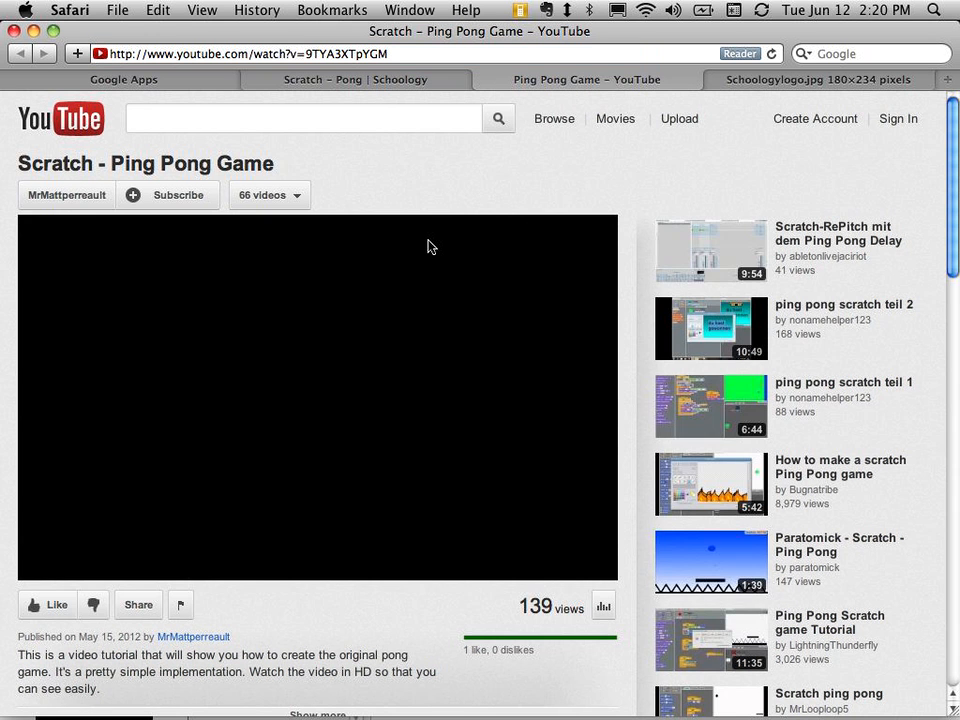
pyautogui.click(356, 80)
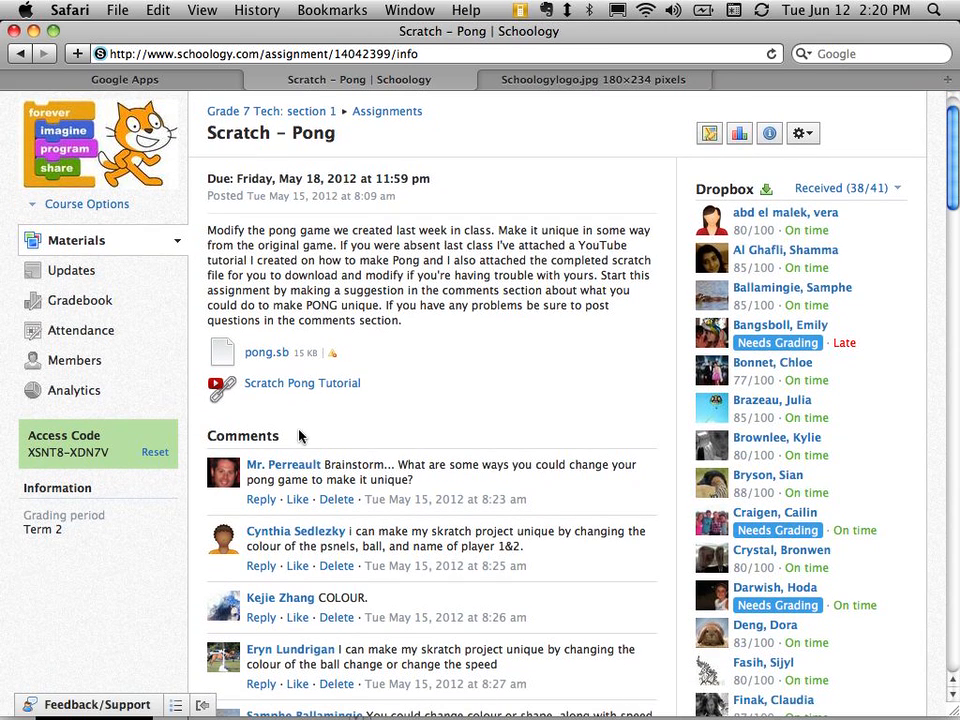
pyautogui.moveTo(412, 482)
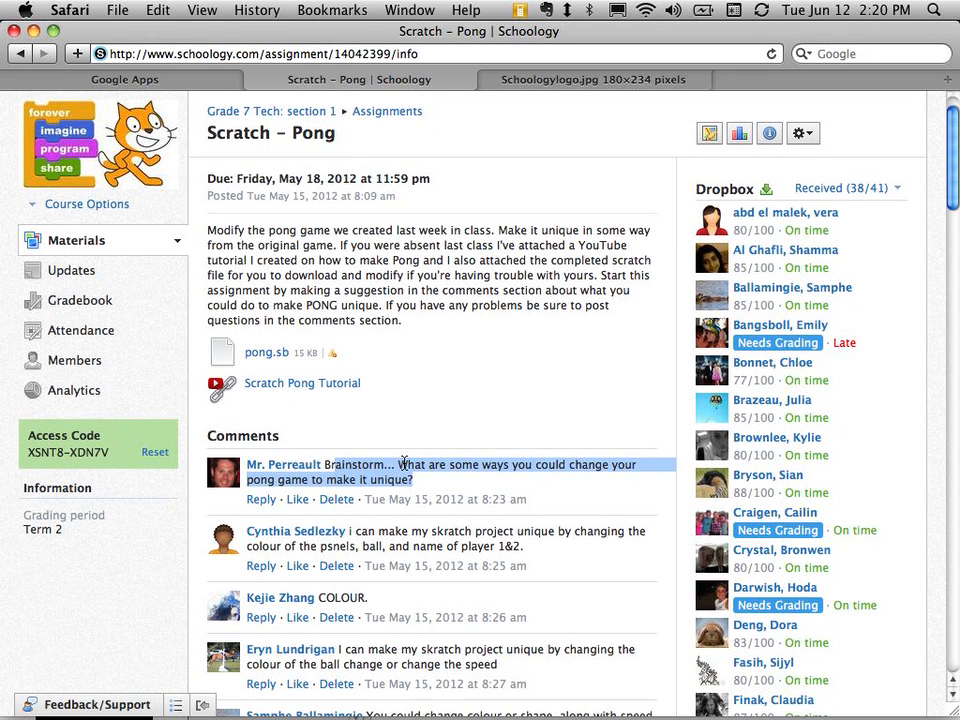
pyautogui.scroll(-3)
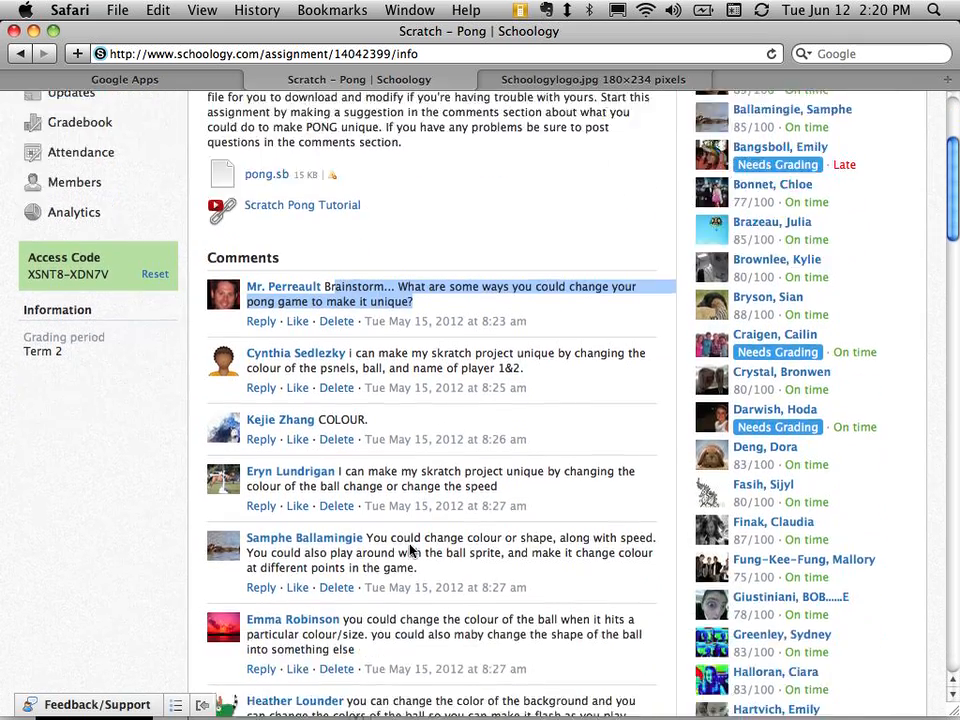
pyautogui.scroll(-3)
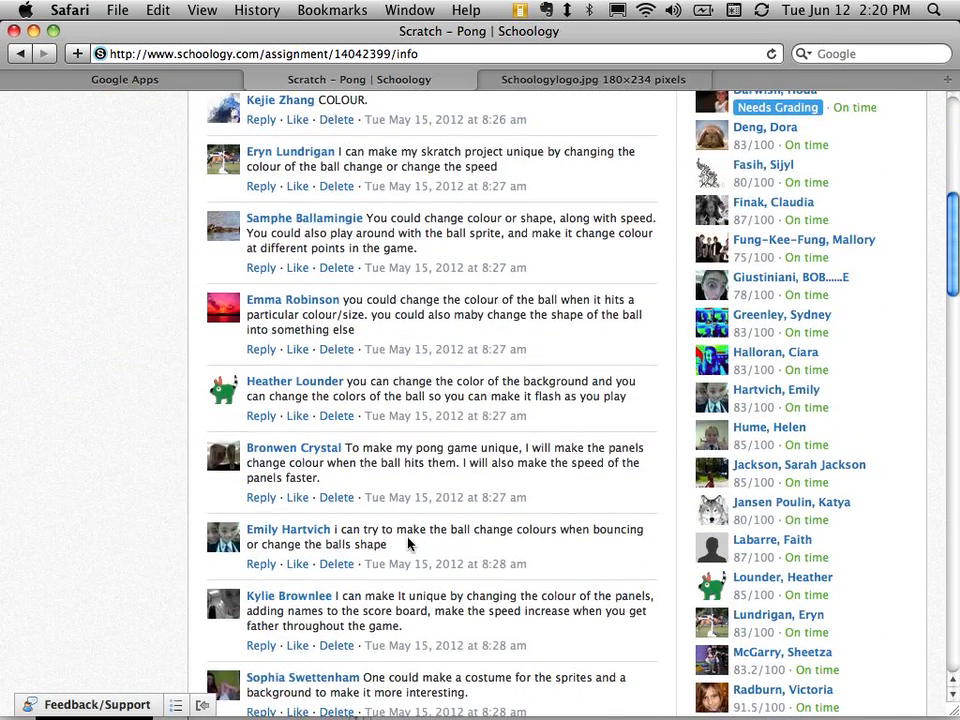
pyautogui.scroll(-3)
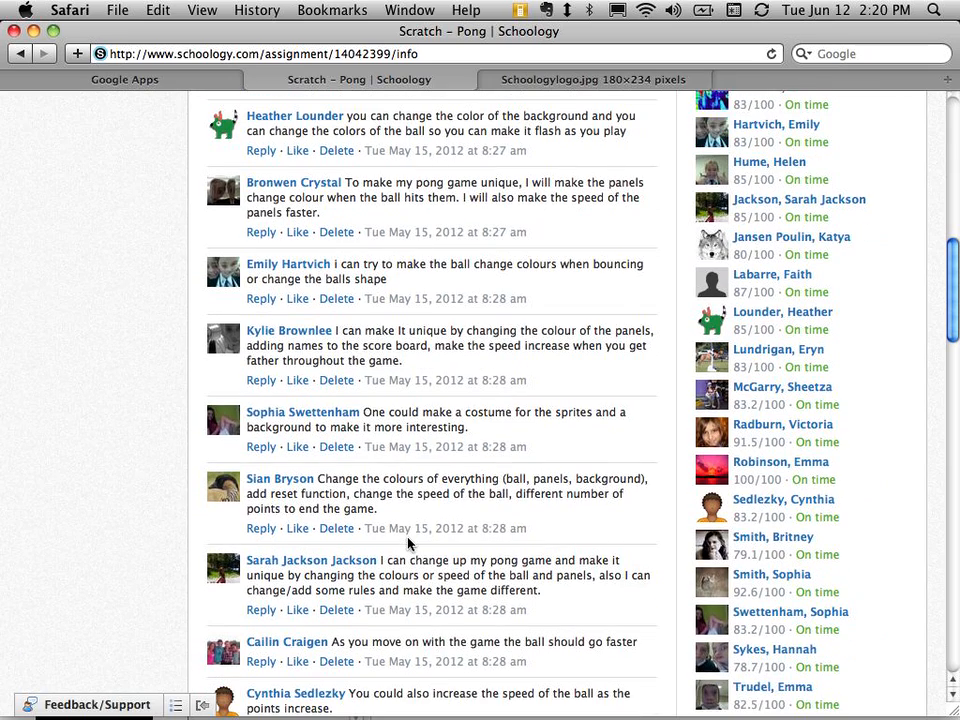
pyautogui.scroll(-3)
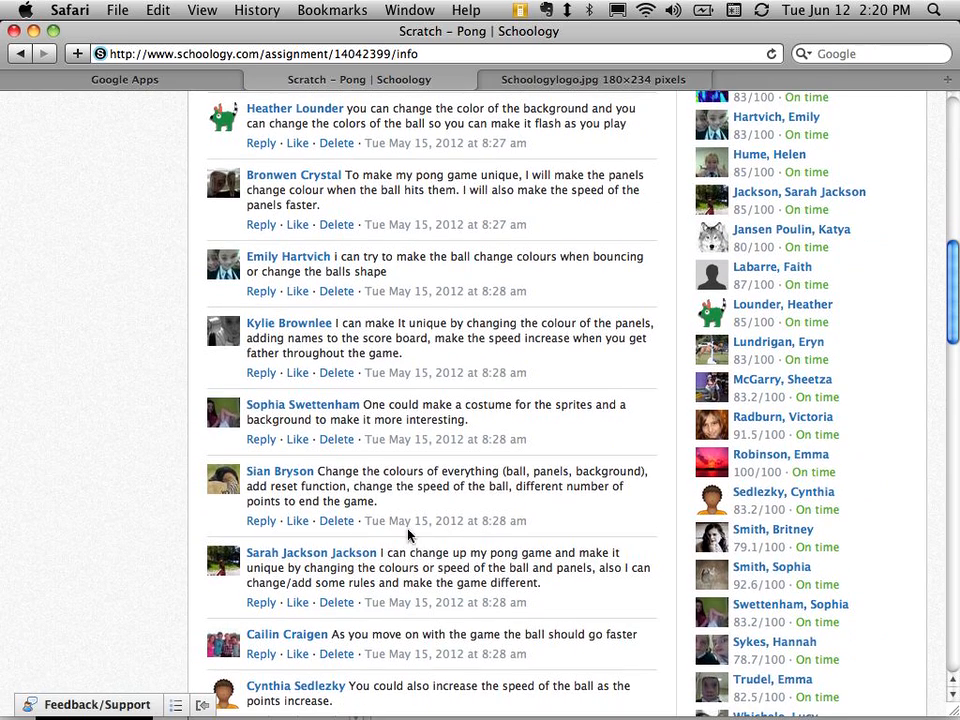
pyautogui.scroll(-3)
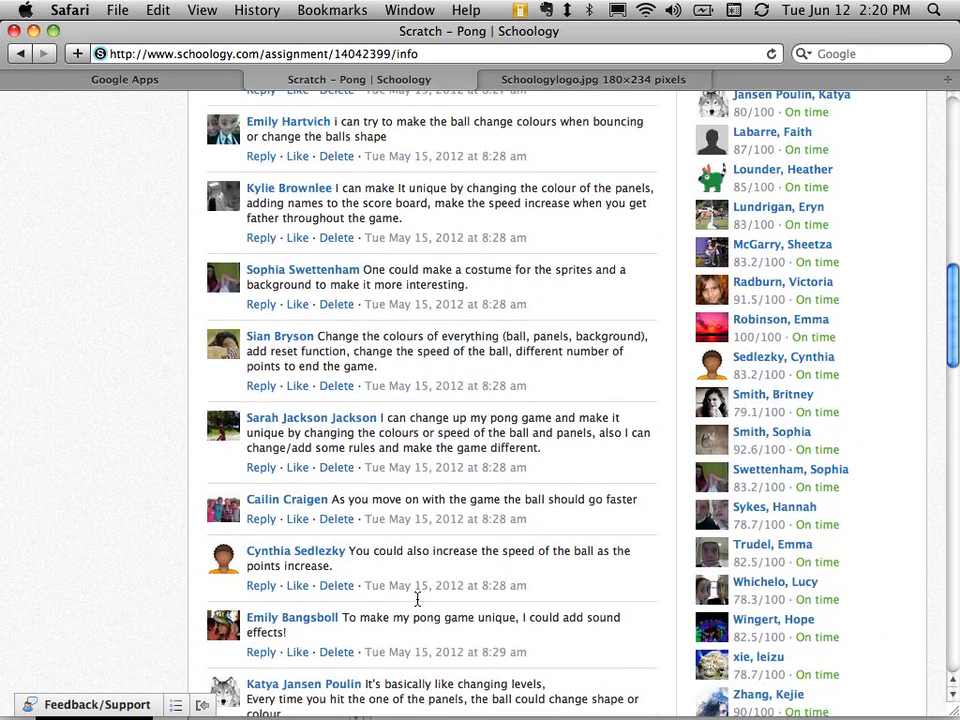
pyautogui.scroll(-3)
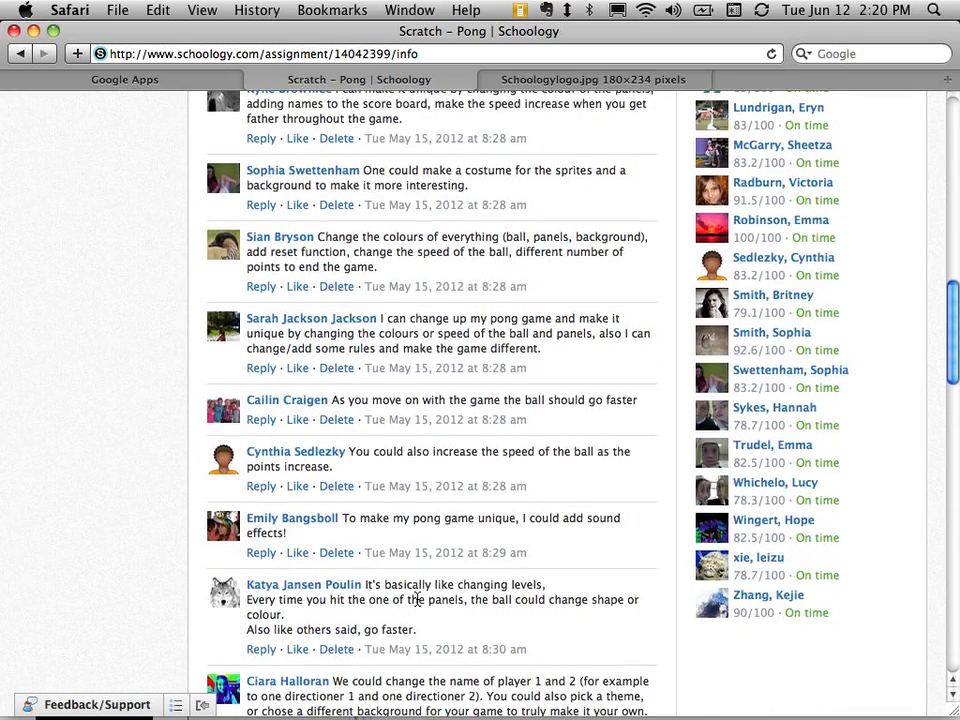
pyautogui.scroll(-3)
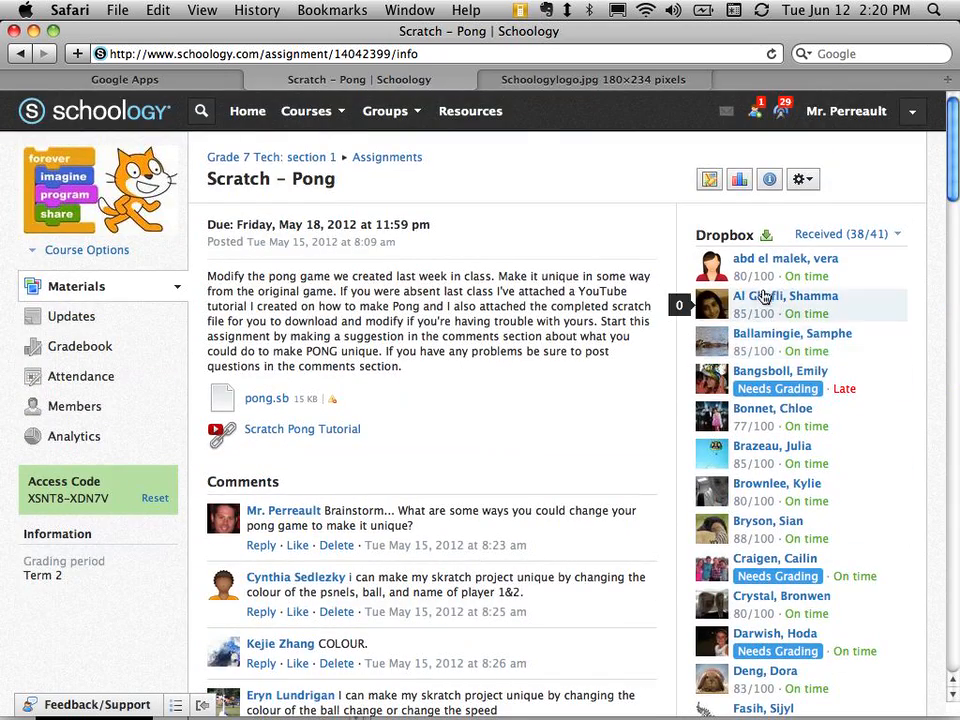
pyautogui.scroll(-3)
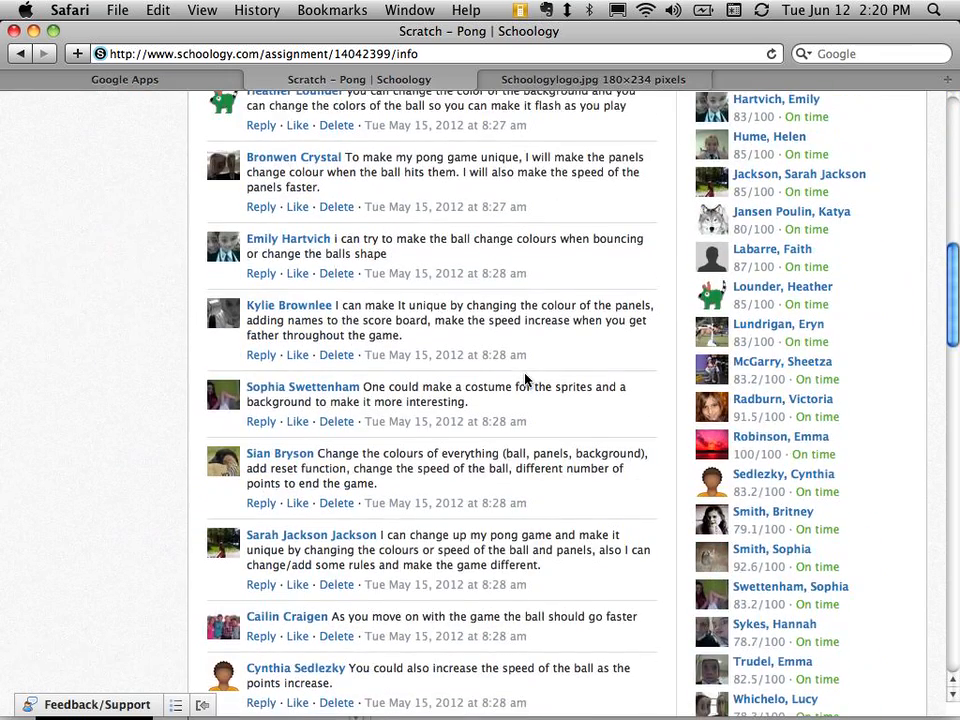
pyautogui.moveTo(456, 264)
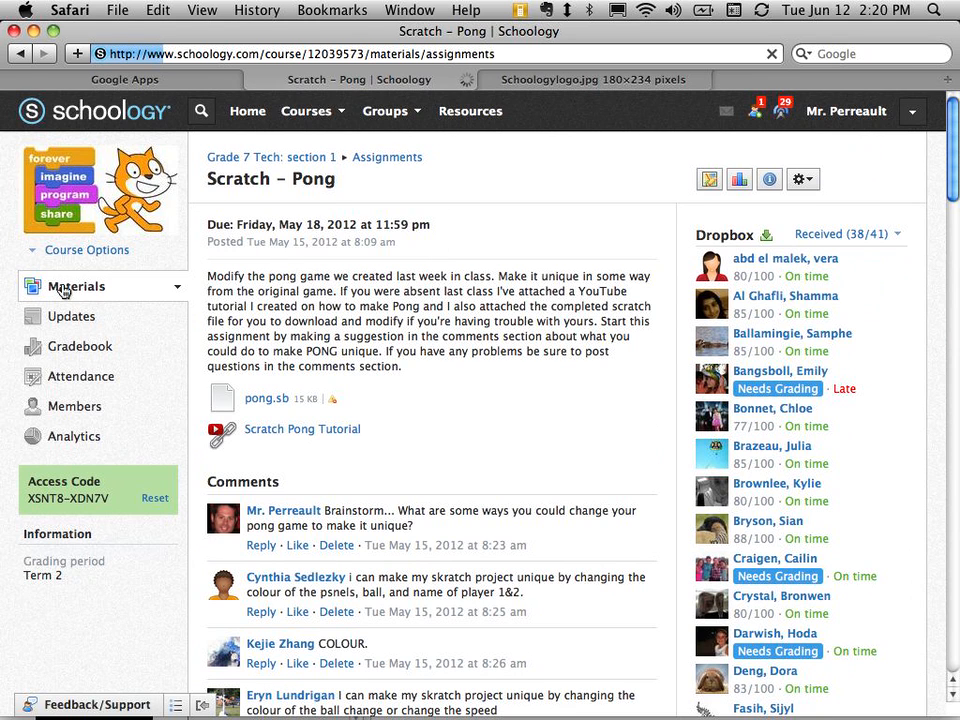
# - Go to the Grade 7 Tech course materials and list the material types that can be added
pyautogui.click(76, 286)
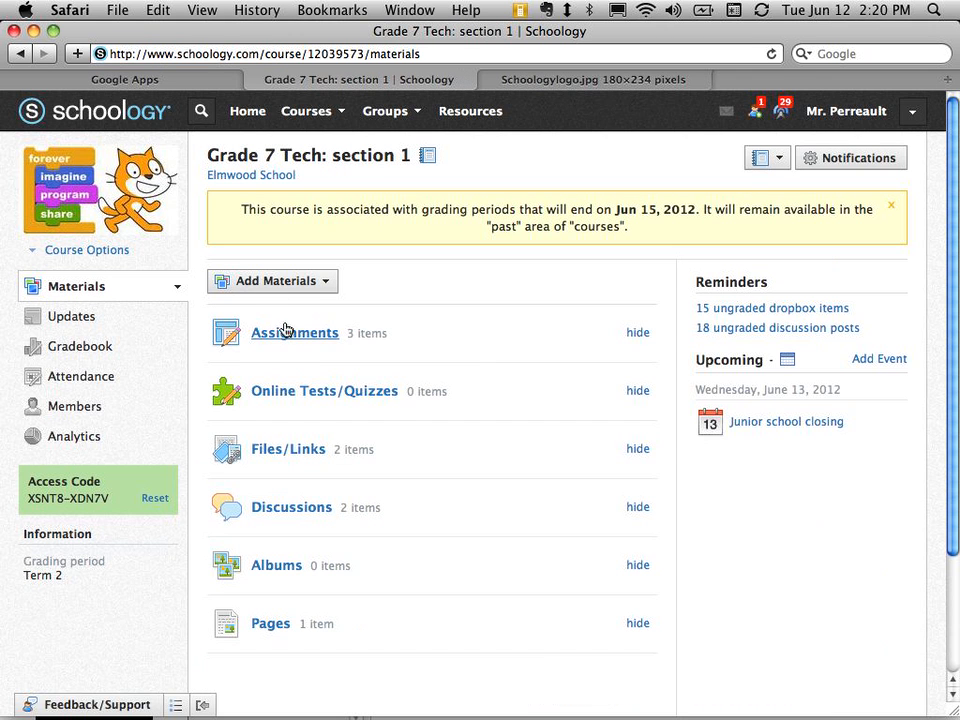
pyautogui.click(272, 280)
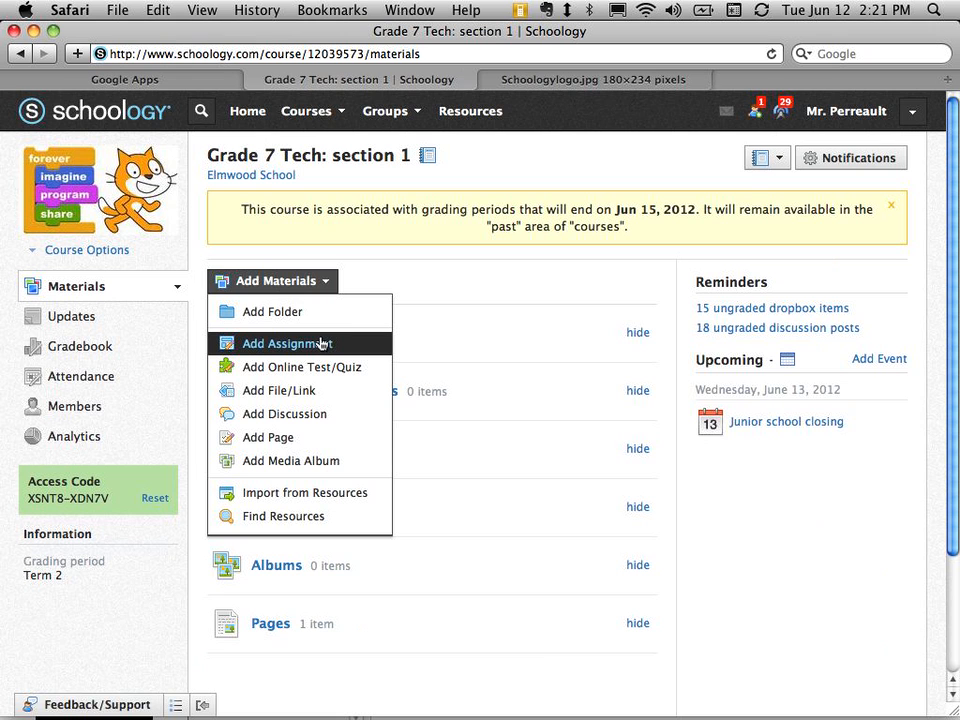
pyautogui.moveTo(330, 344)
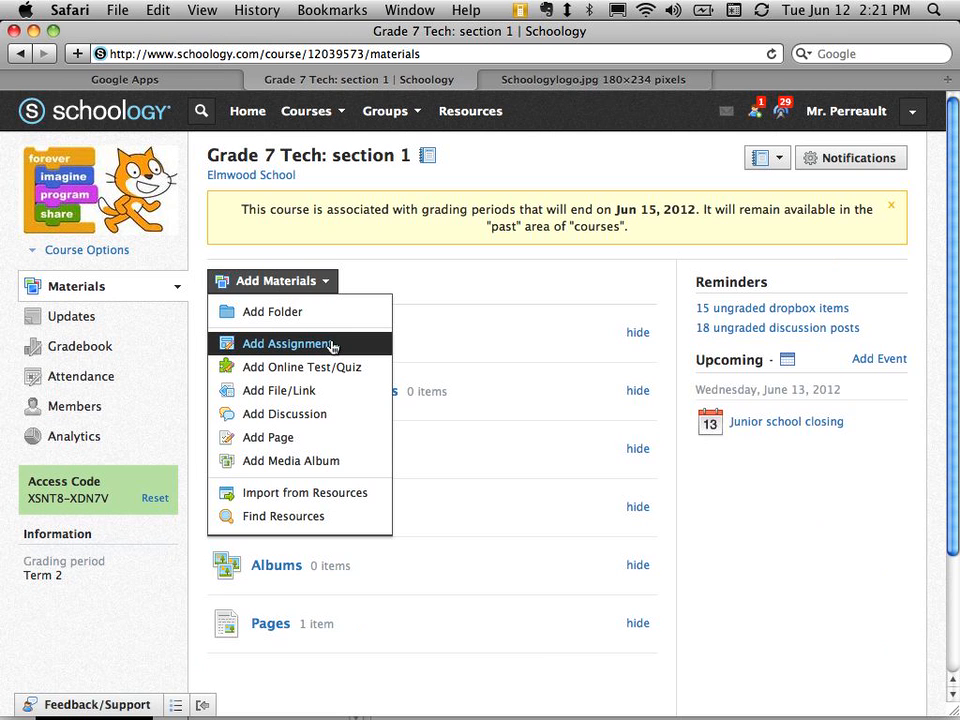
# - Create an assignment named 'New Assignment' described as doing something totally new
pyautogui.click(288, 344)
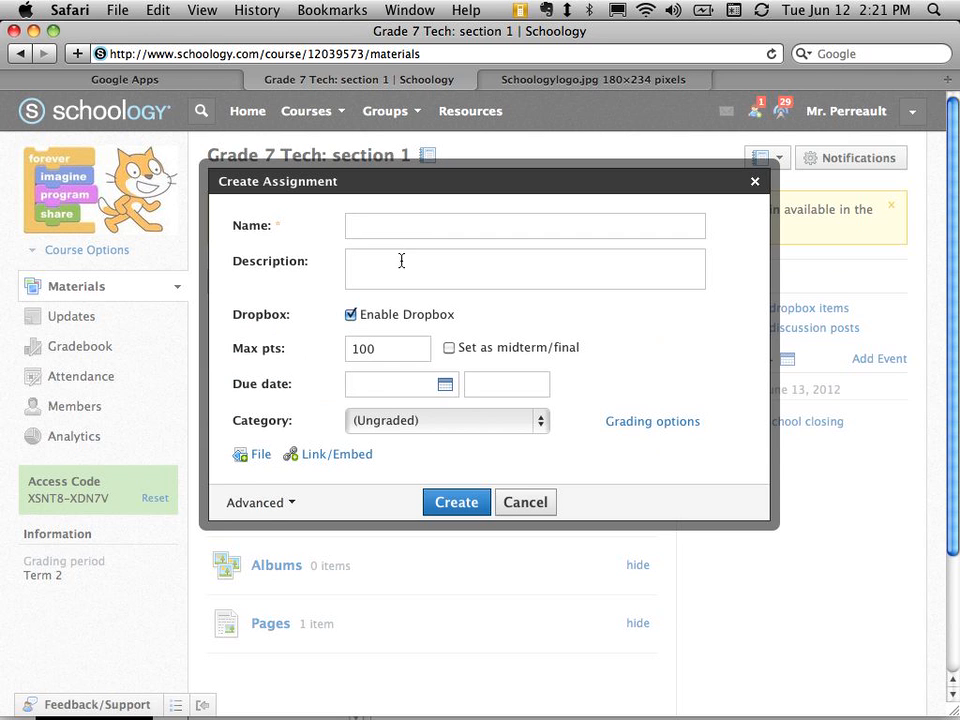
pyautogui.moveTo(396, 240)
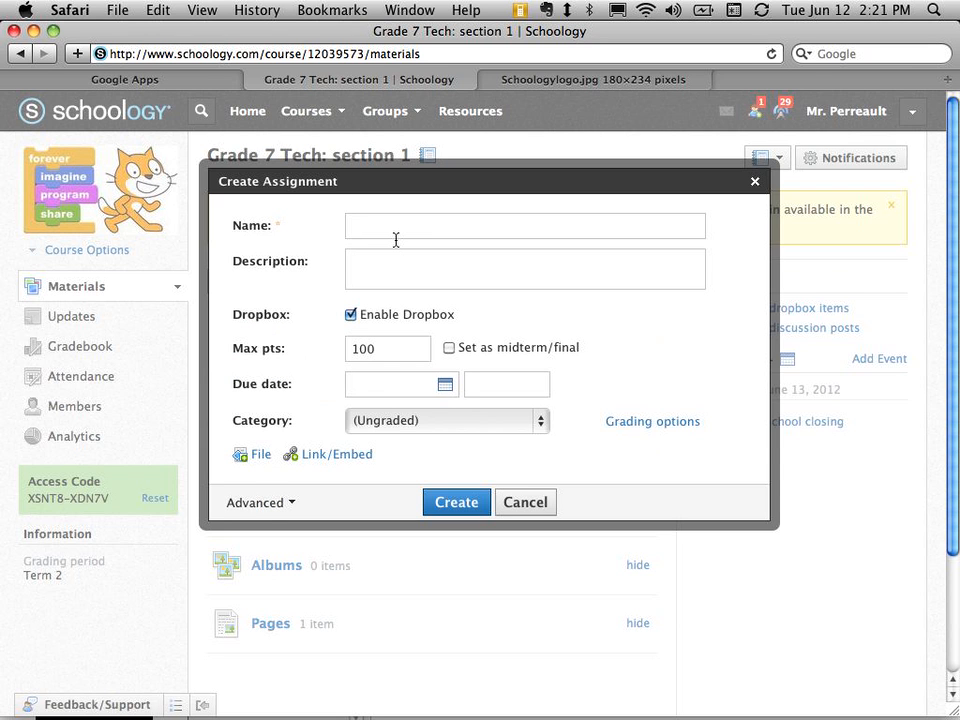
pyautogui.write('Assi')
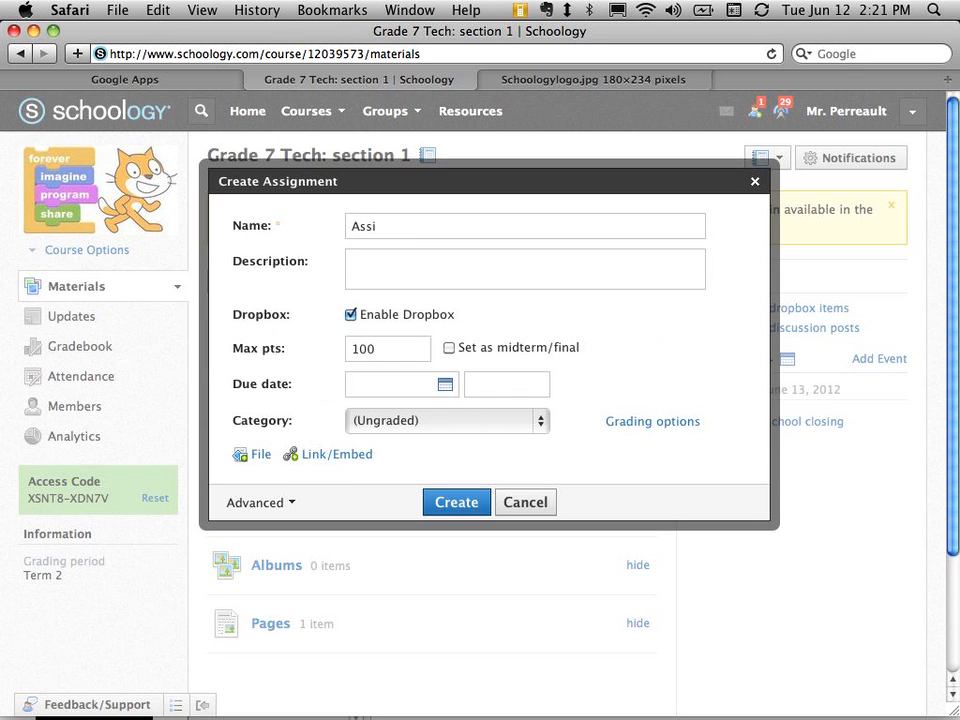
pyautogui.write('New As')
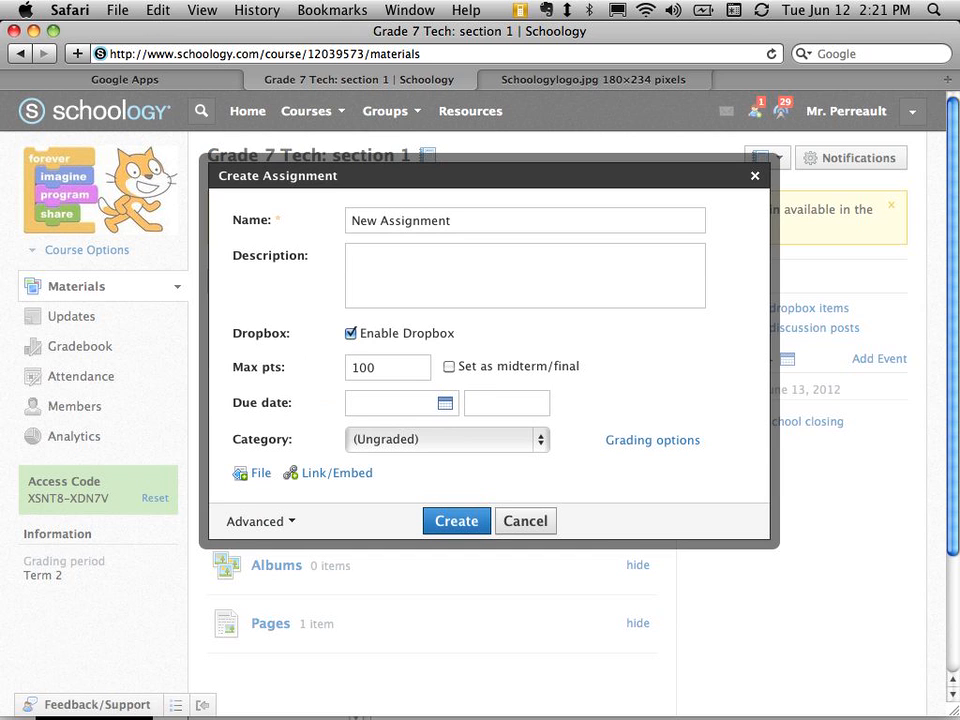
pyautogui.write('In this ass')
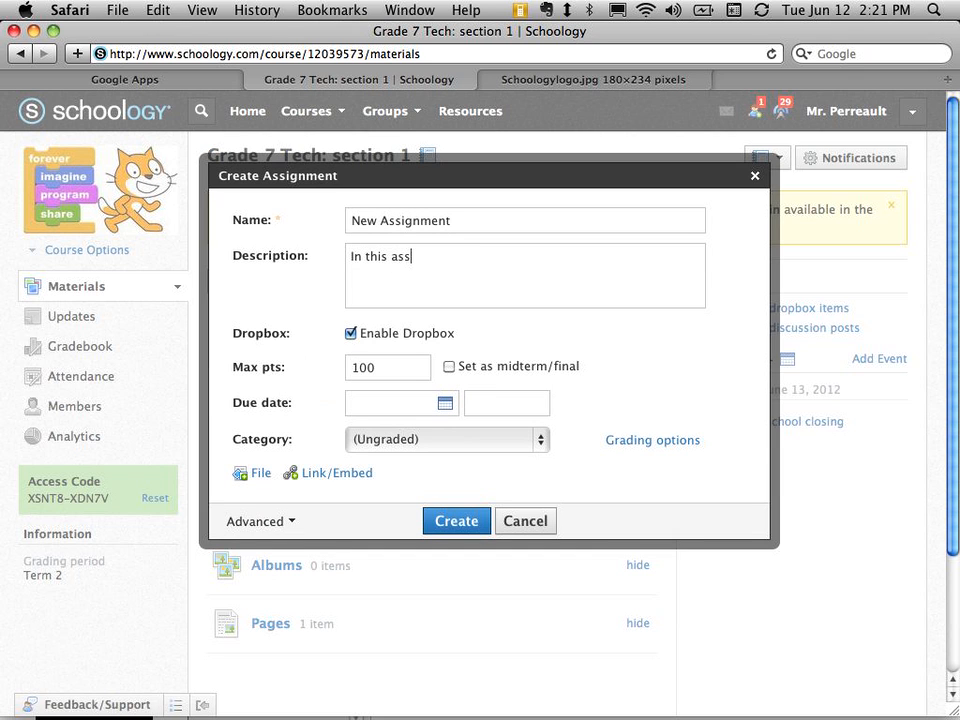
pyautogui.write("ignment you'")
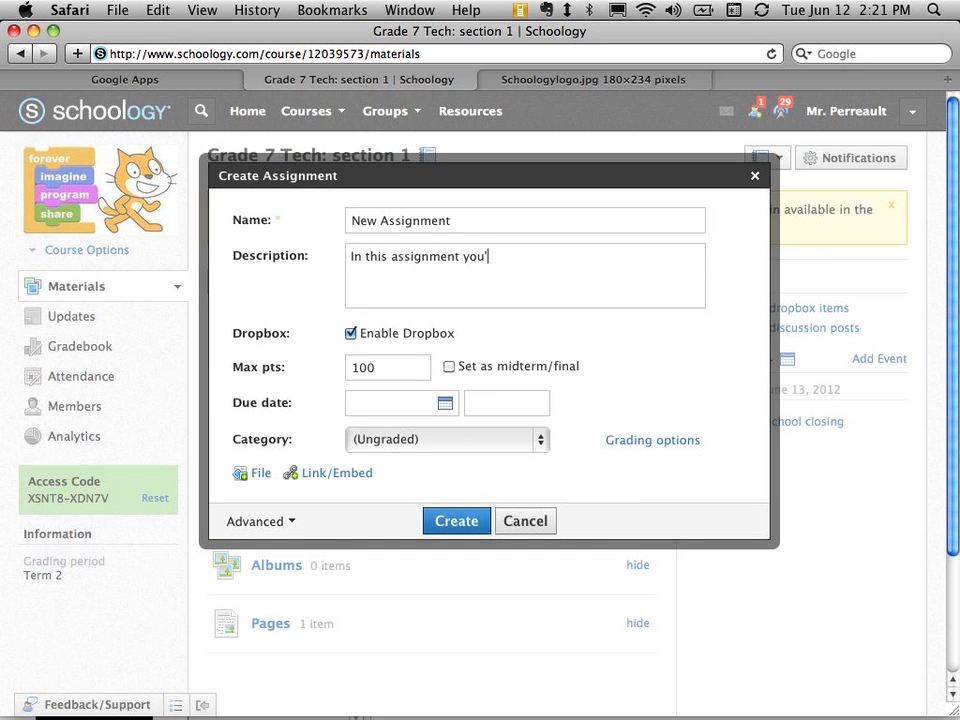
pyautogui.write('ll be doing something totally new!')
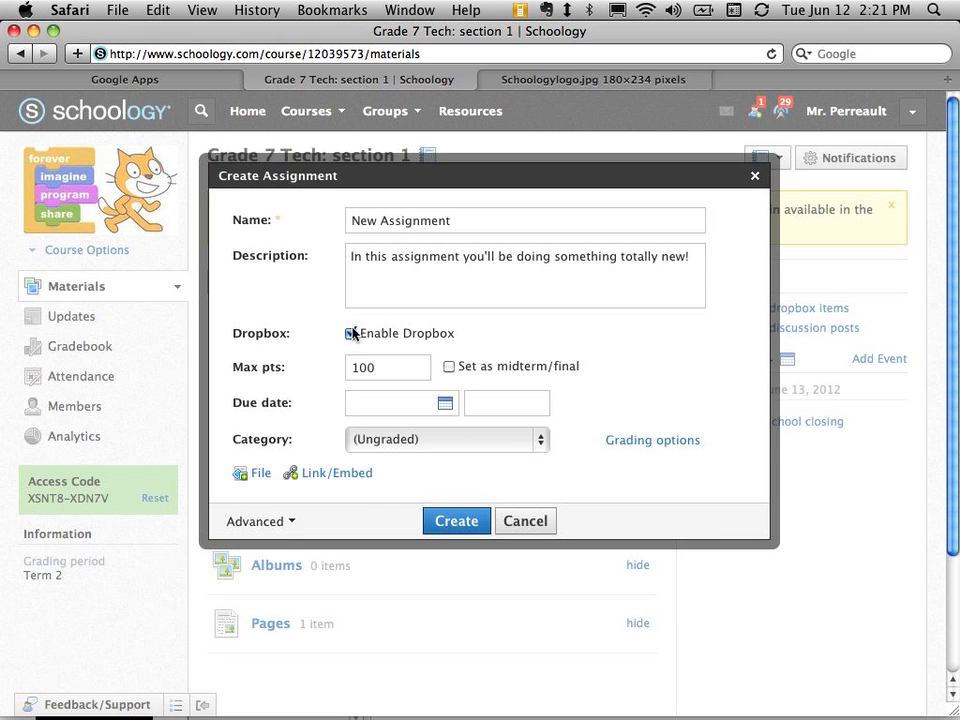
# - Toggle Enable Dropbox off and back on so student submissions stay enabled
pyautogui.click(352, 332)
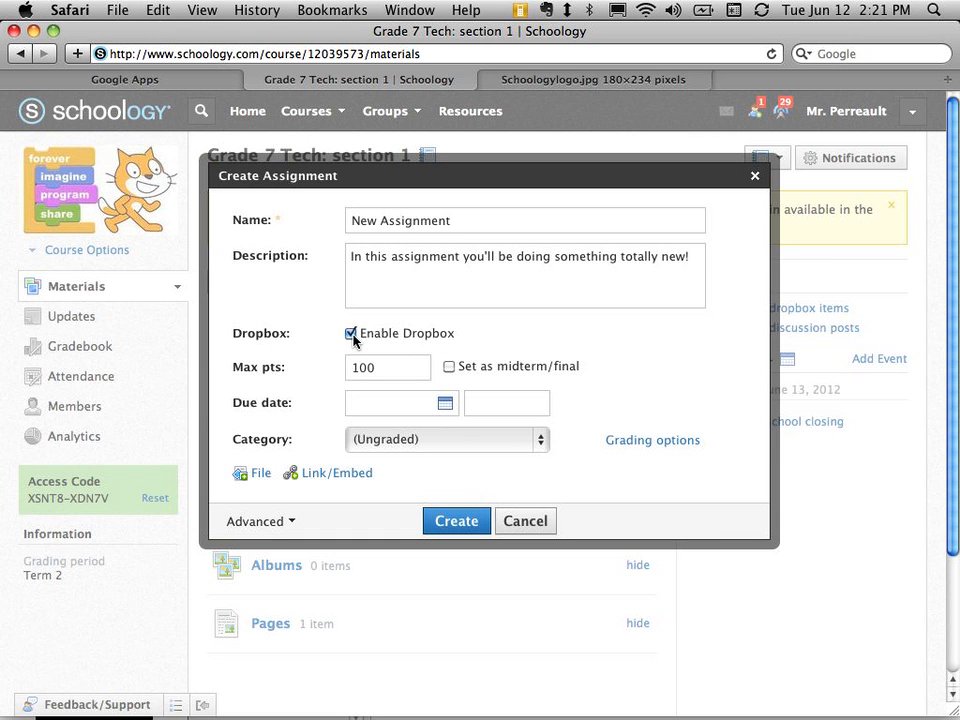
pyautogui.moveTo(380, 328)
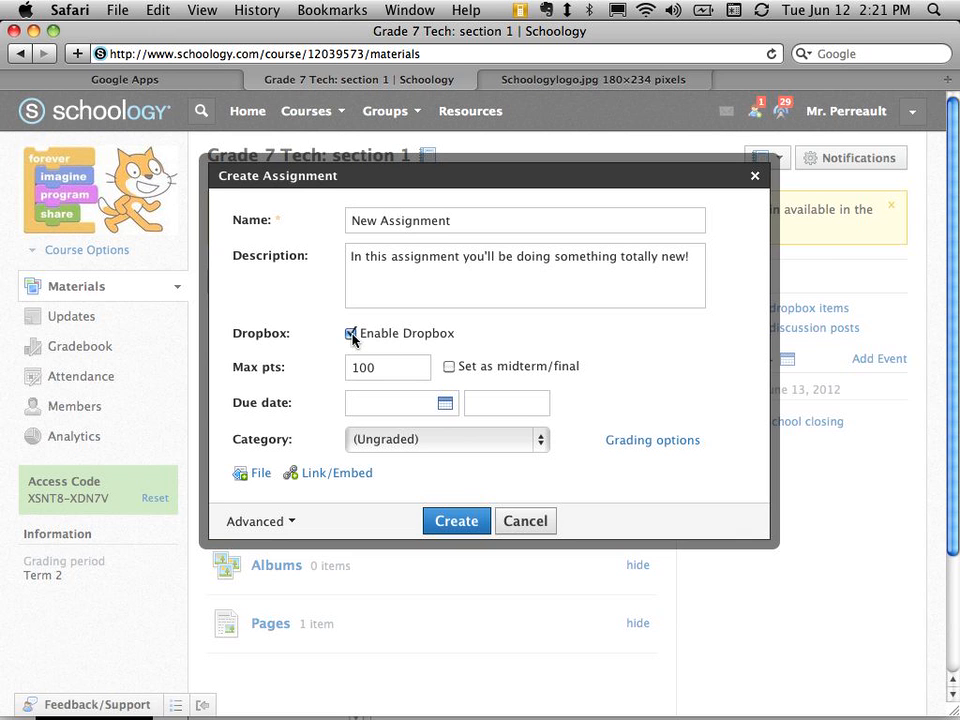
pyautogui.click(352, 332)
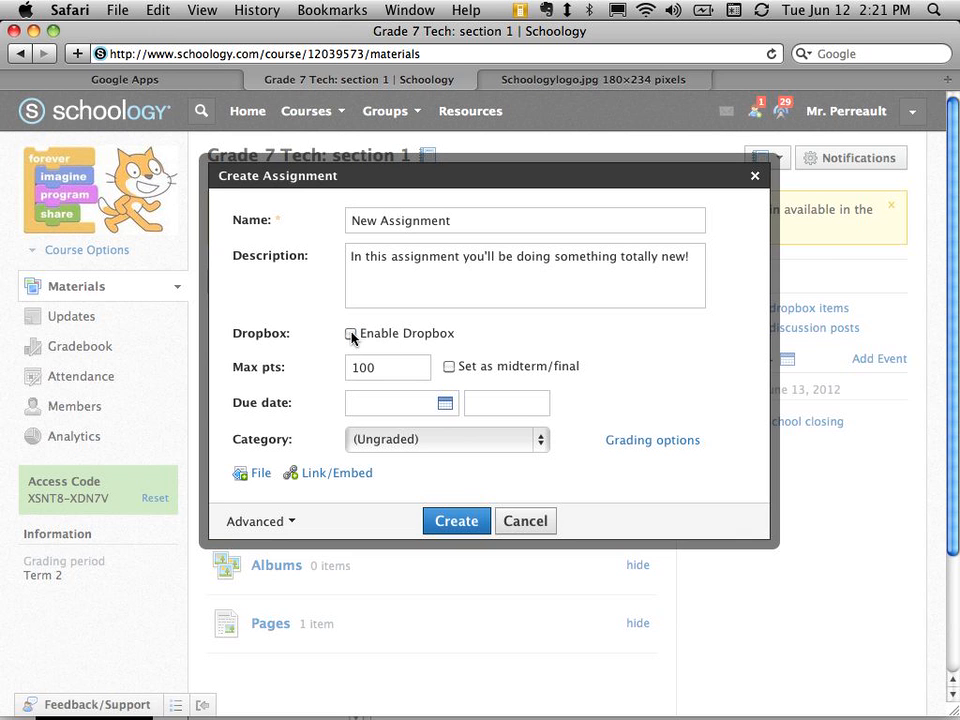
pyautogui.click(352, 332)
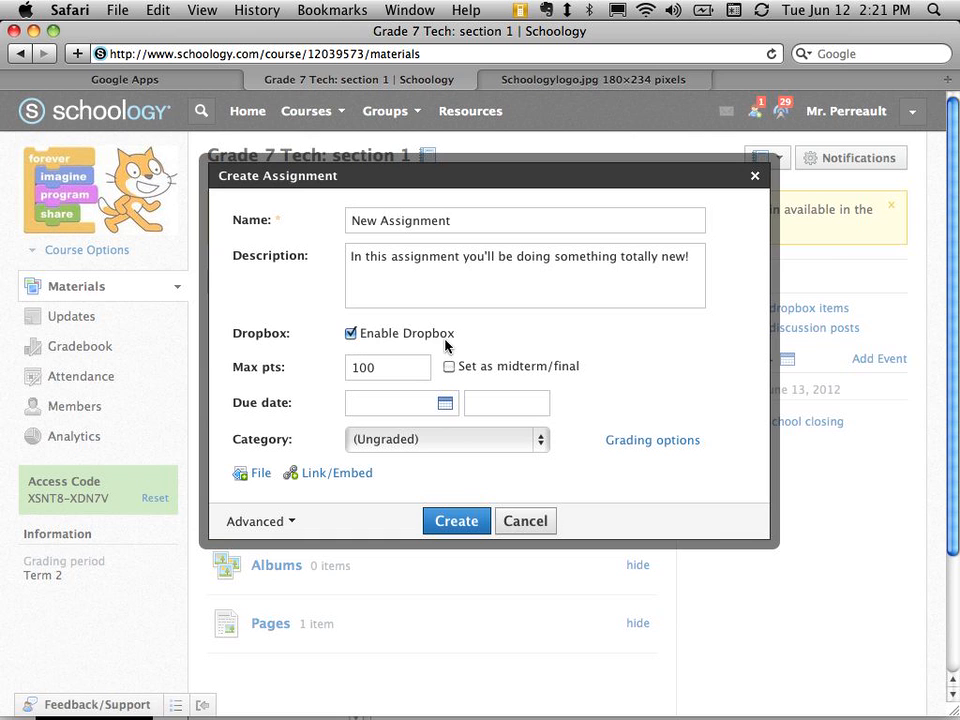
pyautogui.moveTo(370, 328)
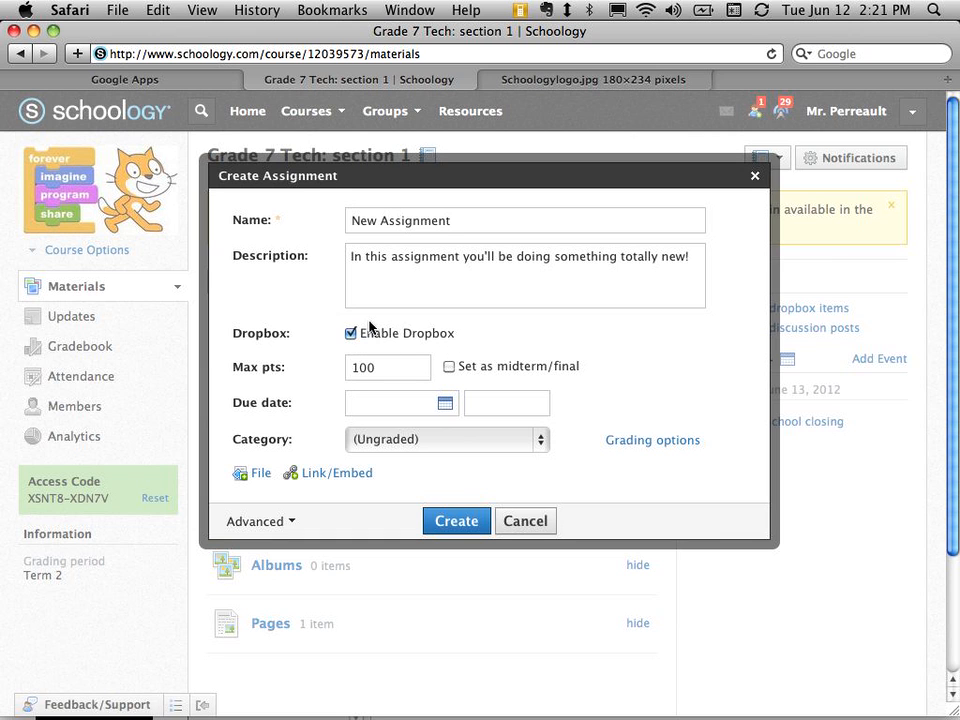
pyautogui.moveTo(258, 370)
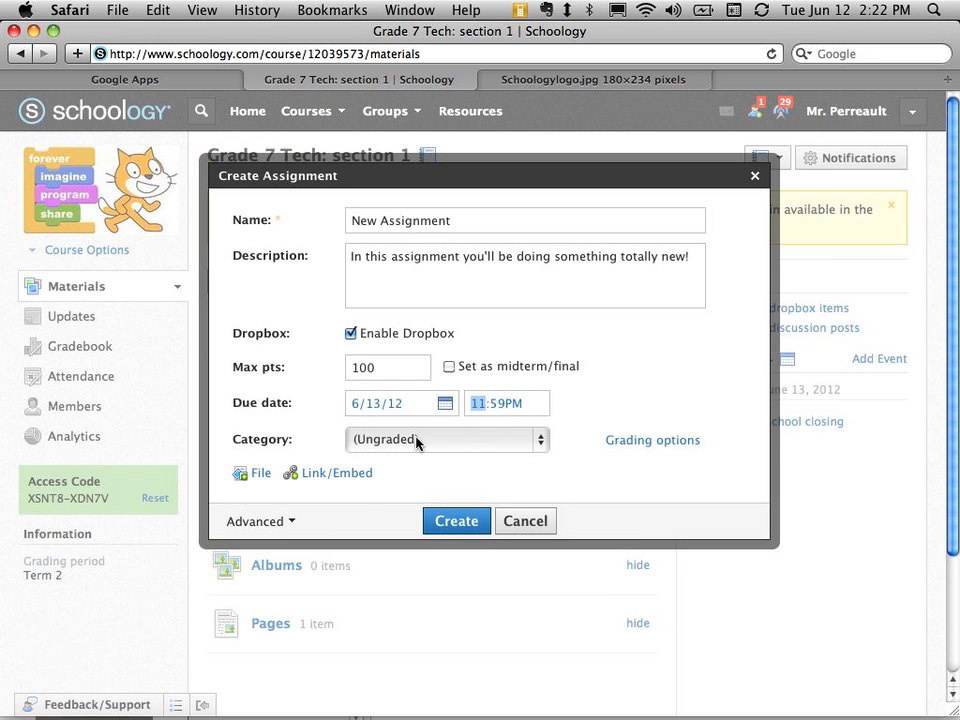
# - Choose Small Assignment as the assignment's grading category
pyautogui.click(446, 440)
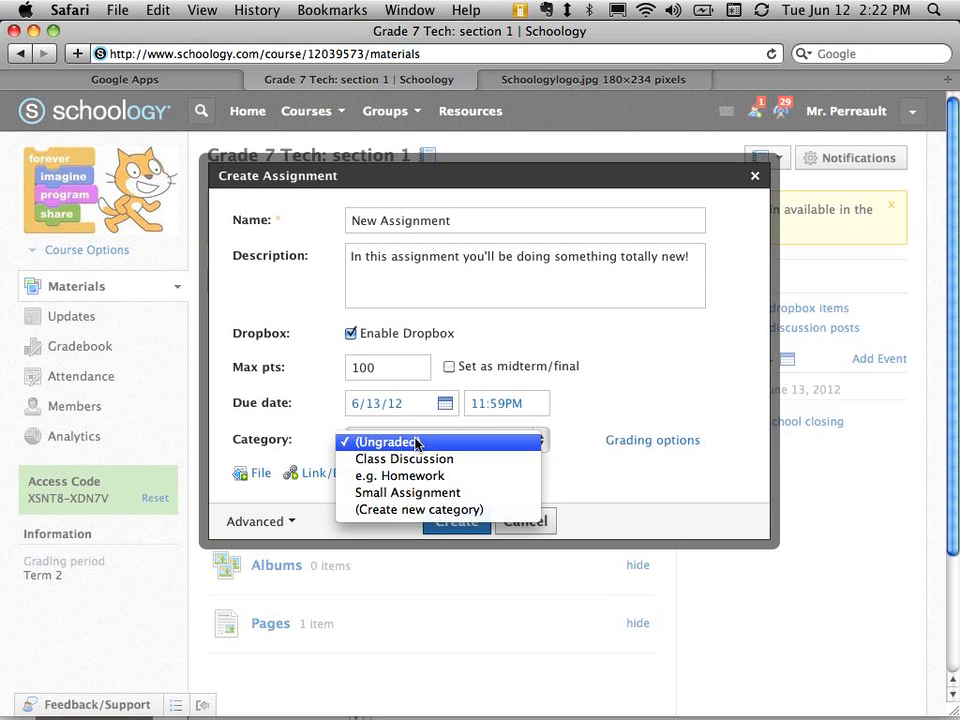
pyautogui.moveTo(440, 510)
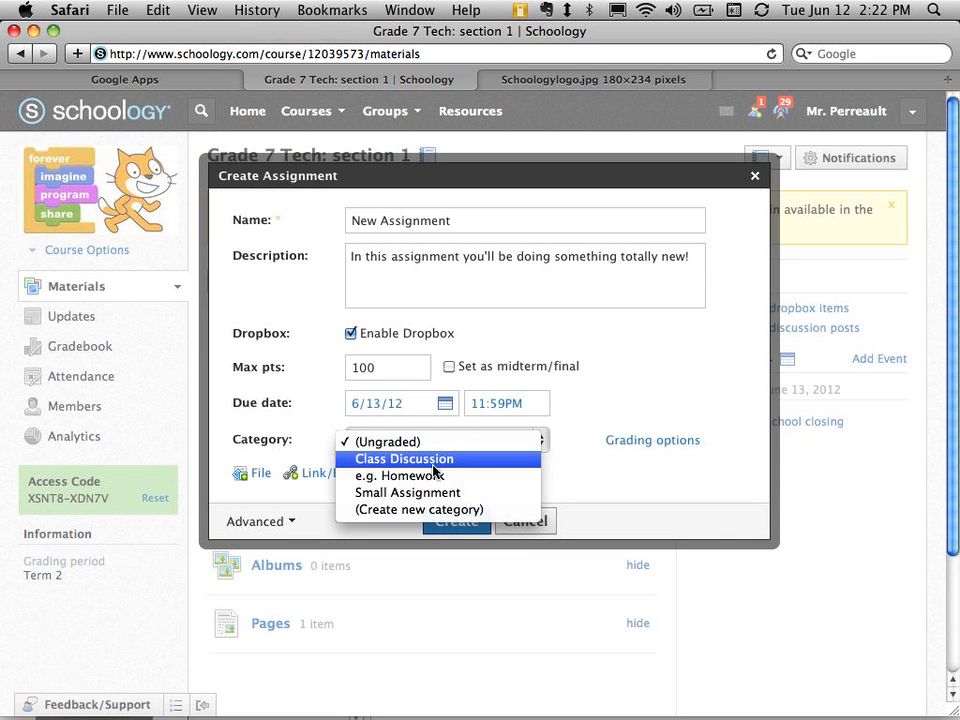
pyautogui.moveTo(440, 476)
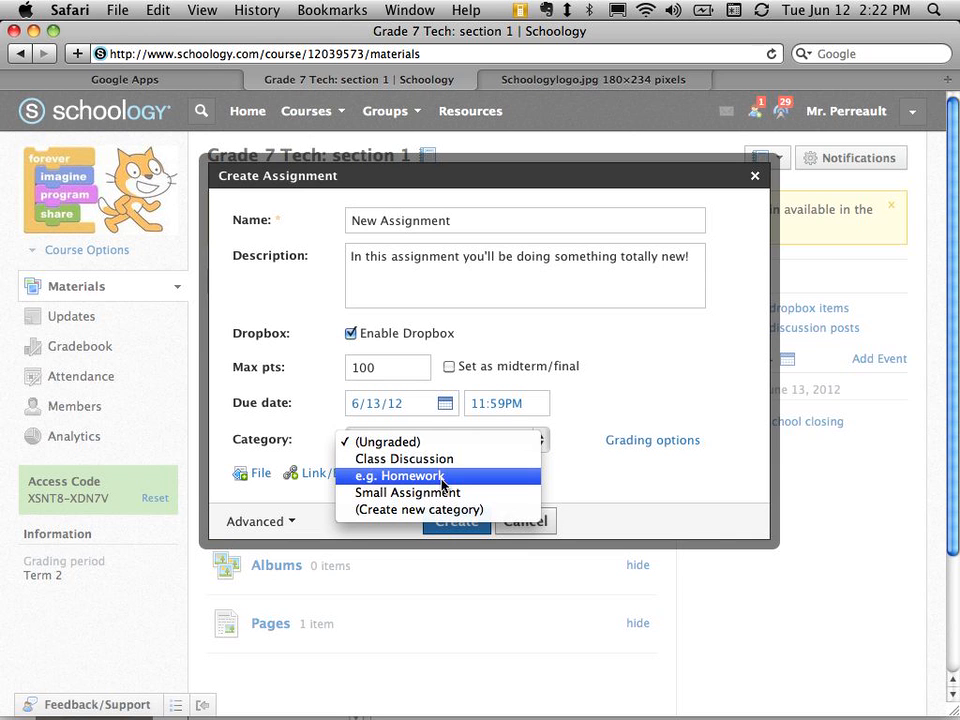
pyautogui.moveTo(404, 458)
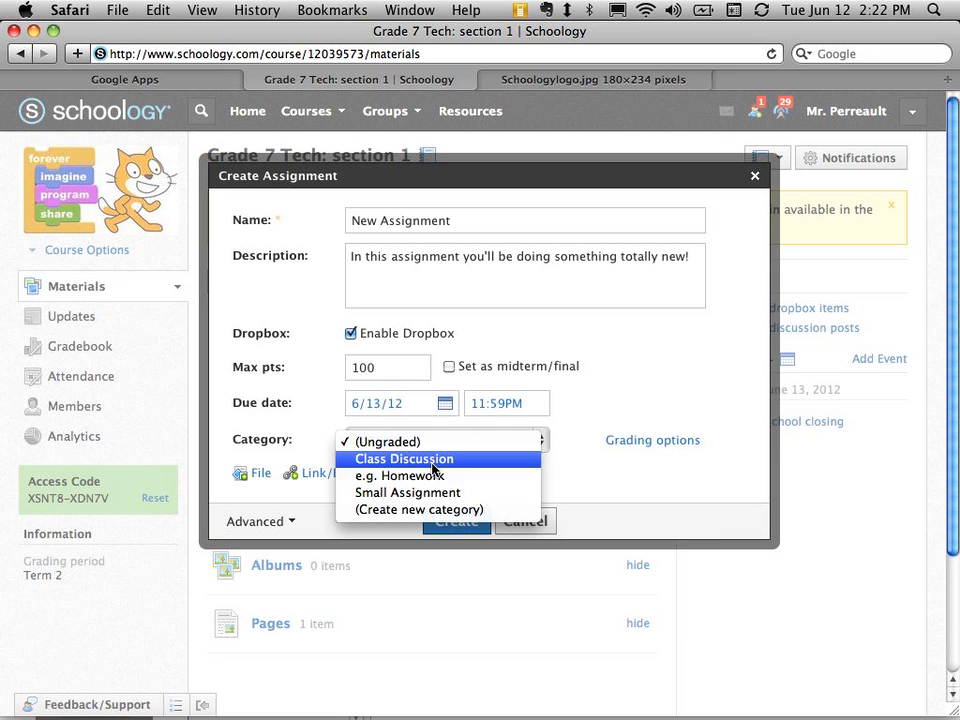
pyautogui.click(408, 492)
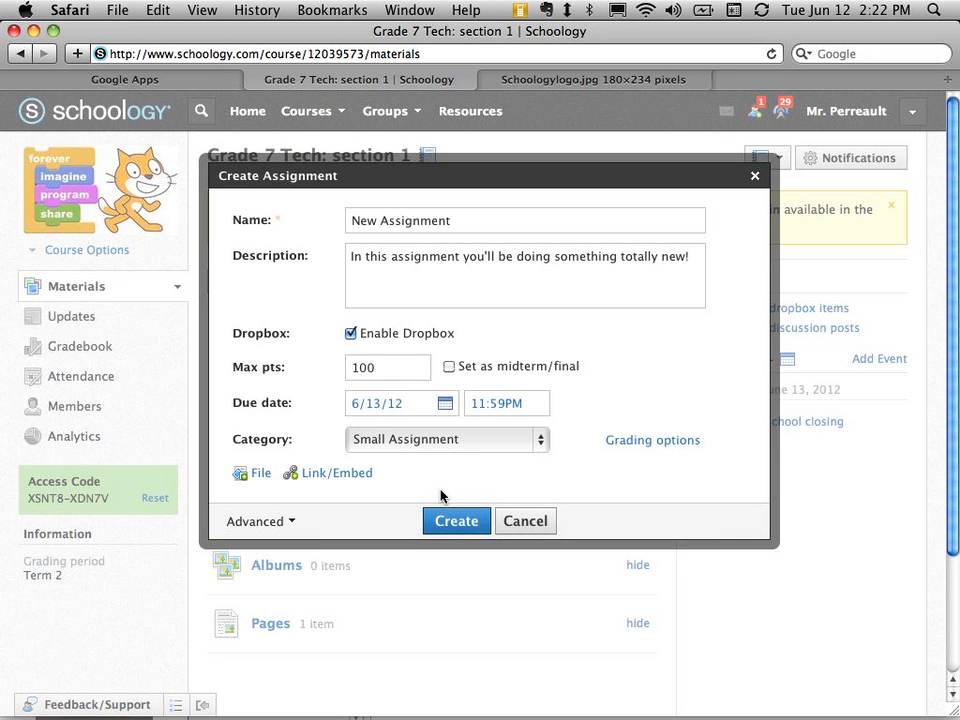
pyautogui.moveTo(652, 440)
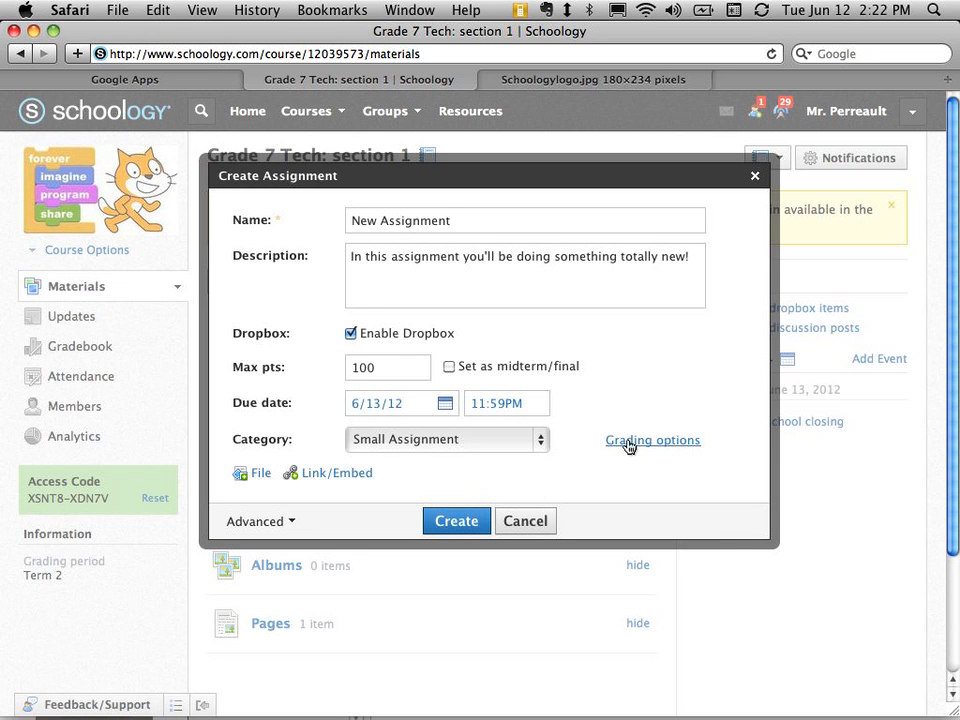
# - Grade the assignment on the MYP Levels scale and reveal its publishing and comment options
pyautogui.click(652, 440)
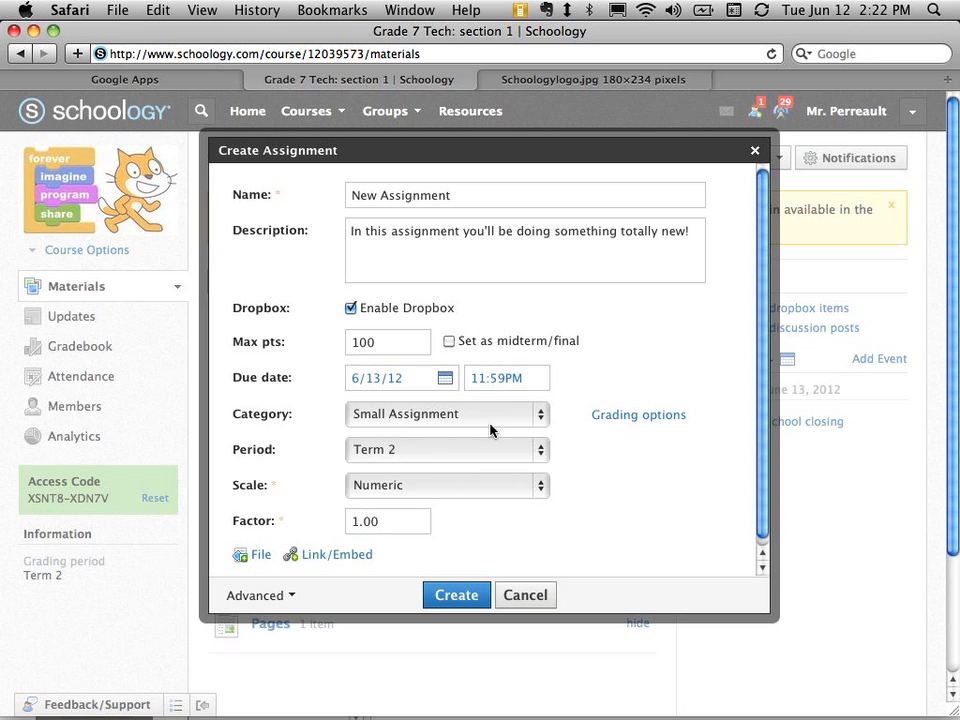
pyautogui.click(446, 486)
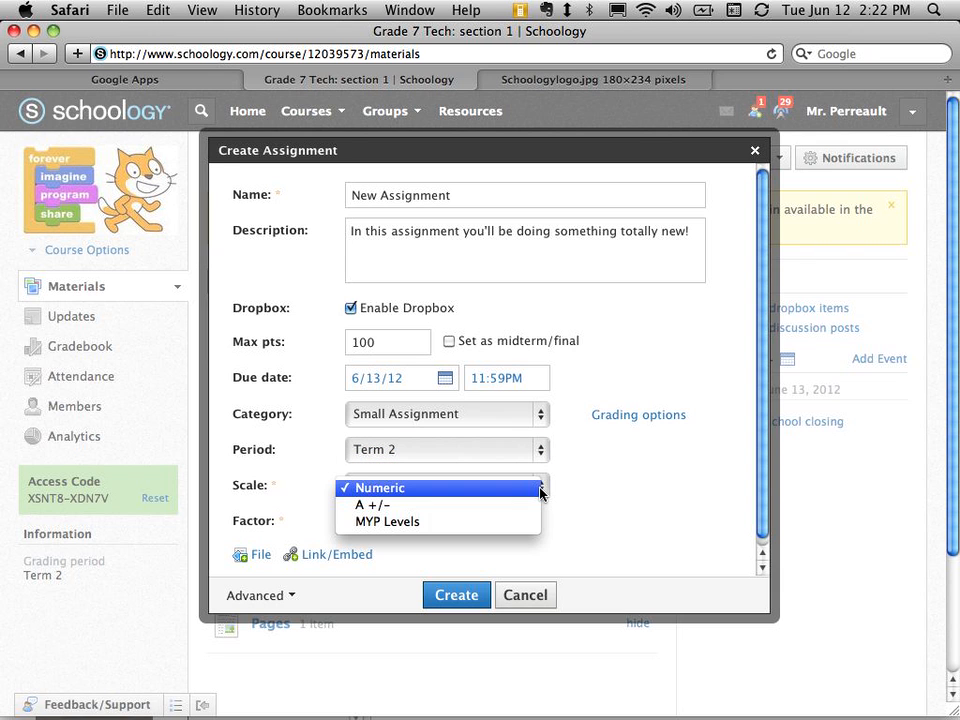
pyautogui.moveTo(544, 496)
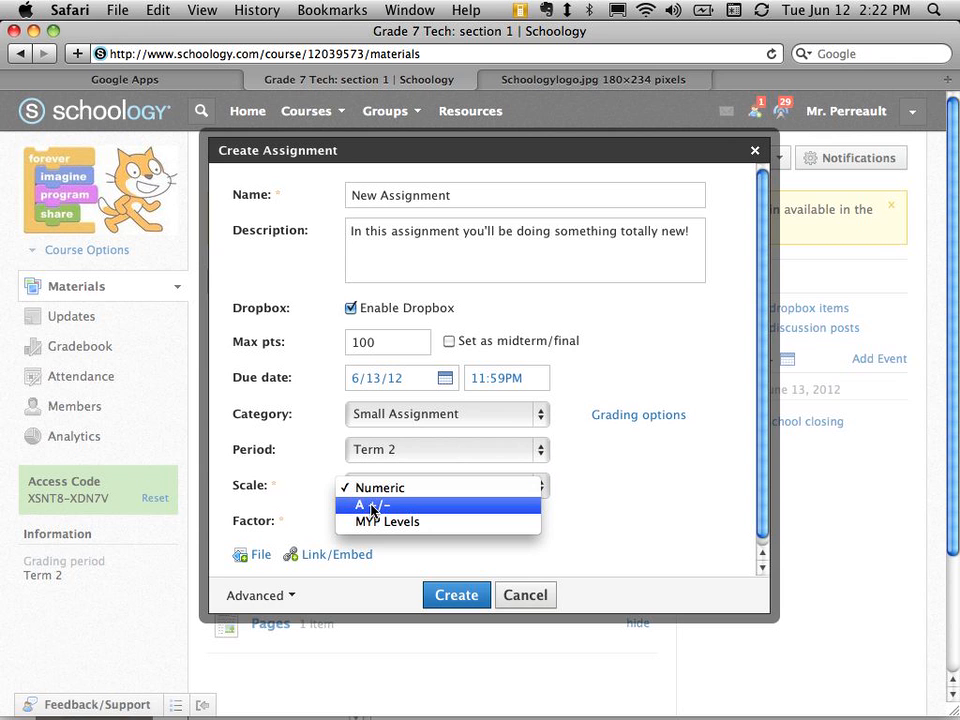
pyautogui.moveTo(388, 520)
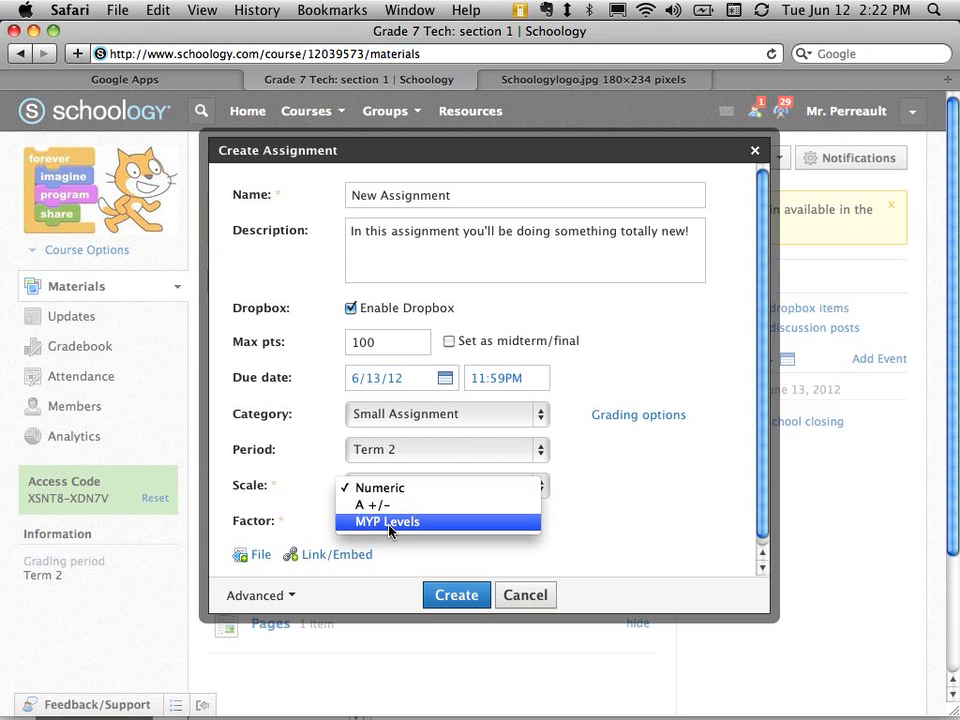
pyautogui.click(388, 520)
pyautogui.write('10')
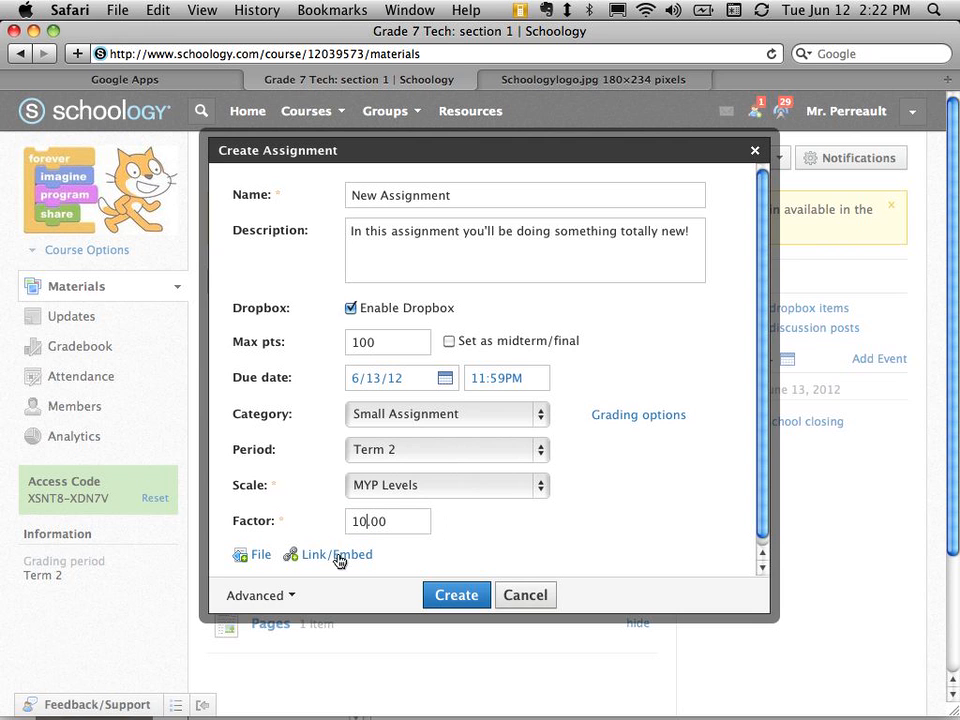
pyautogui.click(260, 596)
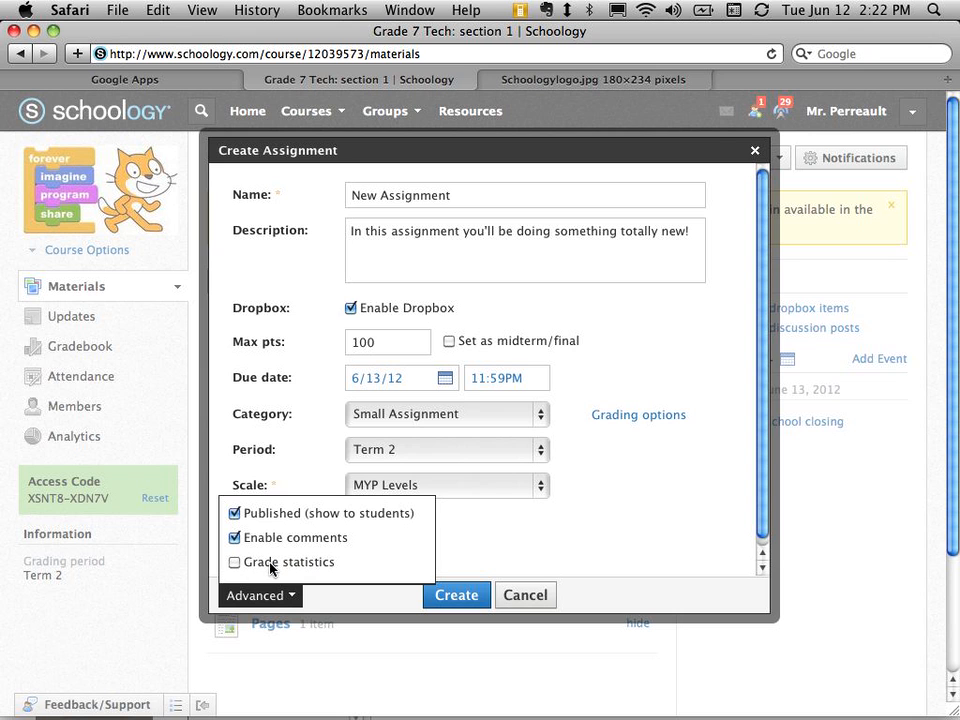
pyautogui.click(234, 560)
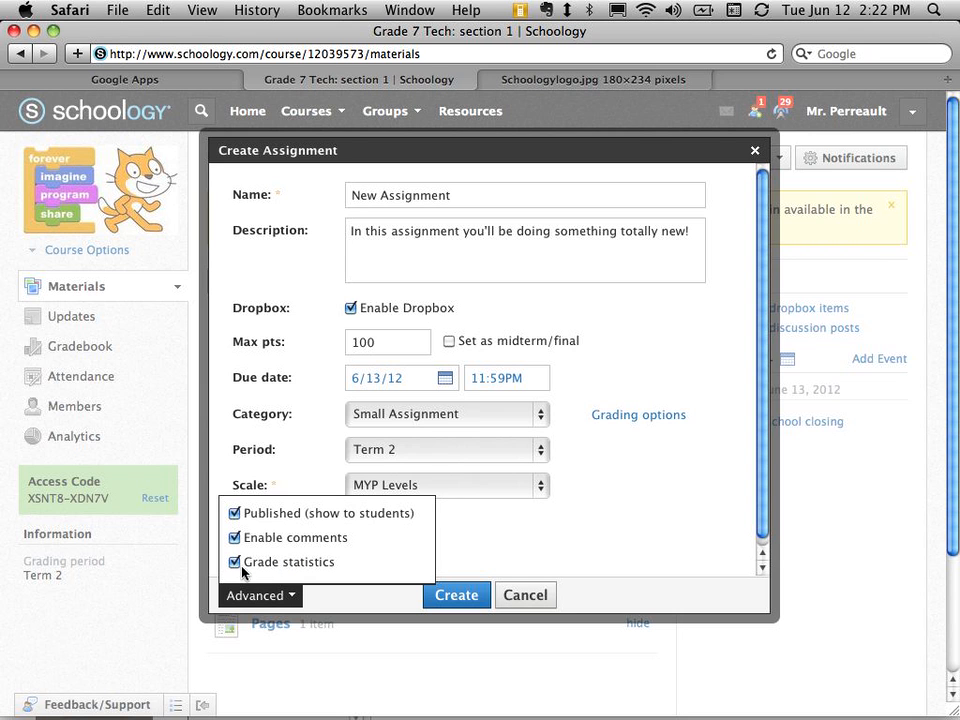
pyautogui.click(236, 560)
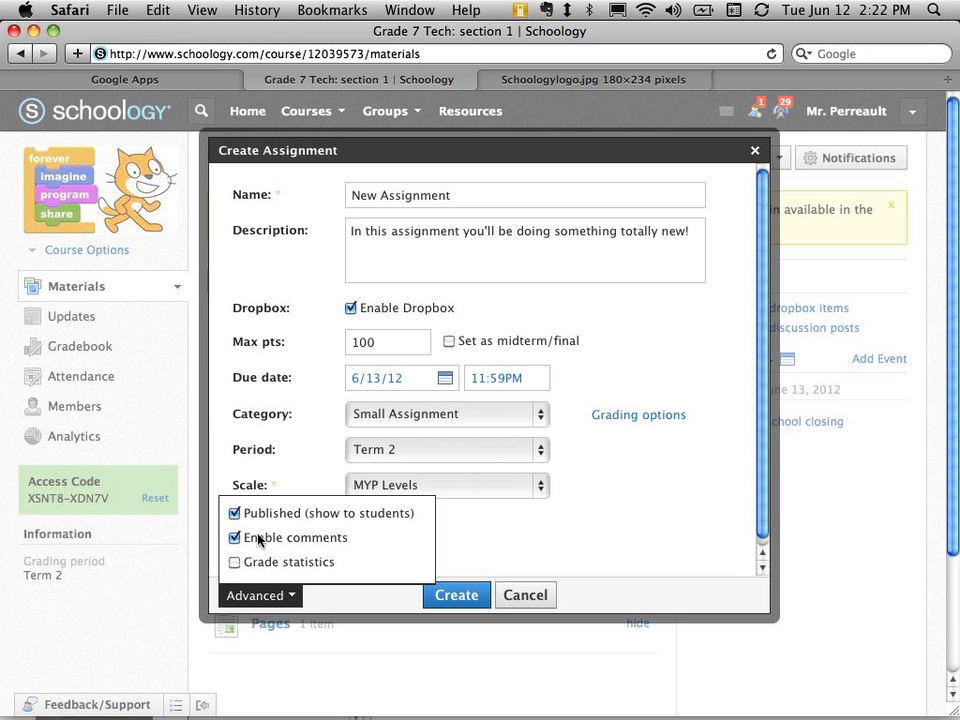
pyautogui.moveTo(272, 544)
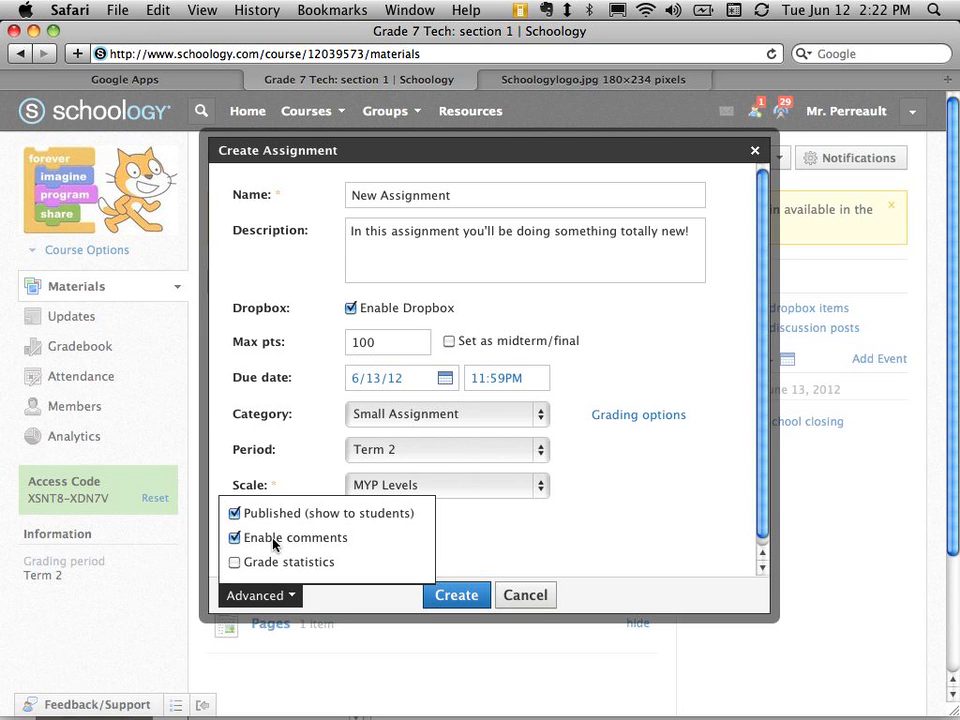
pyautogui.moveTo(318, 544)
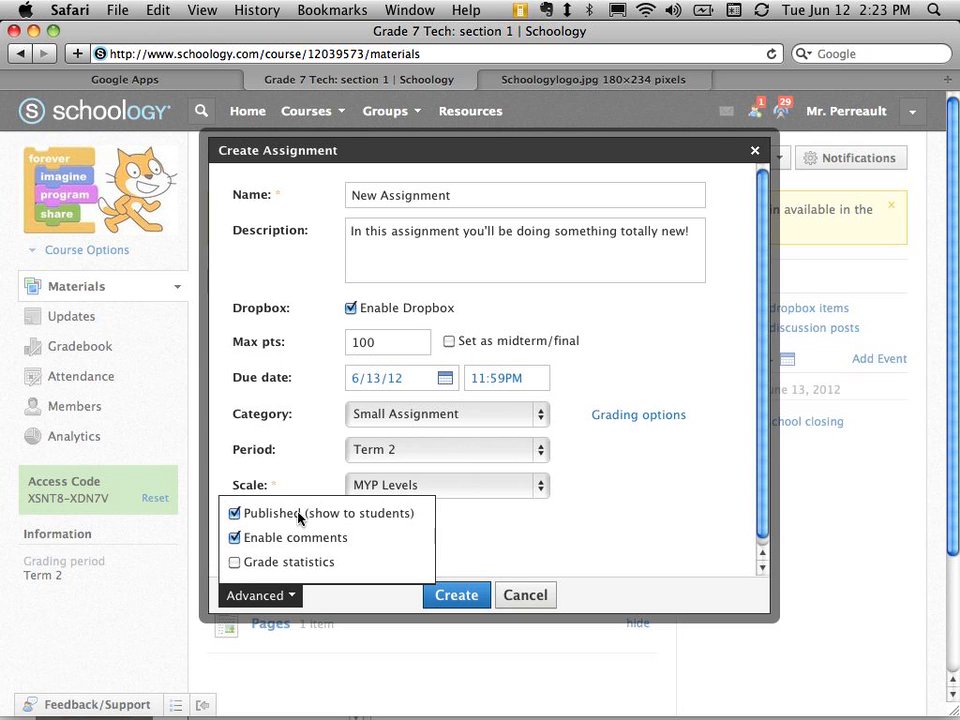
pyautogui.moveTo(352, 528)
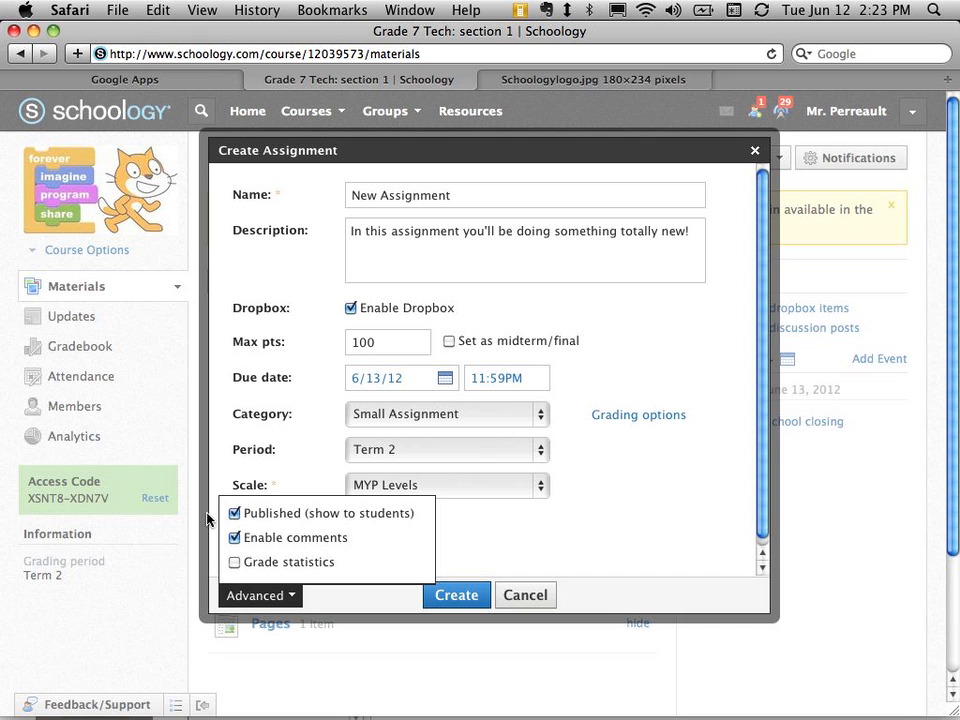
pyautogui.moveTo(528, 576)
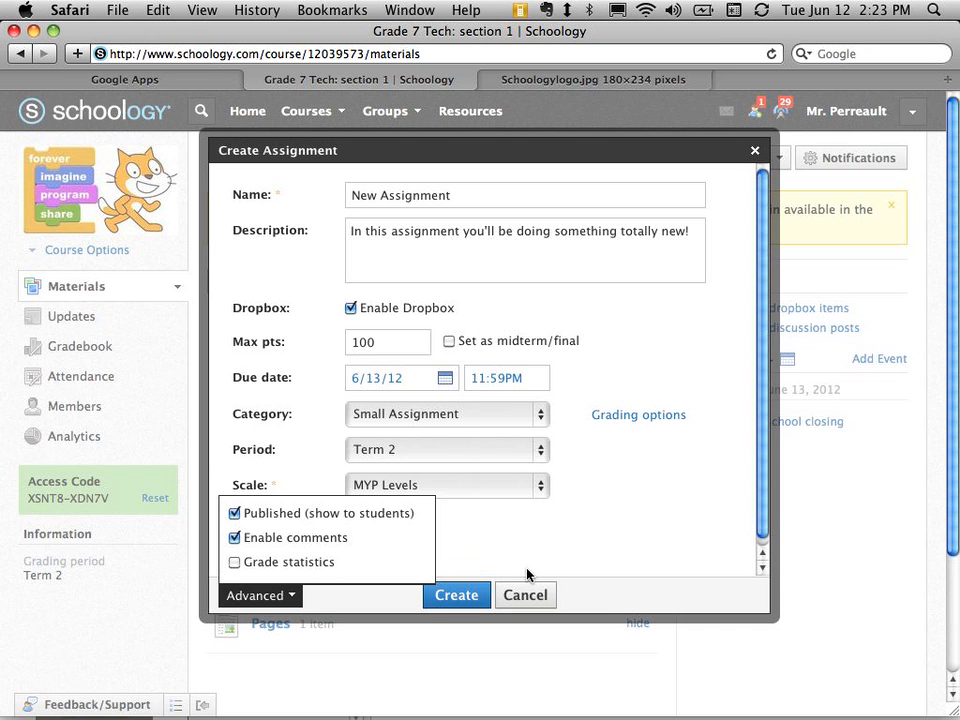
# - Create the assignment due June 13 at 11:59 pm and reopen its edit form
pyautogui.click(456, 596)
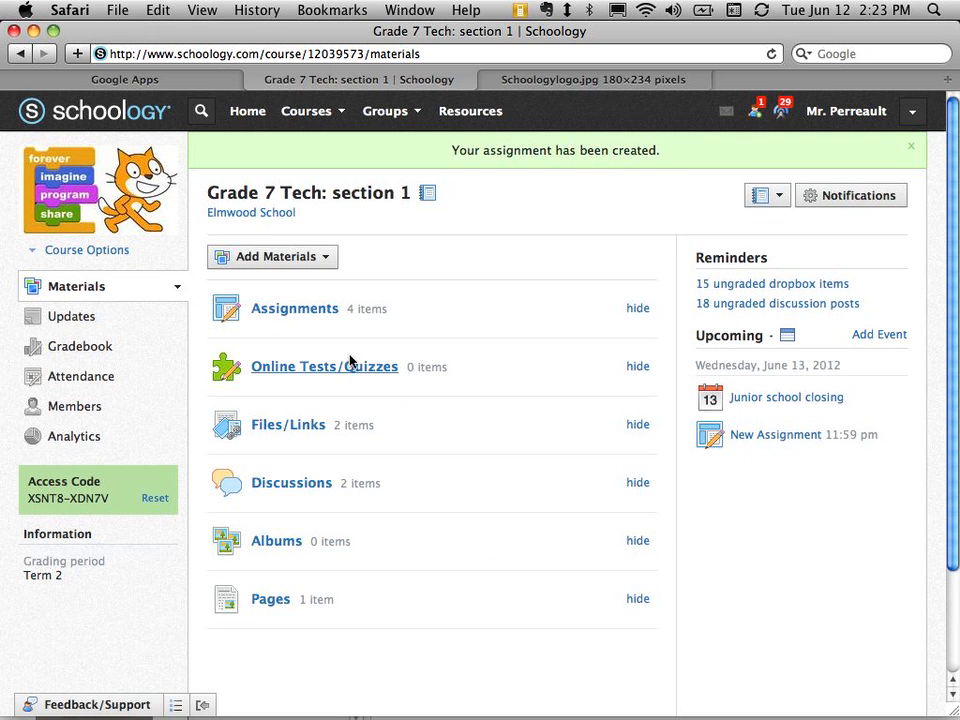
pyautogui.moveTo(556, 262)
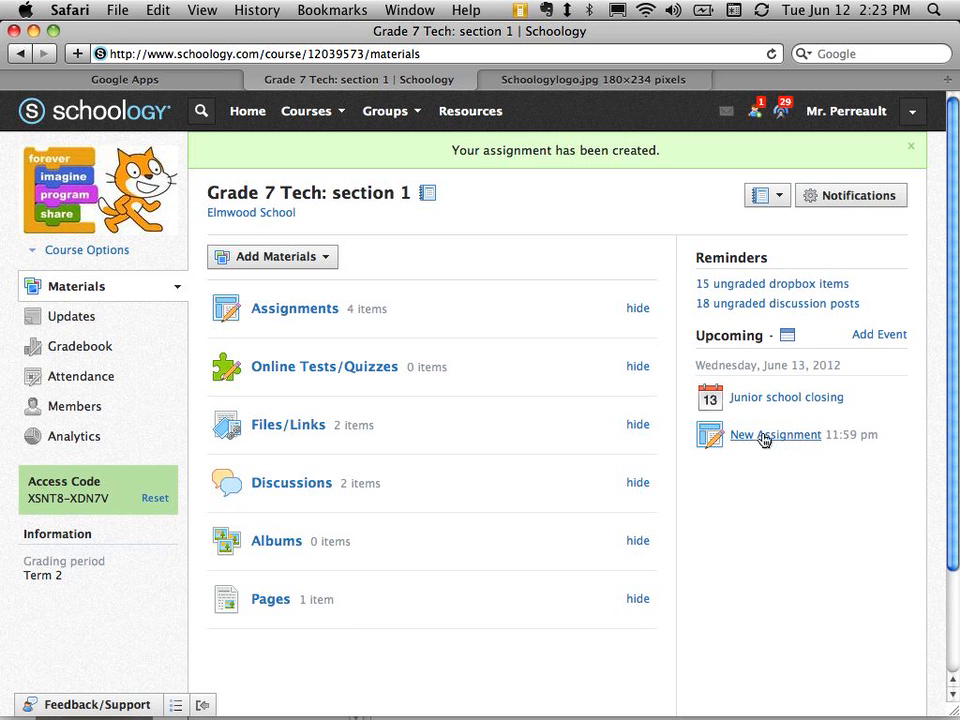
pyautogui.moveTo(764, 440)
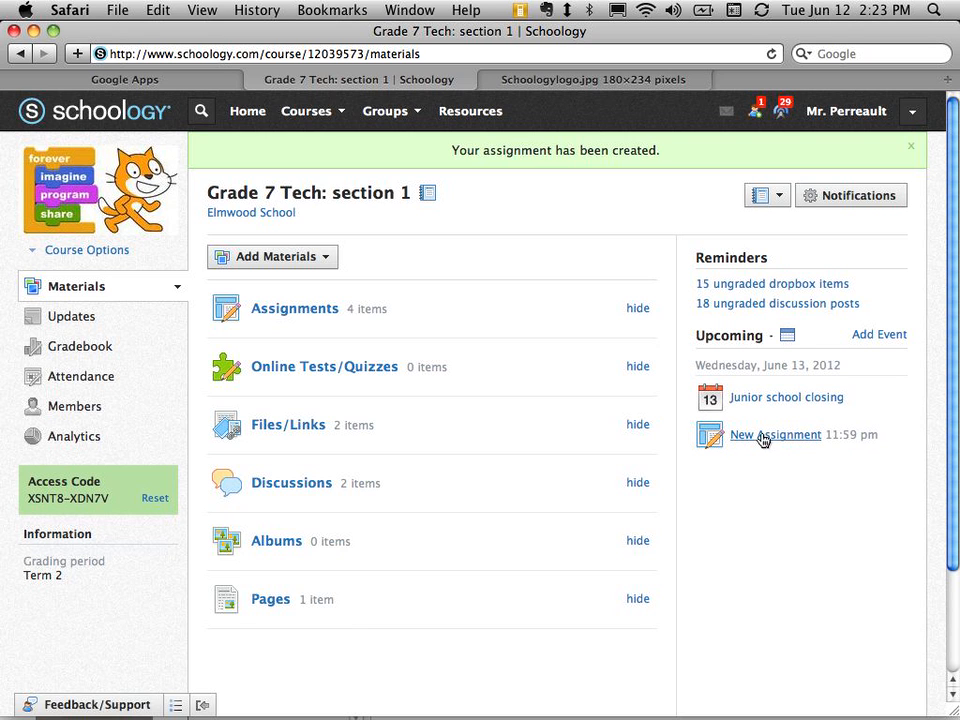
pyautogui.moveTo(784, 440)
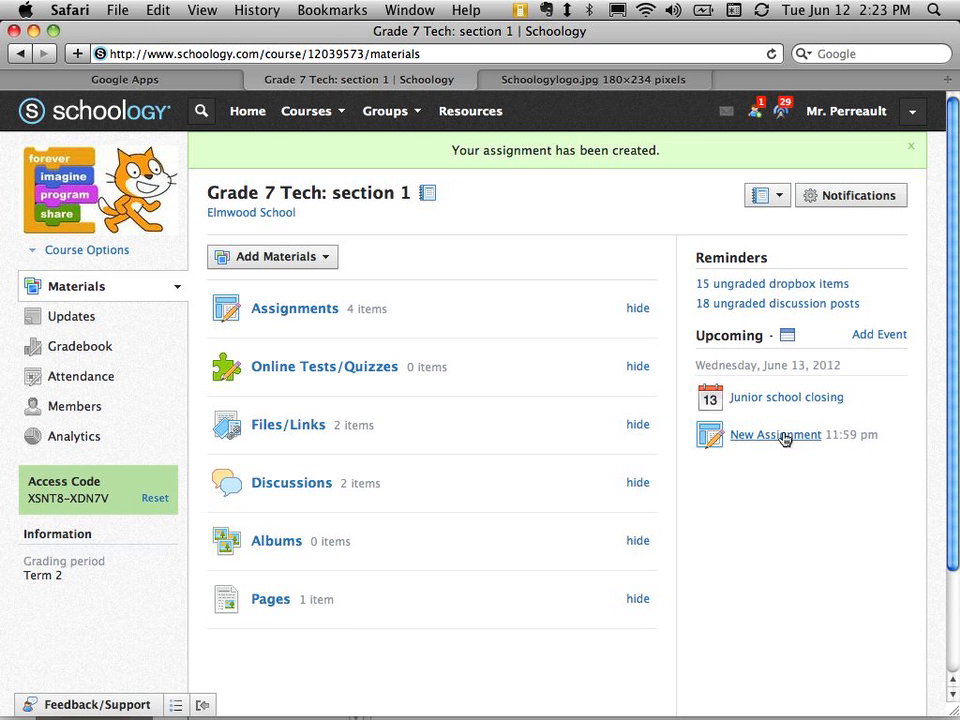
pyautogui.click(910, 144)
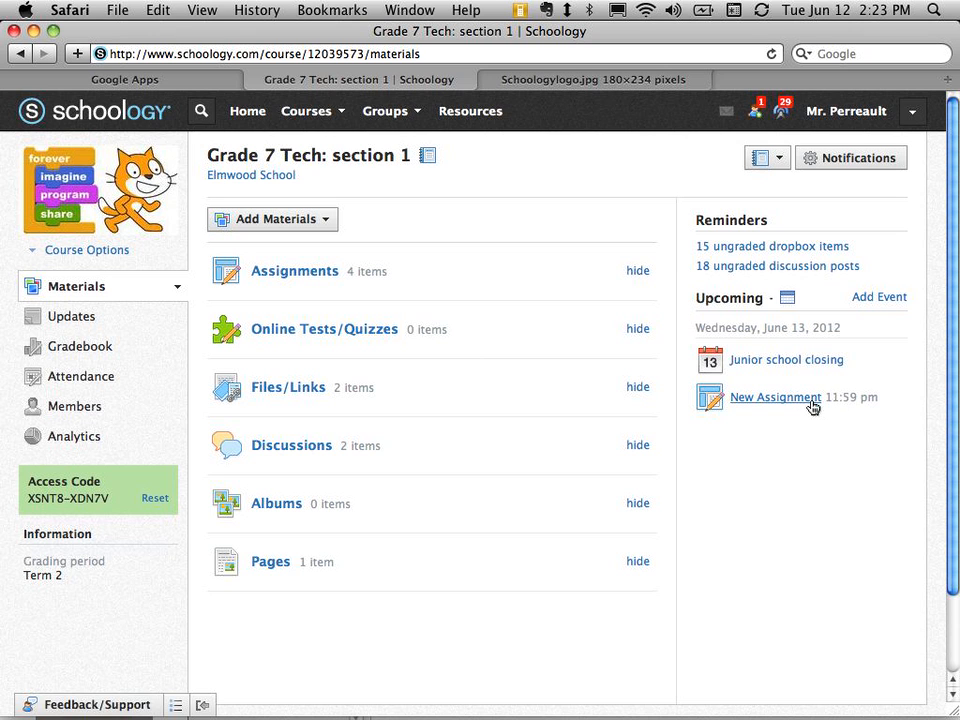
pyautogui.moveTo(810, 352)
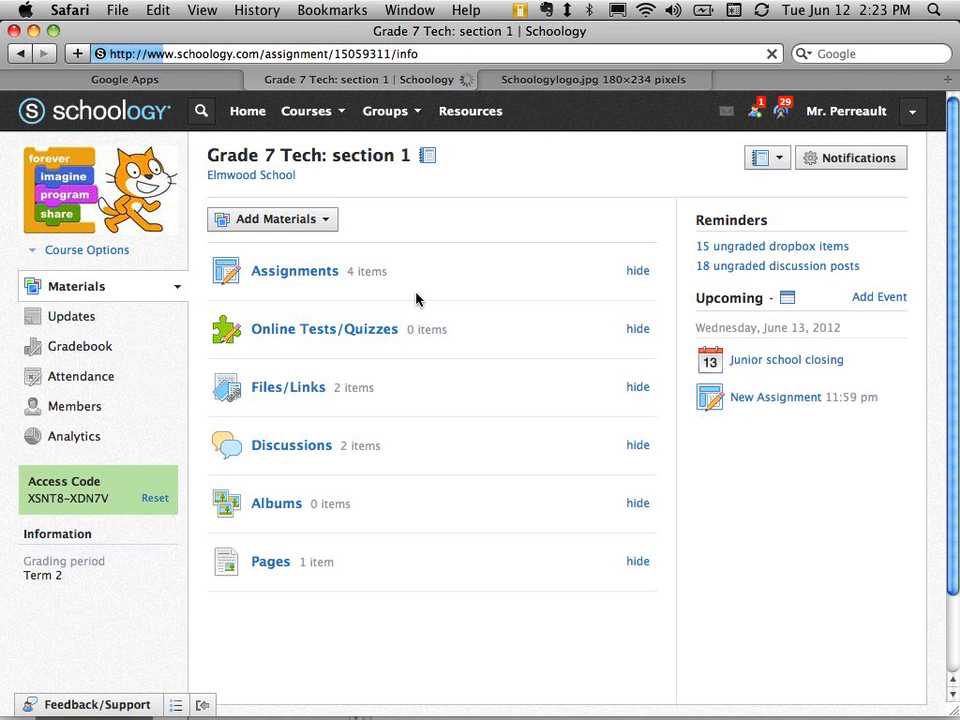
pyautogui.click(774, 396)
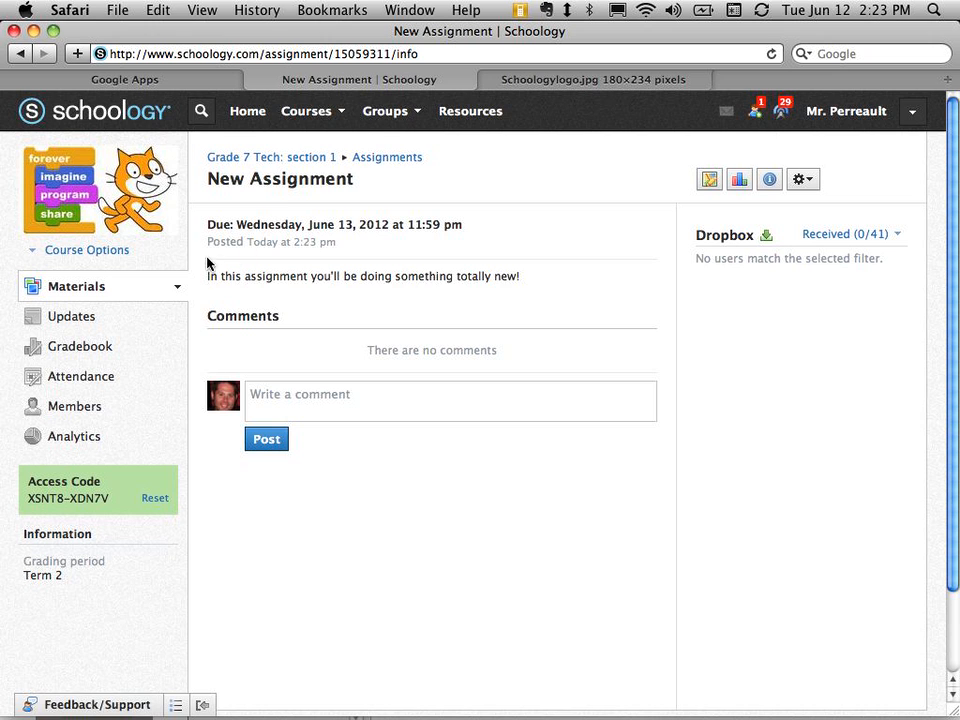
pyautogui.moveTo(504, 290)
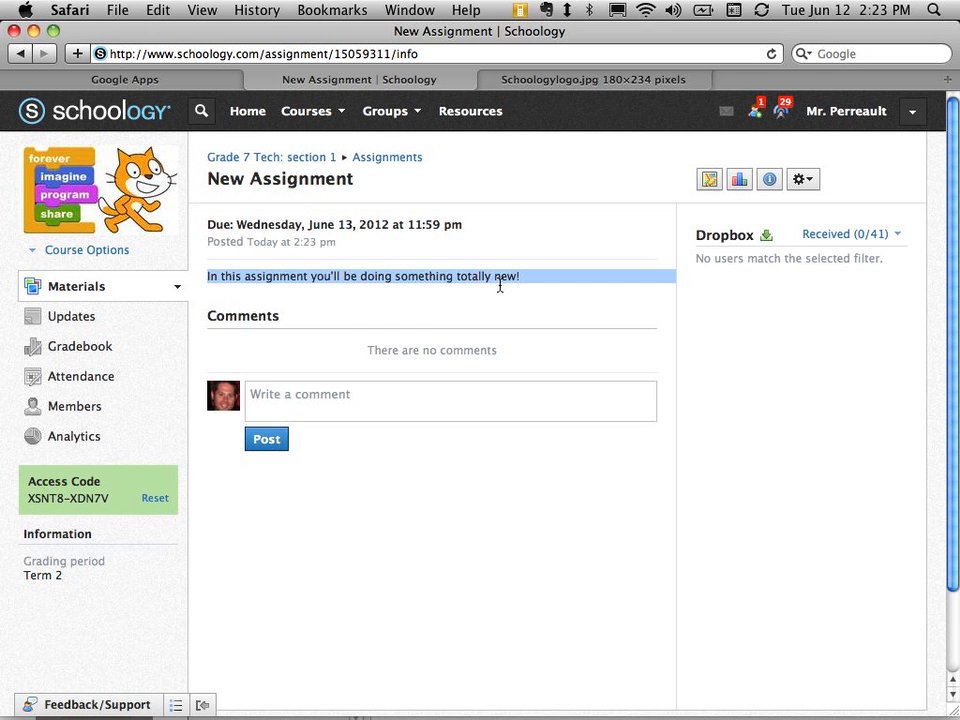
pyautogui.click(504, 276)
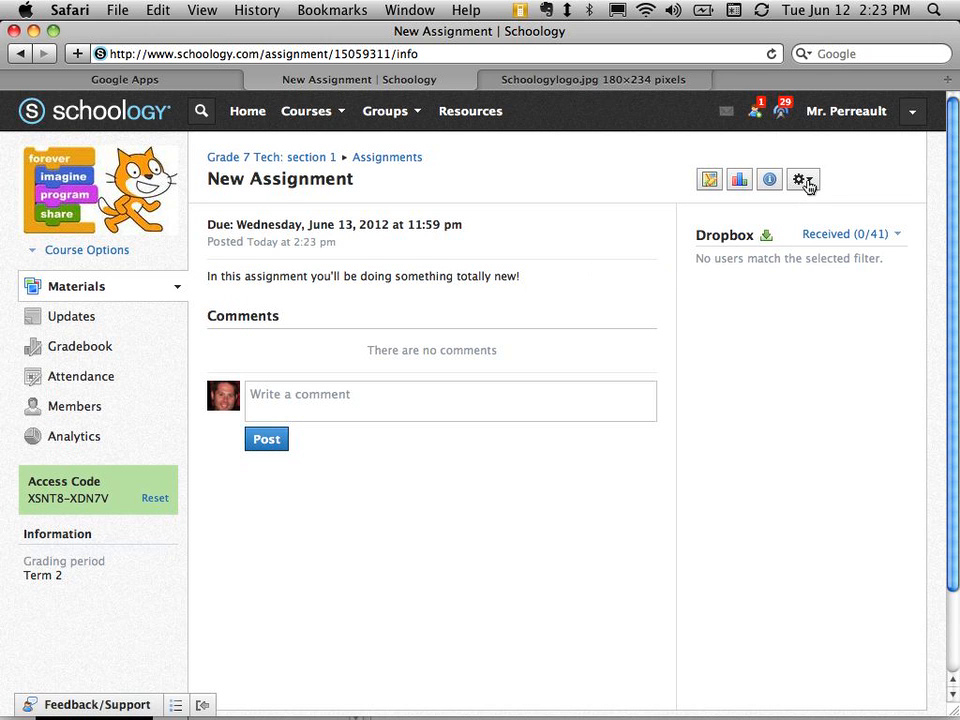
pyautogui.moveTo(504, 290)
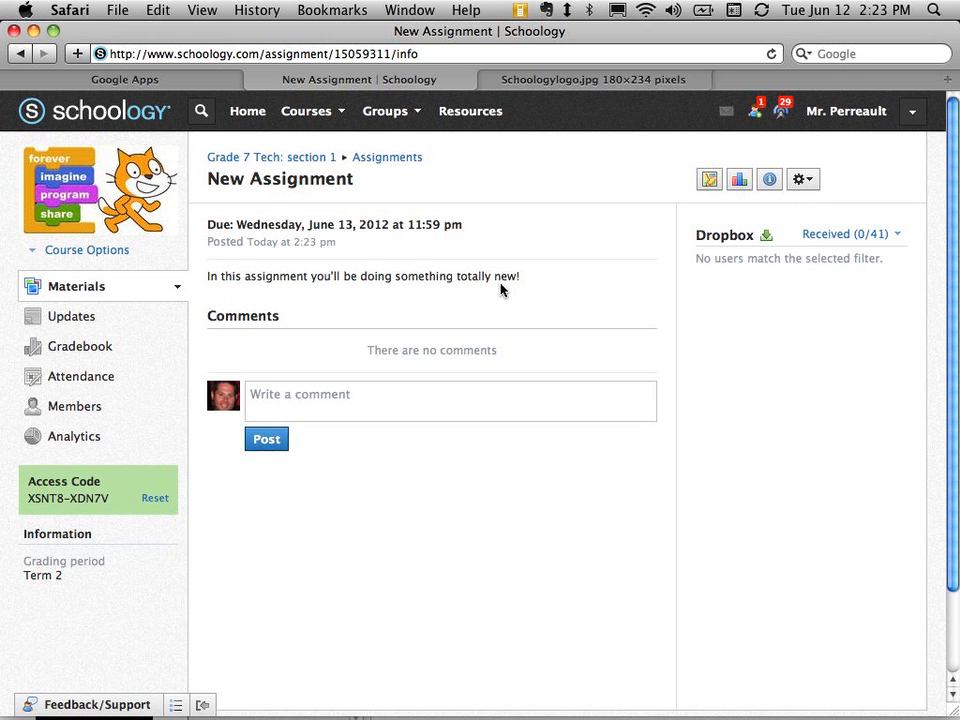
pyautogui.moveTo(788, 216)
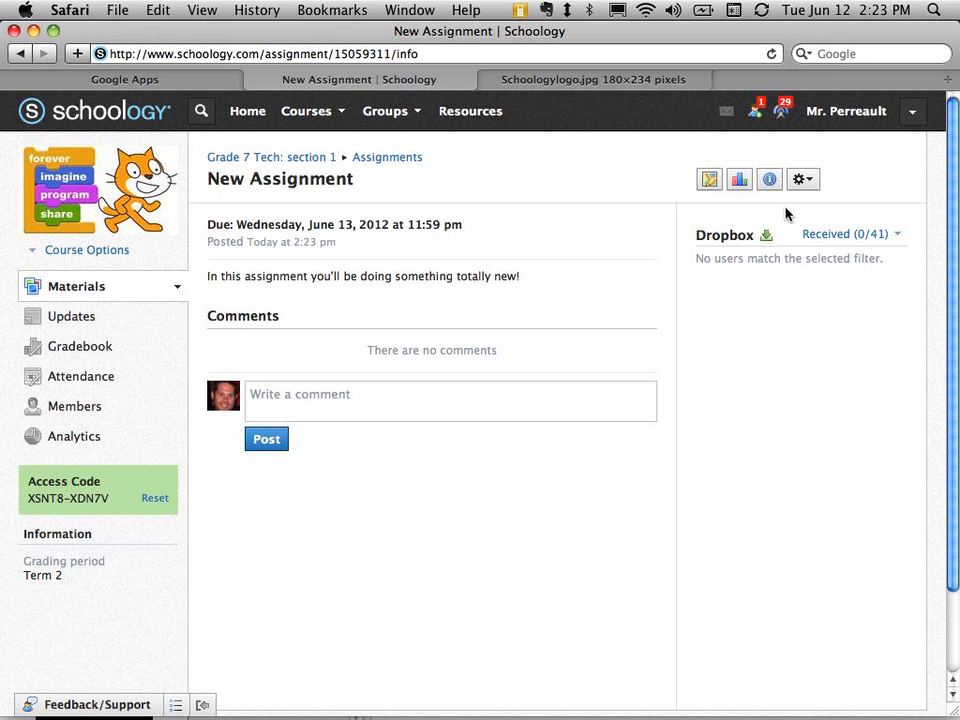
pyautogui.moveTo(264, 198)
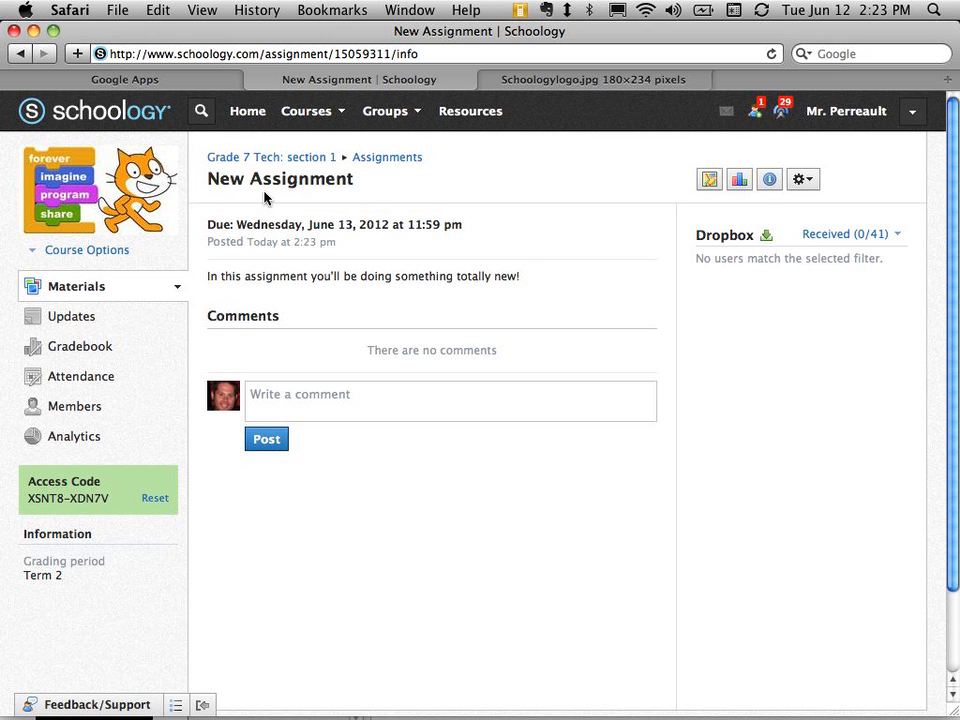
pyautogui.click(800, 180)
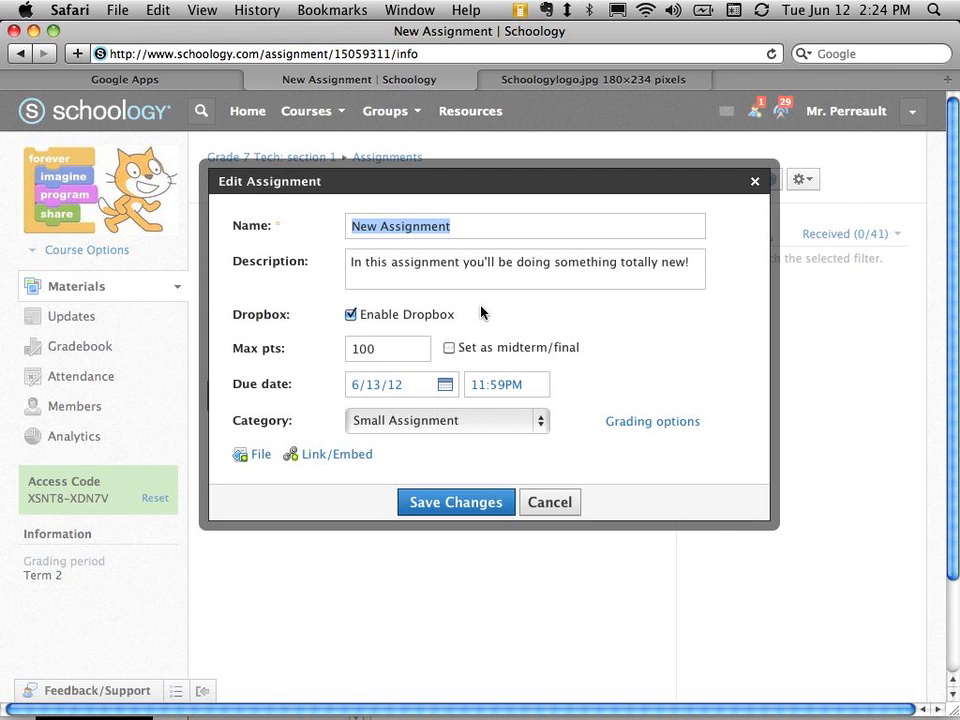
pyautogui.moveTo(258, 462)
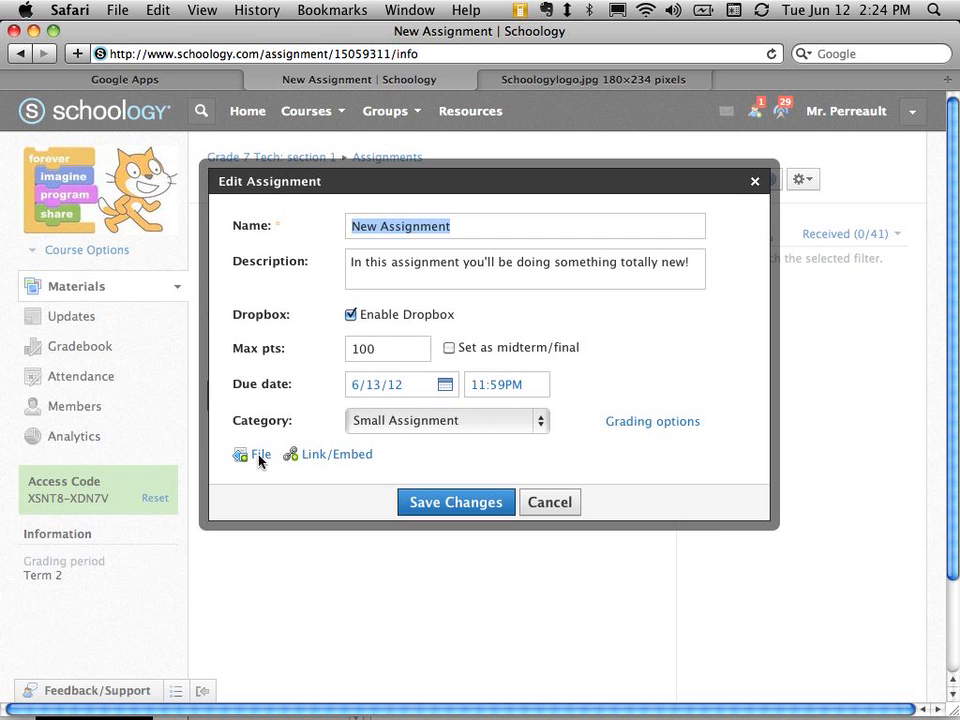
# - Attach untitled.xlsx to the assignment and start a Link/Embed attachment
pyautogui.click(260, 454)
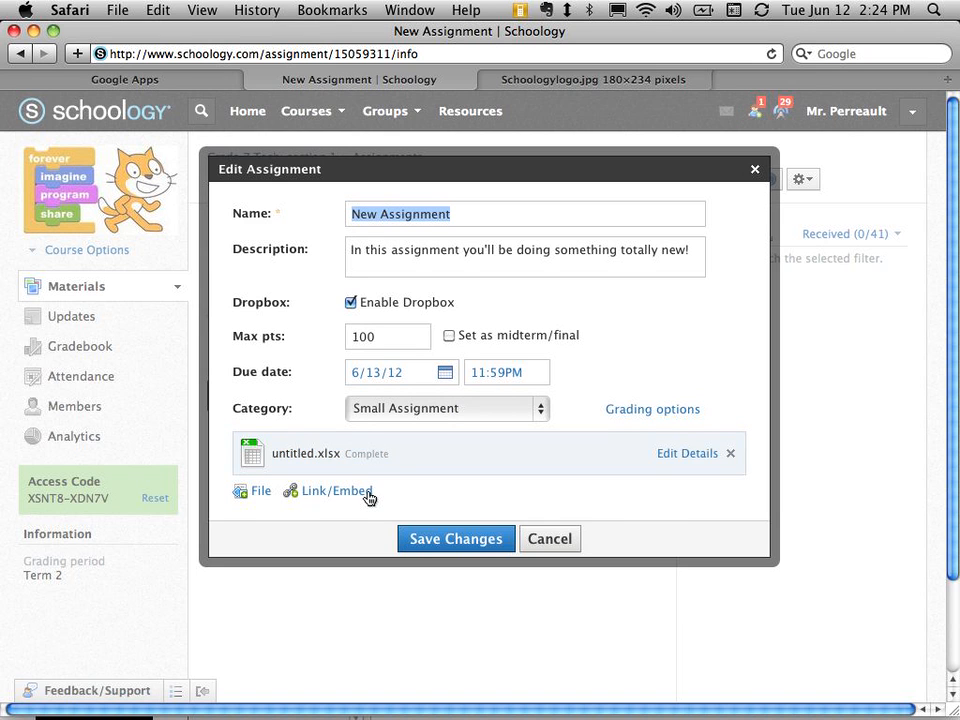
pyautogui.click(336, 490)
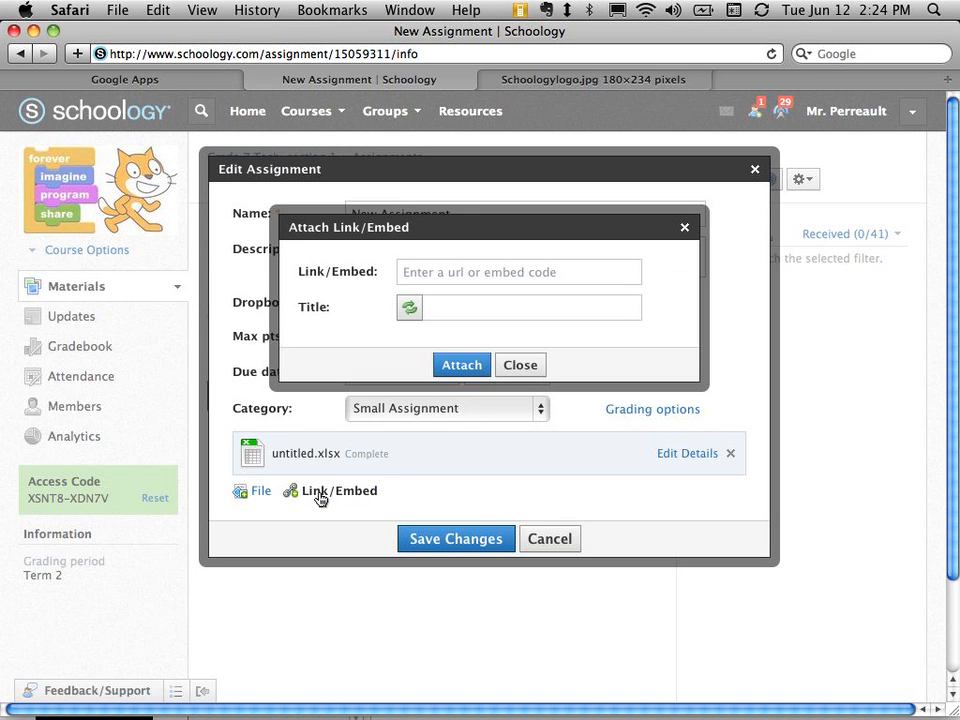
pyautogui.moveTo(738, 84)
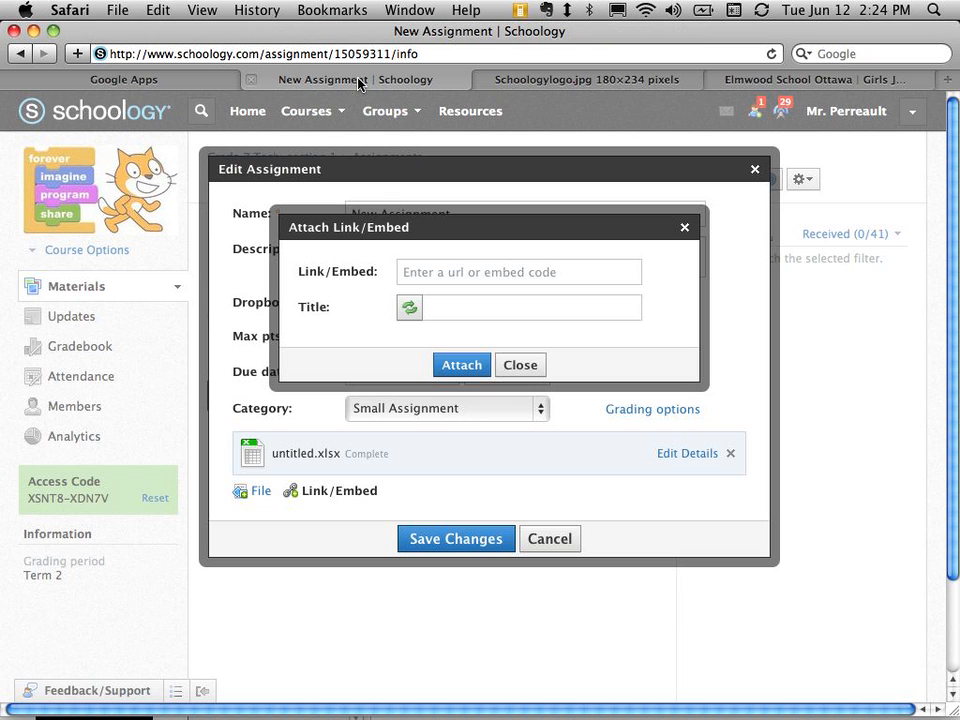
# - Paste the elmwood.ca address, title it 'Read this before completing the assignment', and attach it
pyautogui.rightClick(518, 272)
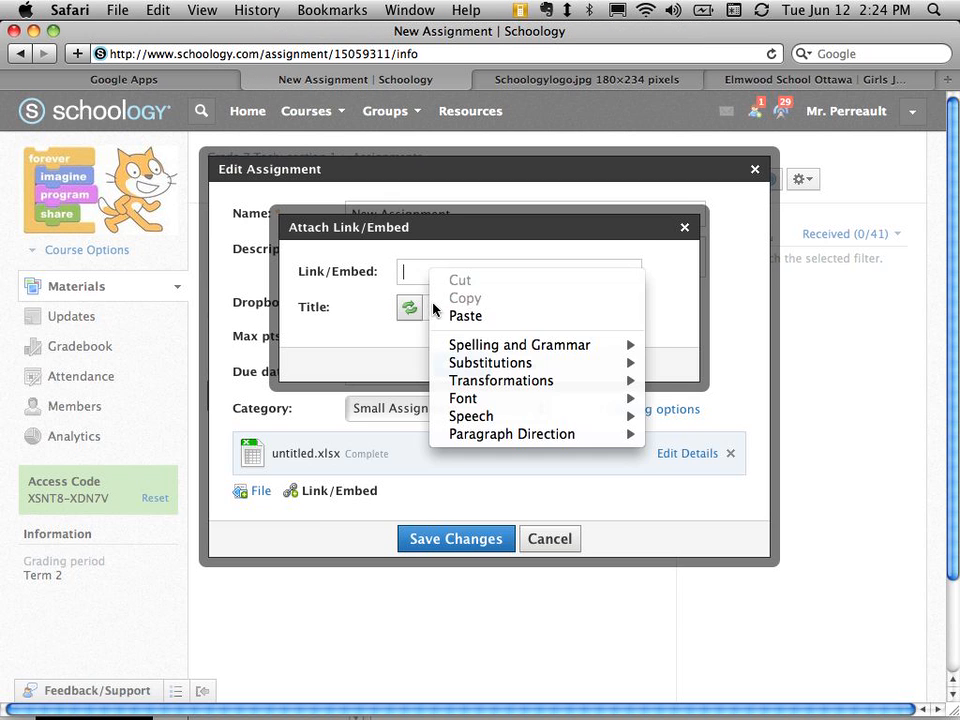
pyautogui.click(464, 316)
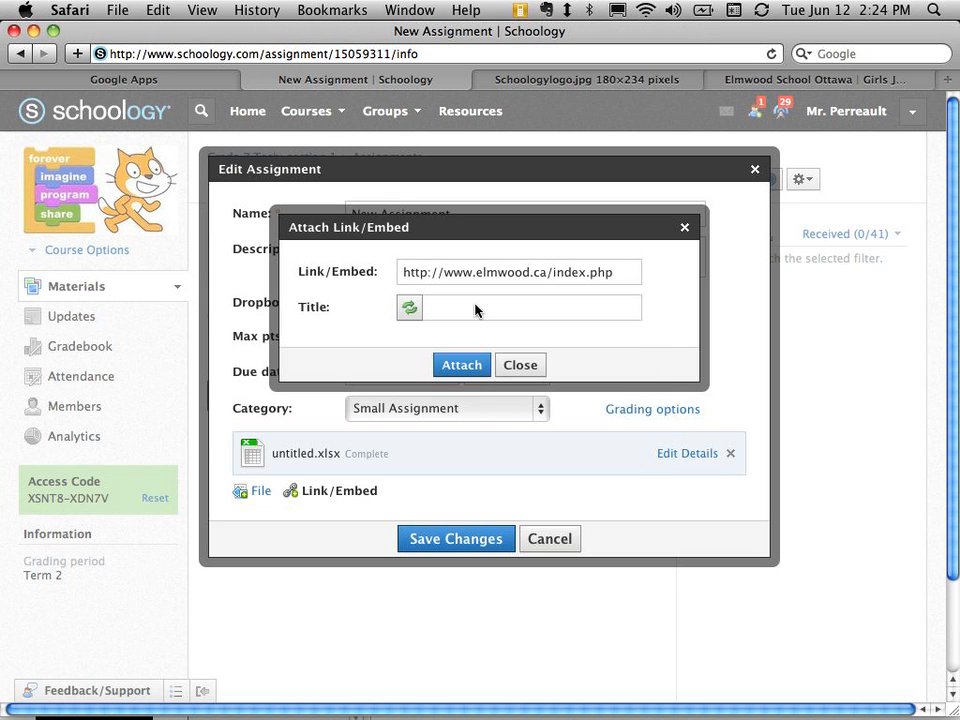
pyautogui.write('Read this')
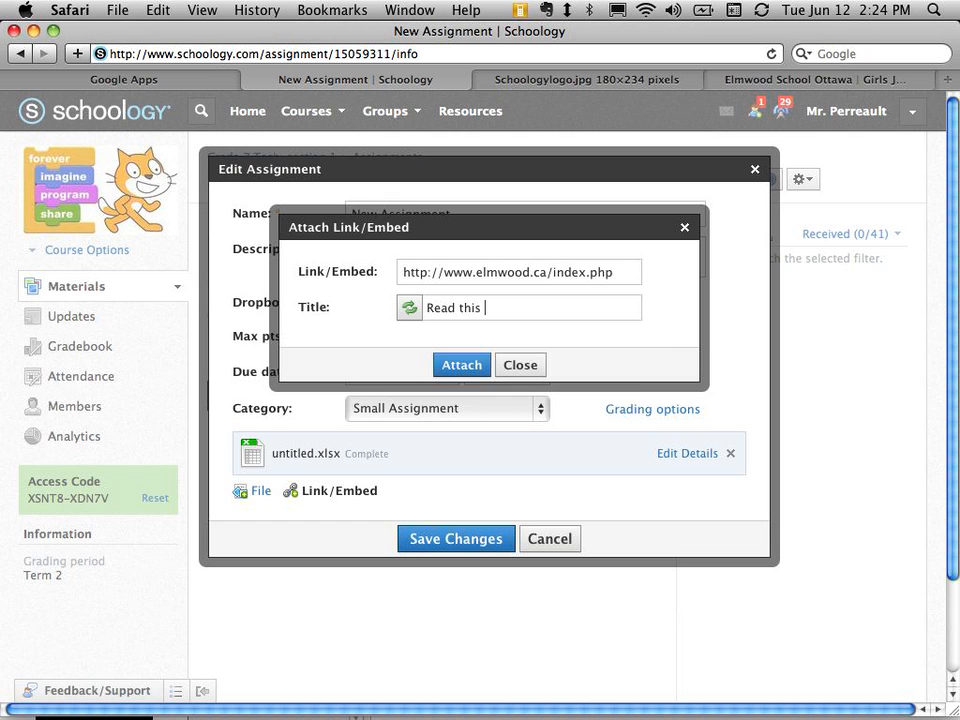
pyautogui.write('before completing')
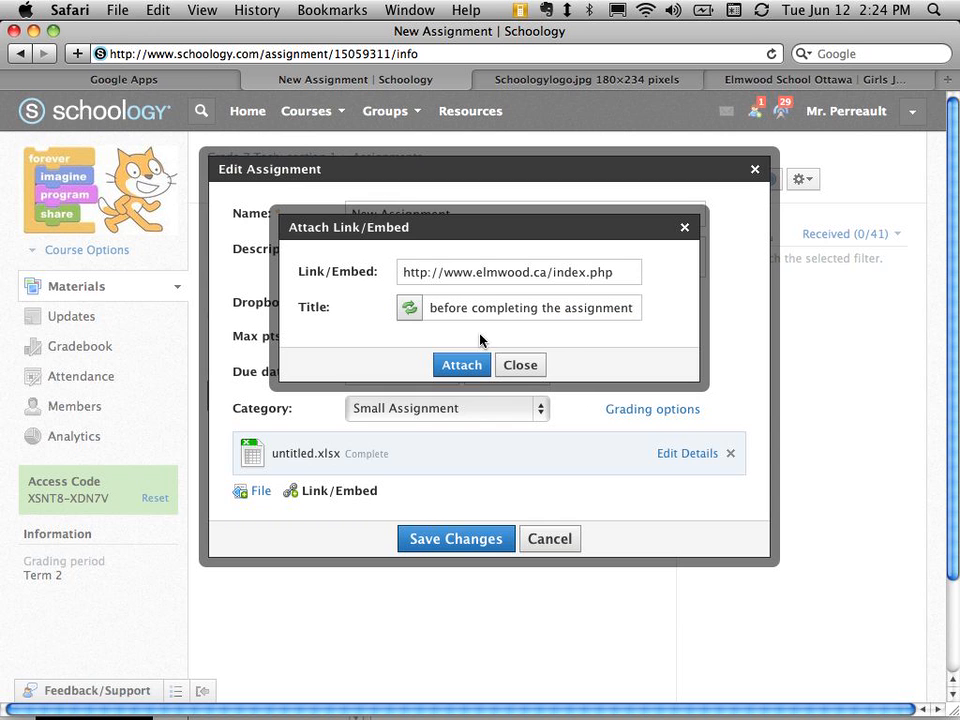
pyautogui.click(460, 364)
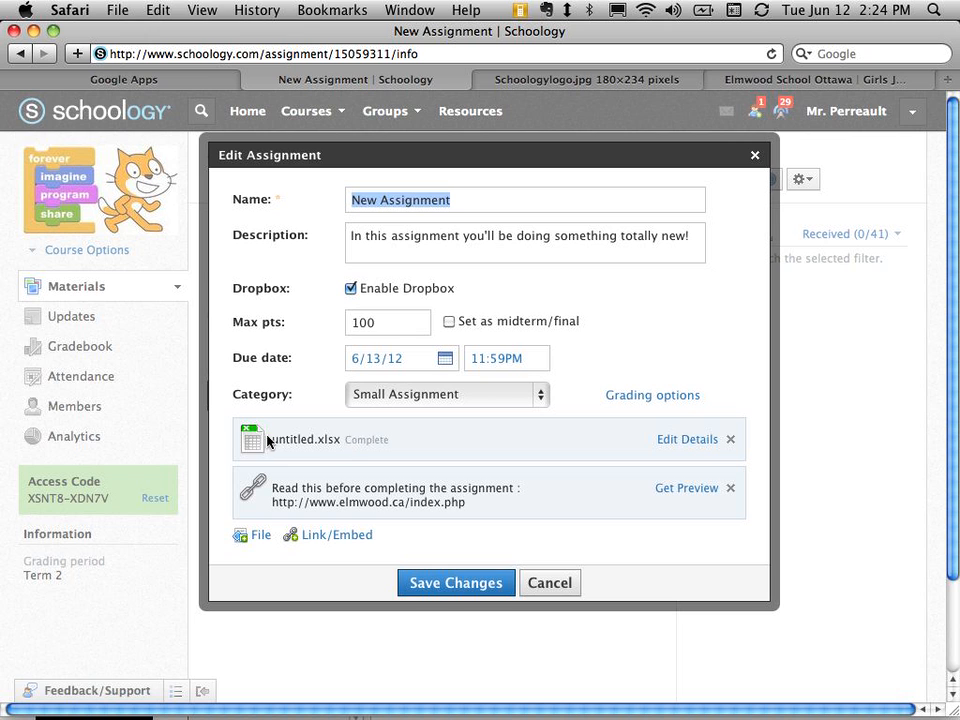
pyautogui.moveTo(352, 440)
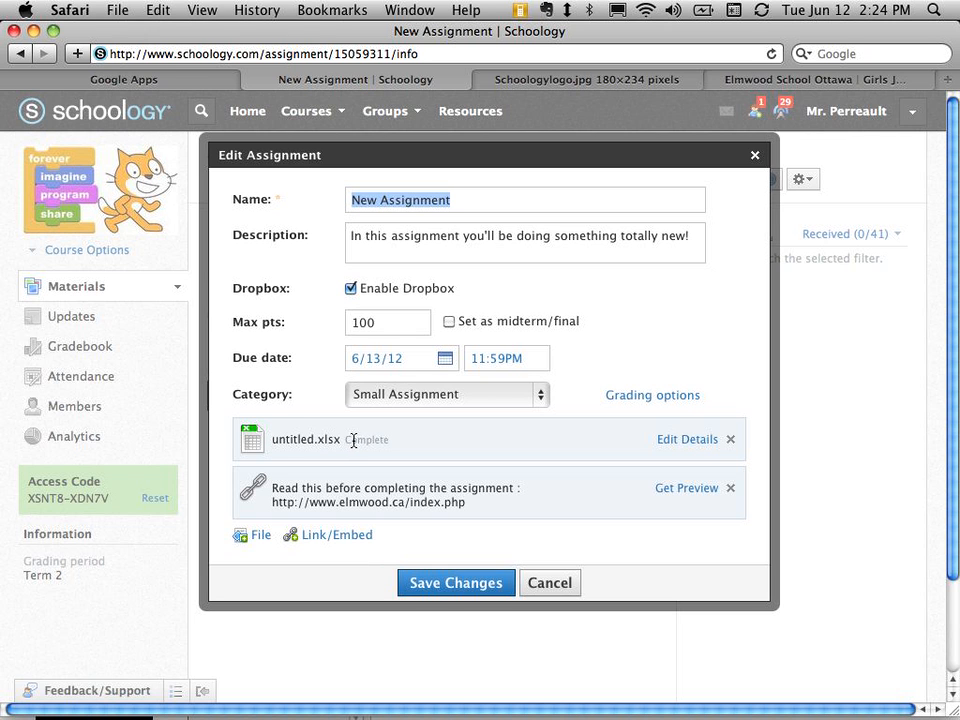
pyautogui.moveTo(330, 444)
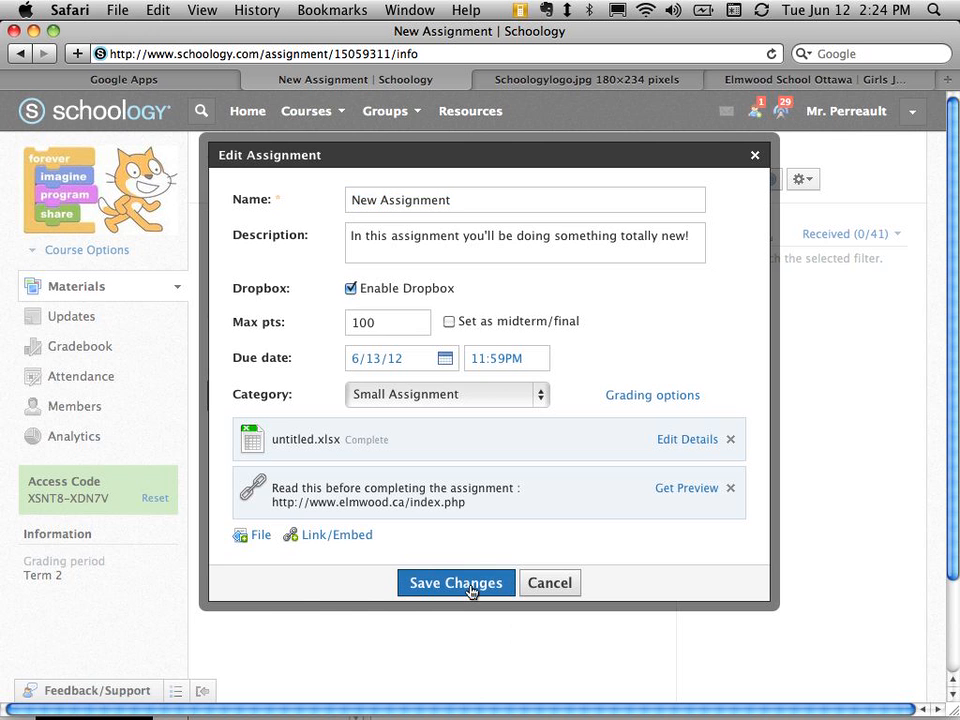
# - Save the assignment so it lists untitled.xlsx and the reading link
pyautogui.click(456, 584)
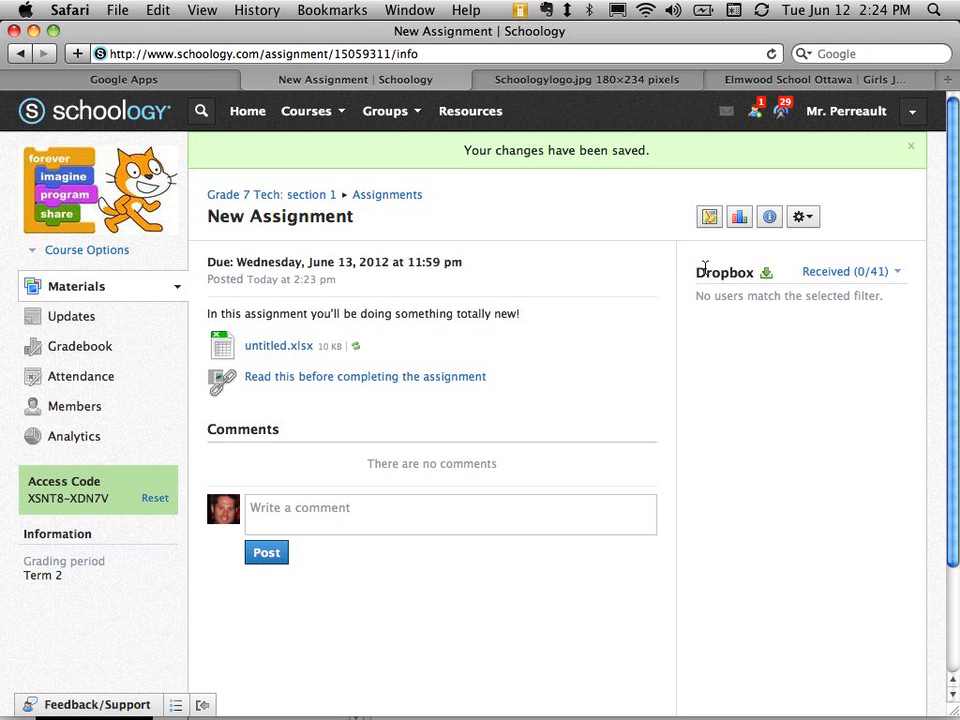
pyautogui.moveTo(716, 286)
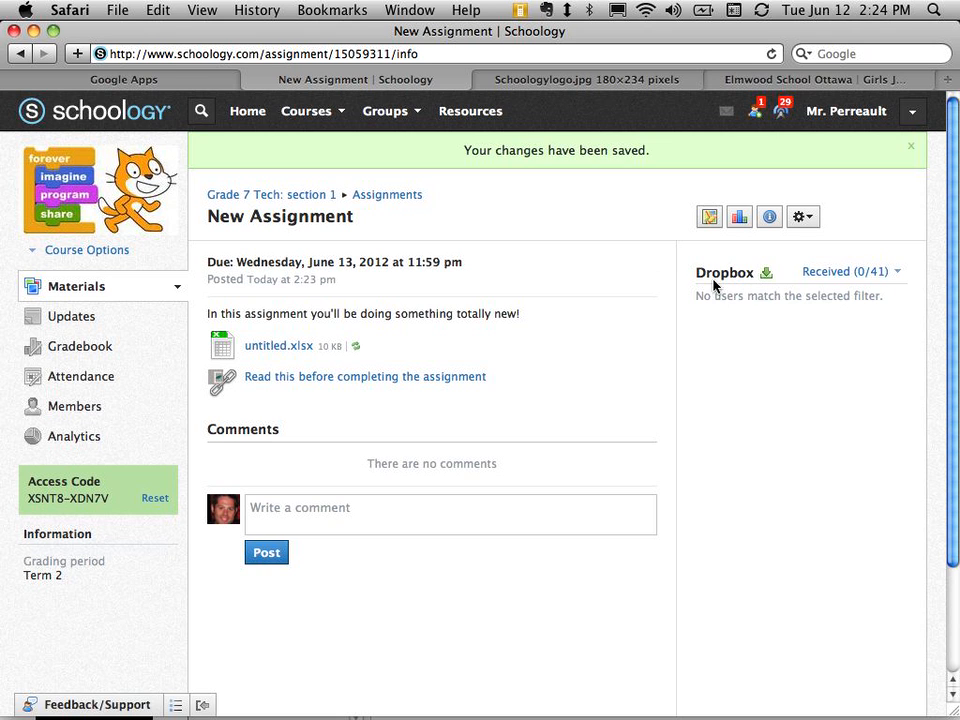
pyautogui.moveTo(752, 268)
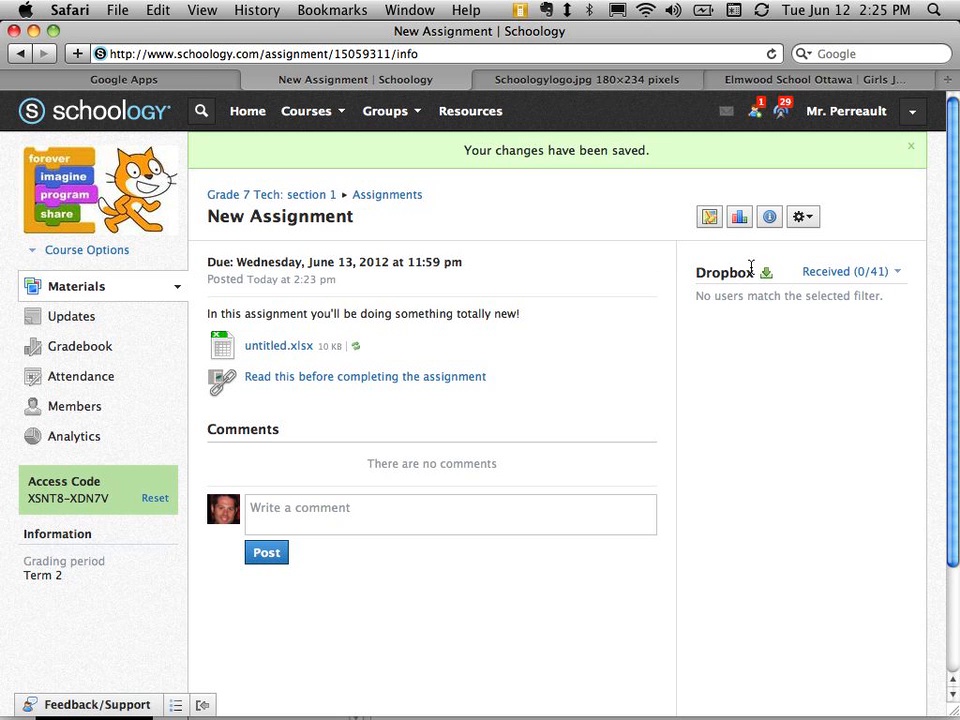
pyautogui.moveTo(188, 386)
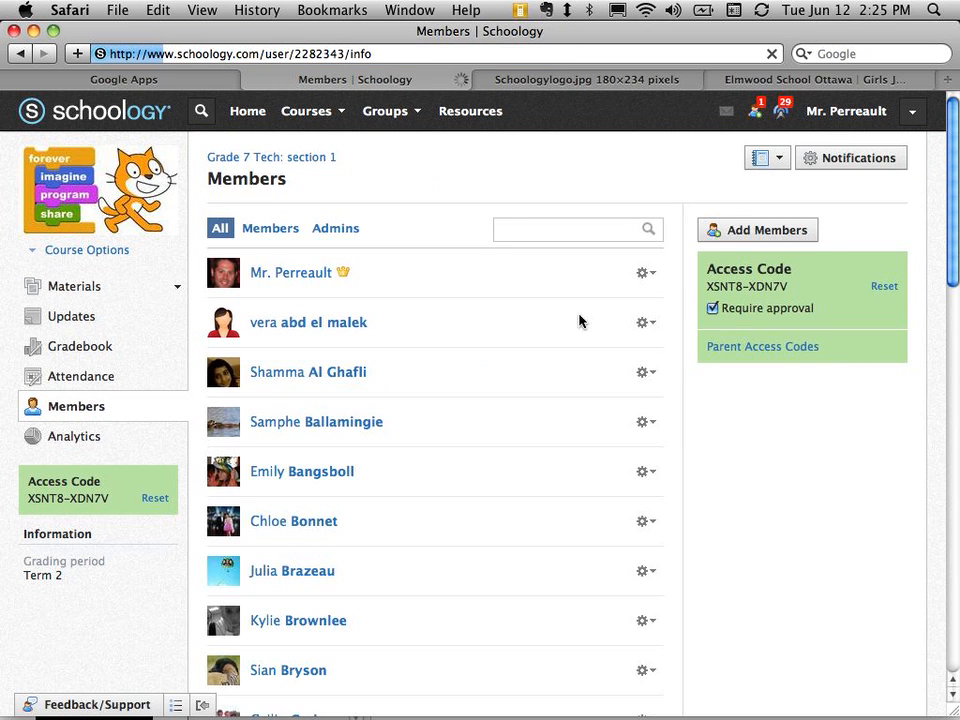
pyautogui.click(308, 322)
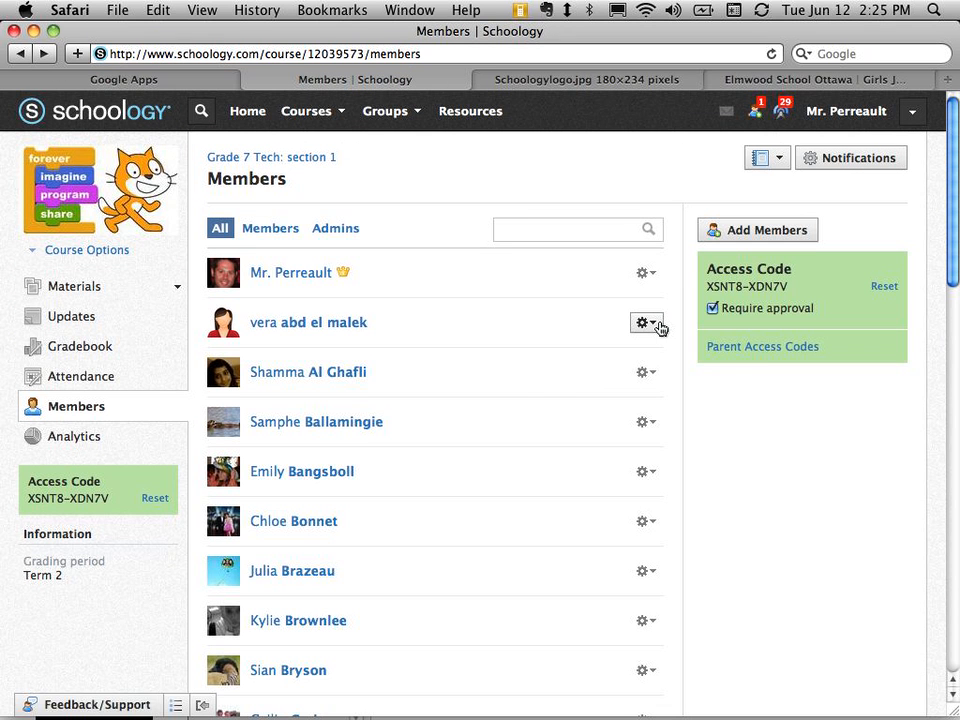
pyautogui.click(644, 322)
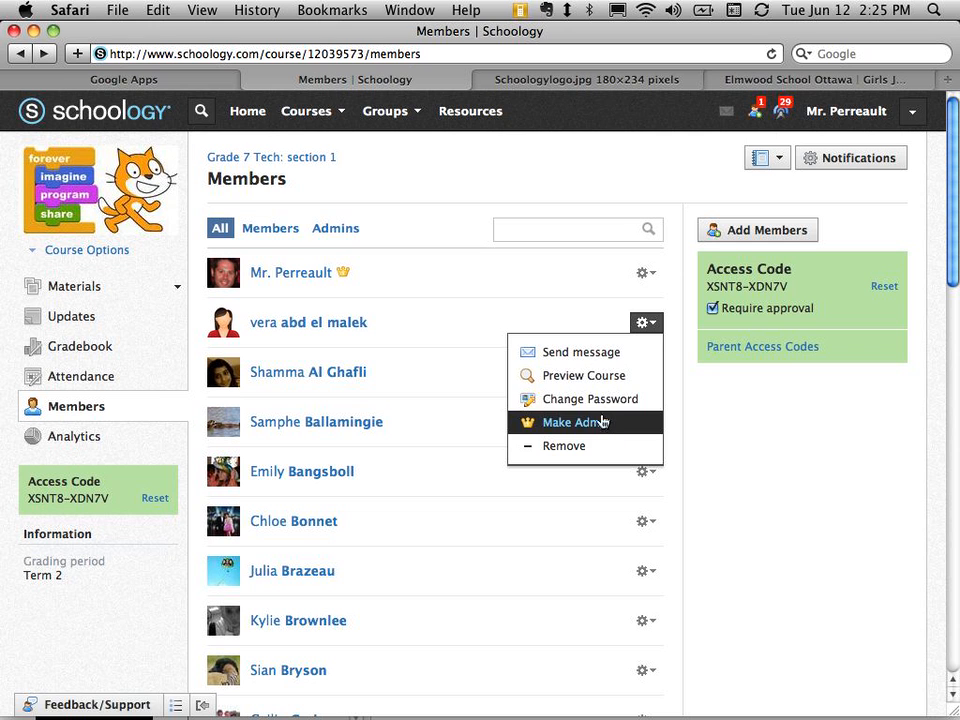
pyautogui.click(584, 376)
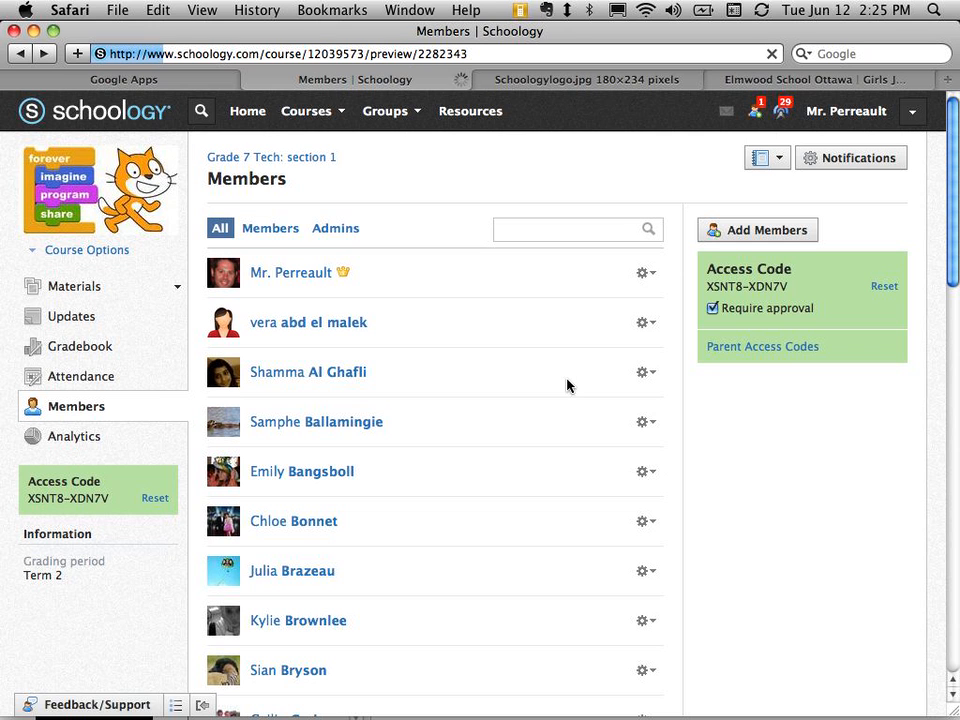
pyautogui.click(308, 322)
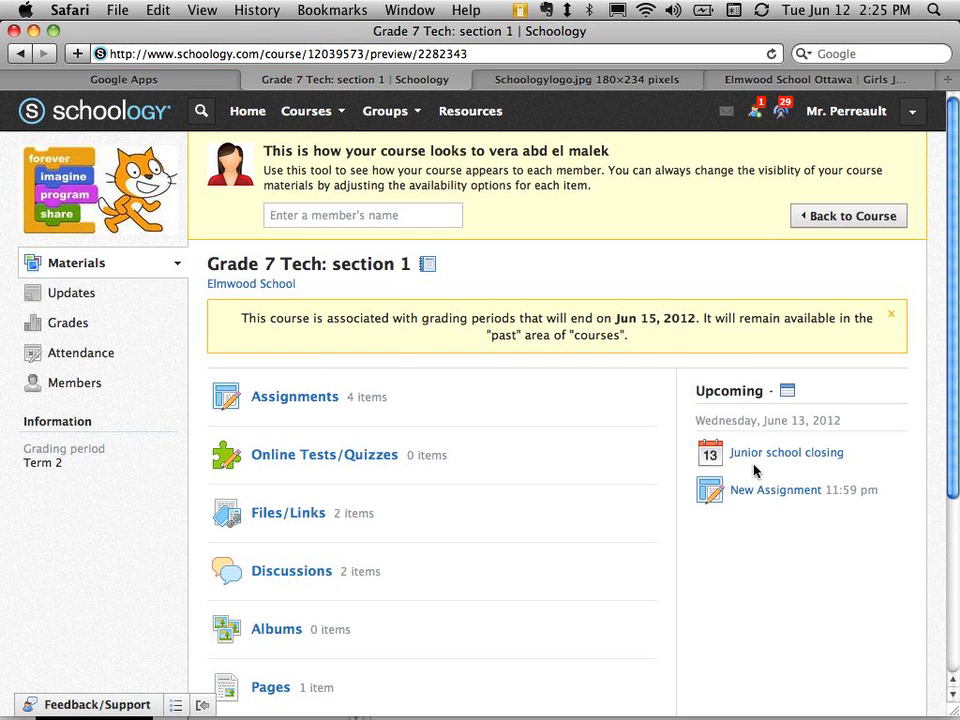
# - Open New Assignment from Upcoming to see its file, link and comment box as the student
pyautogui.click(776, 488)
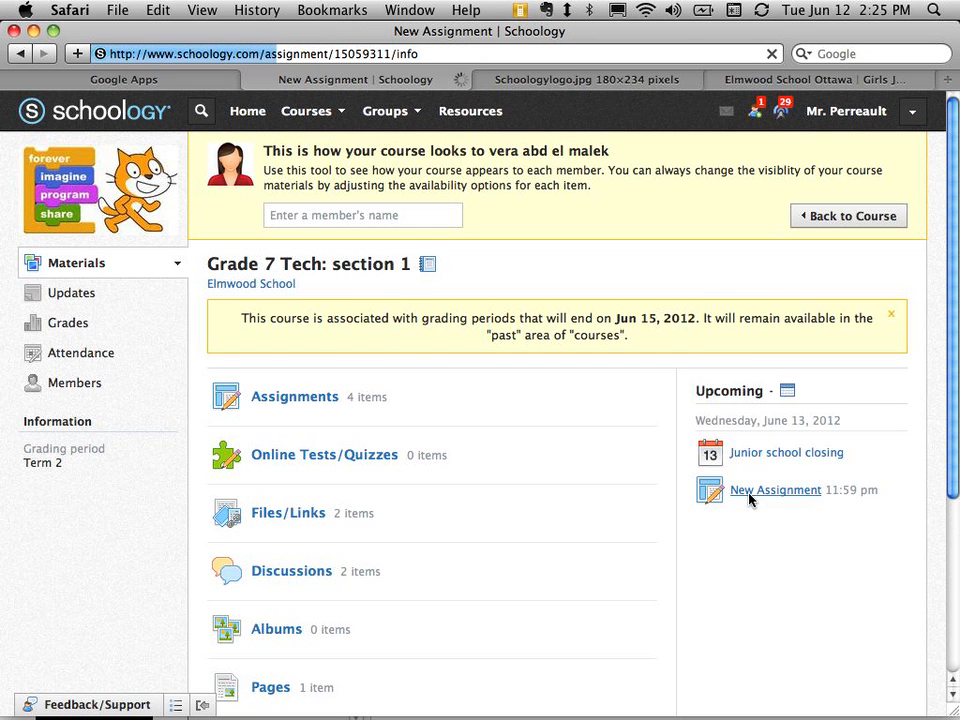
pyautogui.click(776, 490)
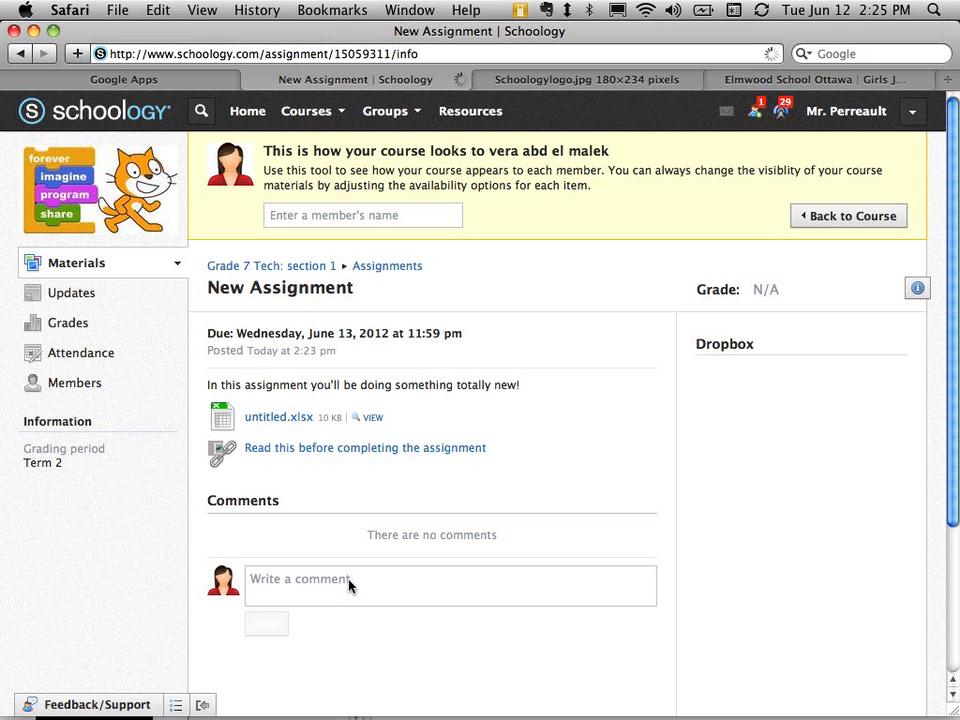
pyautogui.moveTo(874, 458)
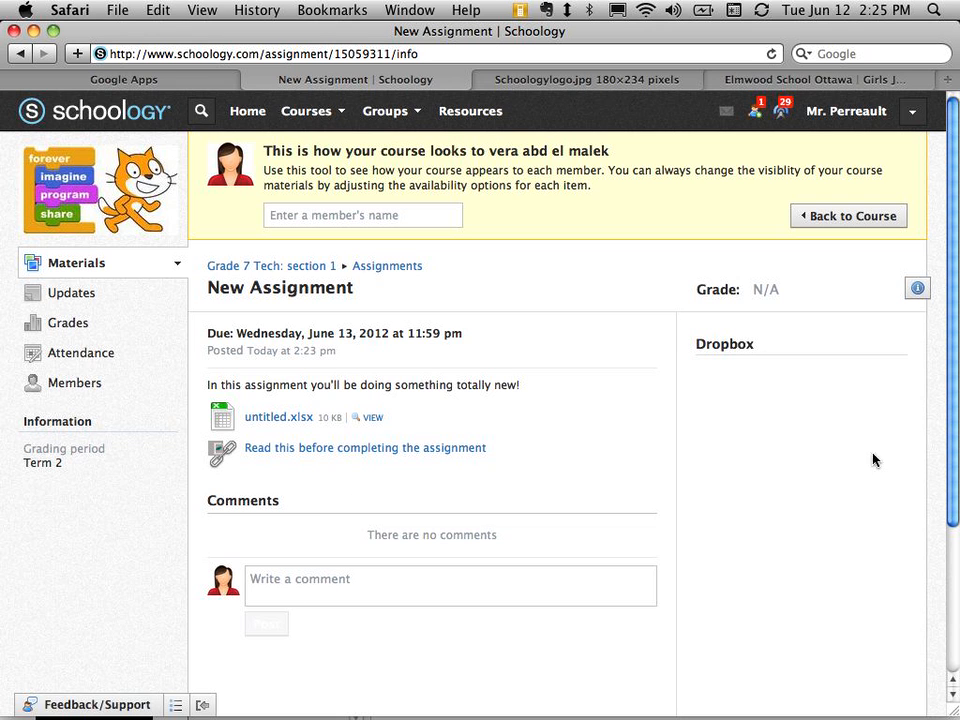
pyautogui.moveTo(770, 368)
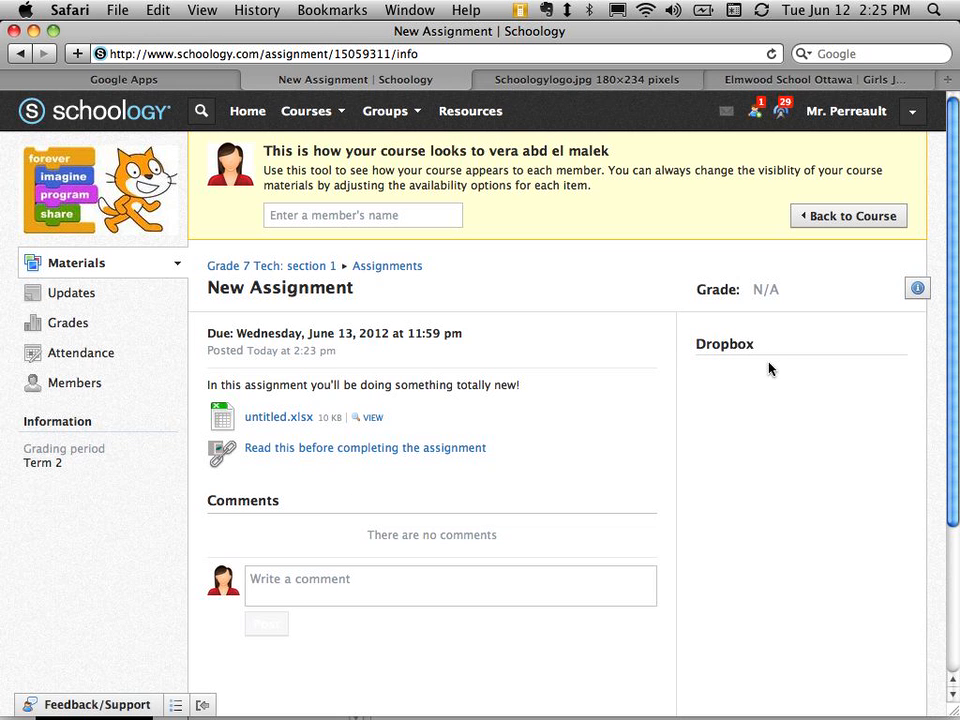
pyautogui.moveTo(838, 306)
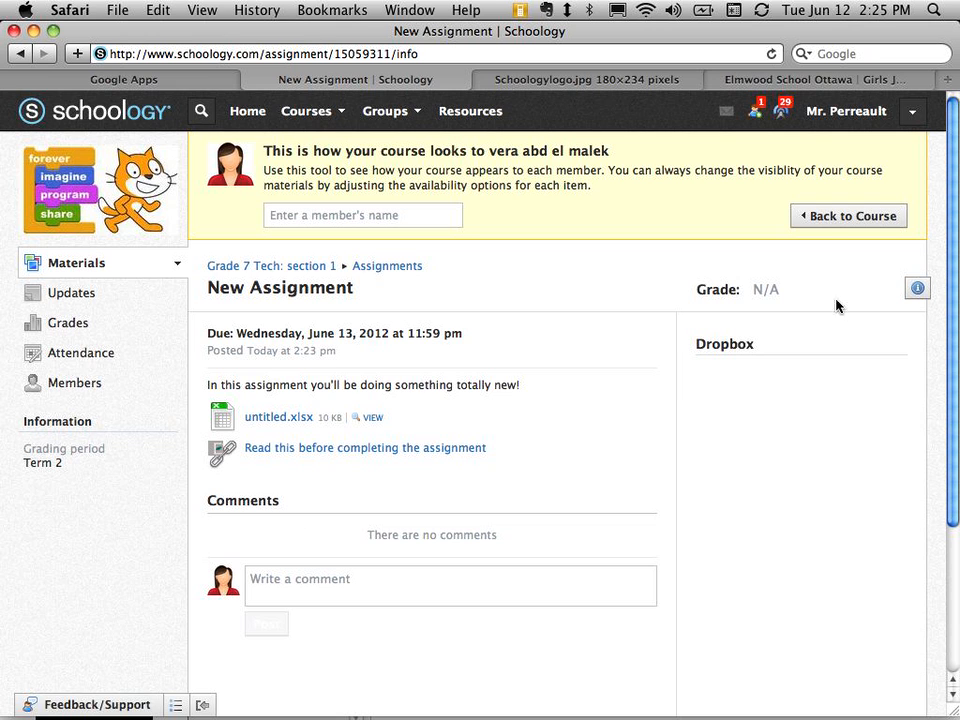
pyautogui.moveTo(750, 368)
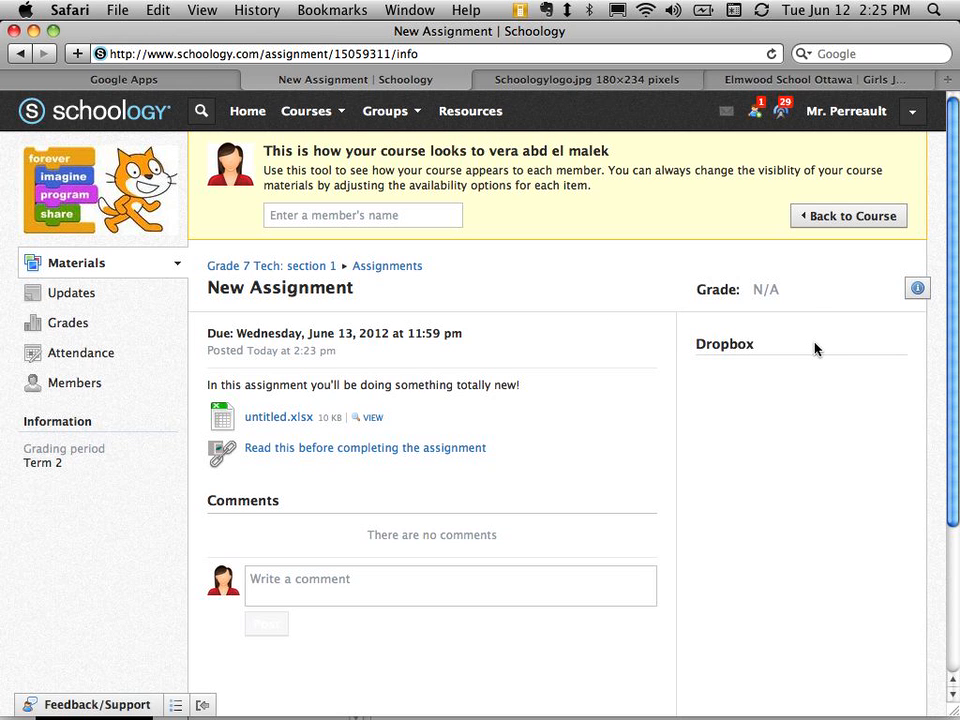
pyautogui.moveTo(848, 354)
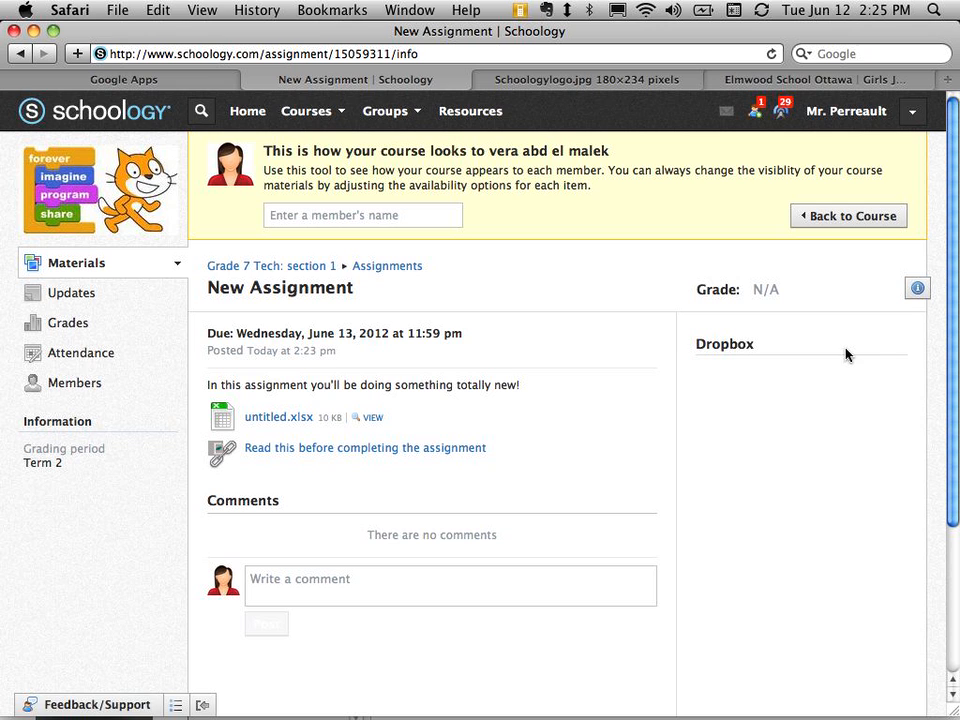
pyautogui.moveTo(814, 340)
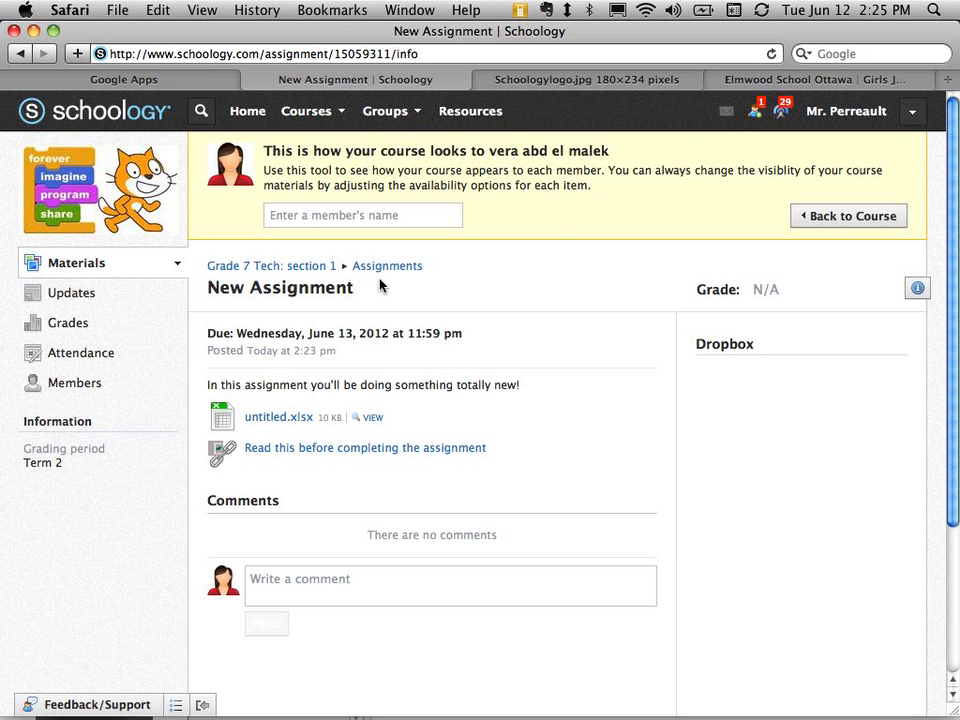
pyautogui.moveTo(452, 292)
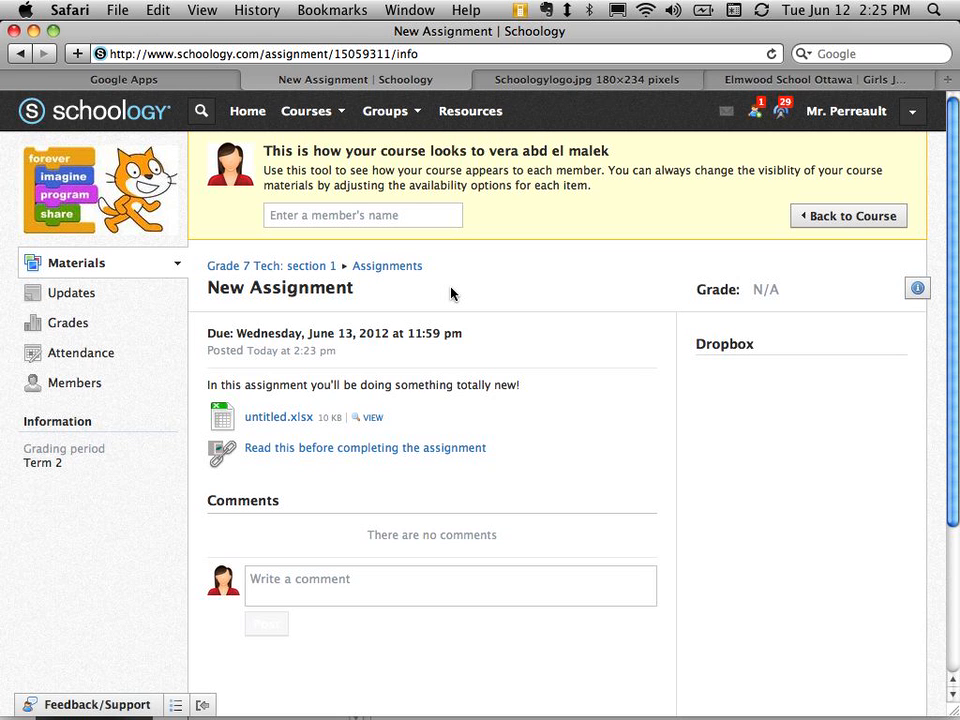